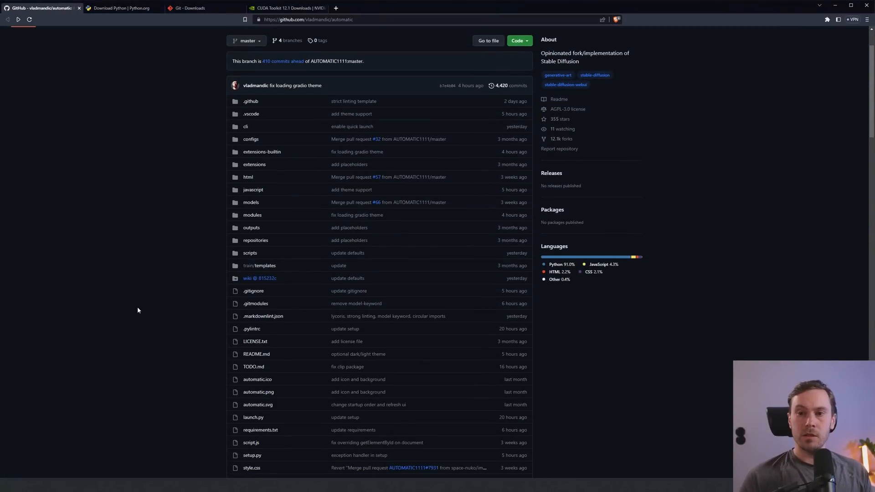
Scroll the vladmandic/automatic README down to Install, then switch to the Python downloads page
{"action": "scroll", "scroll_direction": "down", "scroll_amount": 3}
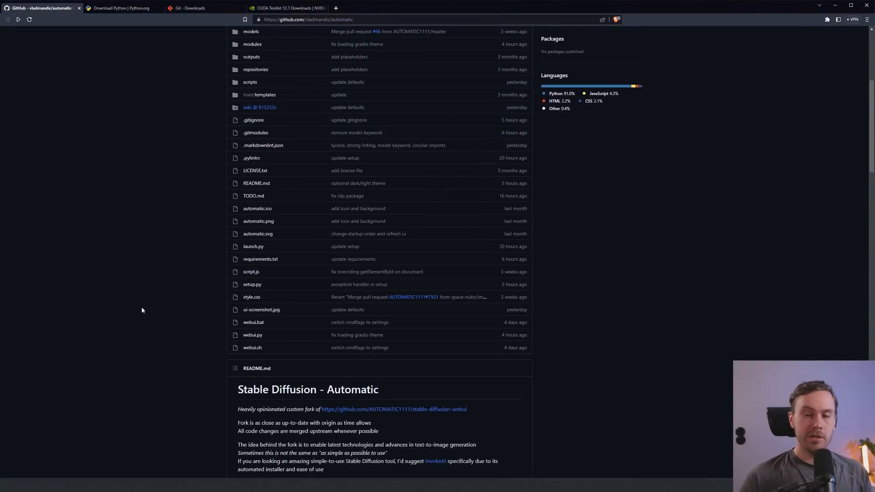
{"action": "scroll", "scroll_direction": "down", "scroll_amount": 3}
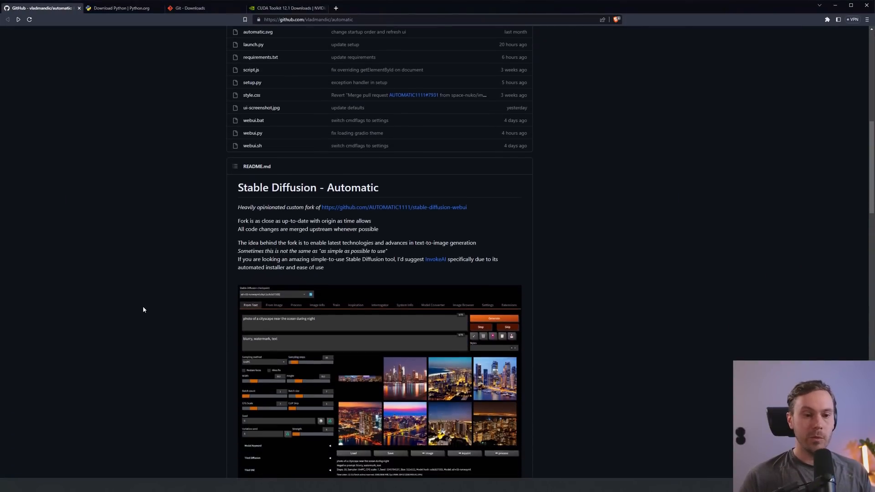
{"action": "scroll", "scroll_direction": "down", "scroll_amount": 3}
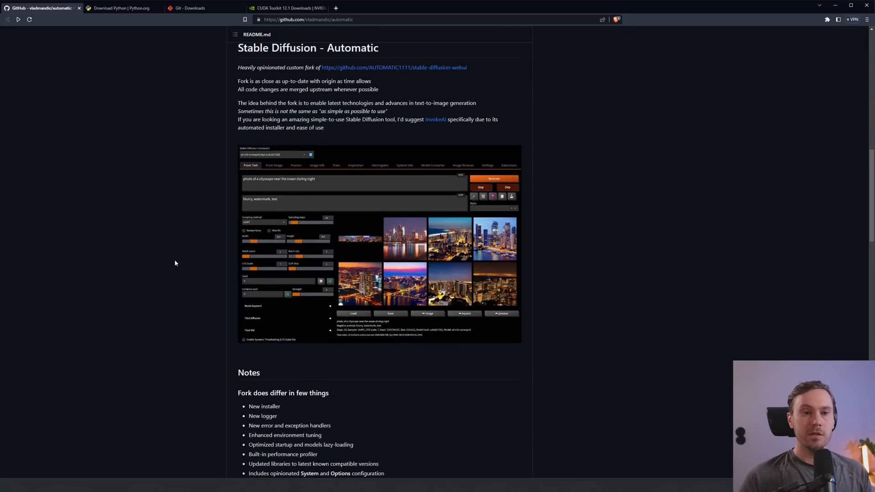
{"action": "scroll", "scroll_direction": "down", "scroll_amount": 3}
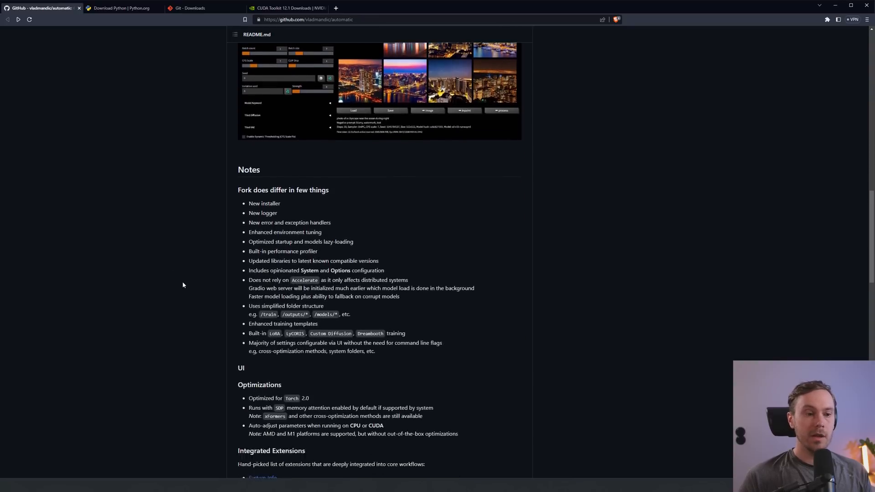
{"action": "scroll", "scroll_direction": "down", "scroll_amount": 3}
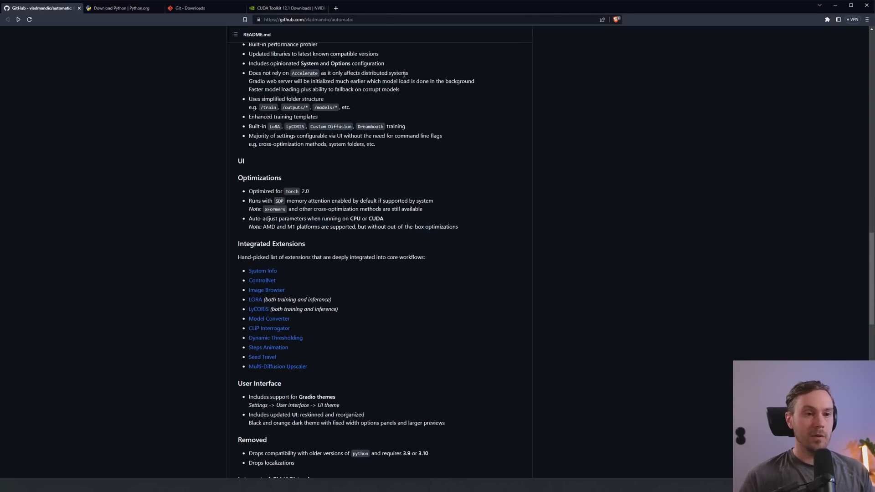
{"action": "scroll", "scroll_direction": "down", "scroll_amount": 3}
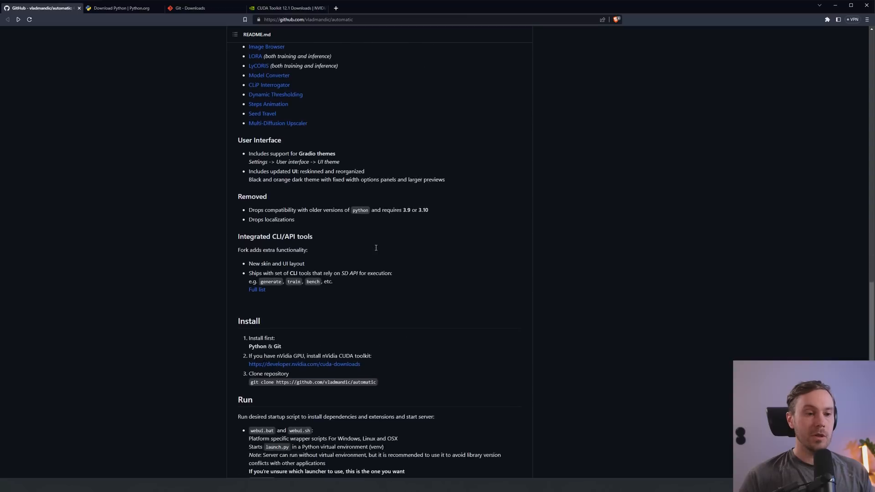
{"action": "scroll", "scroll_direction": "down", "scroll_amount": 3}
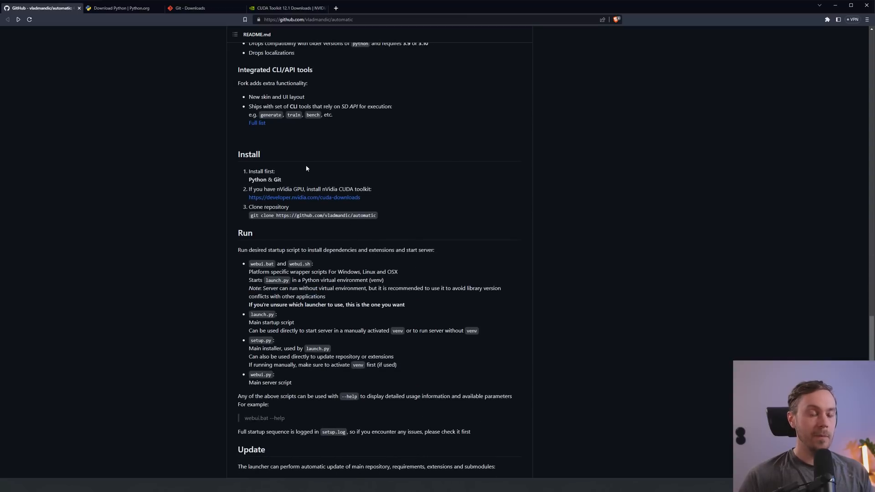
{"action": "scroll", "scroll_direction": "down", "scroll_amount": 3}
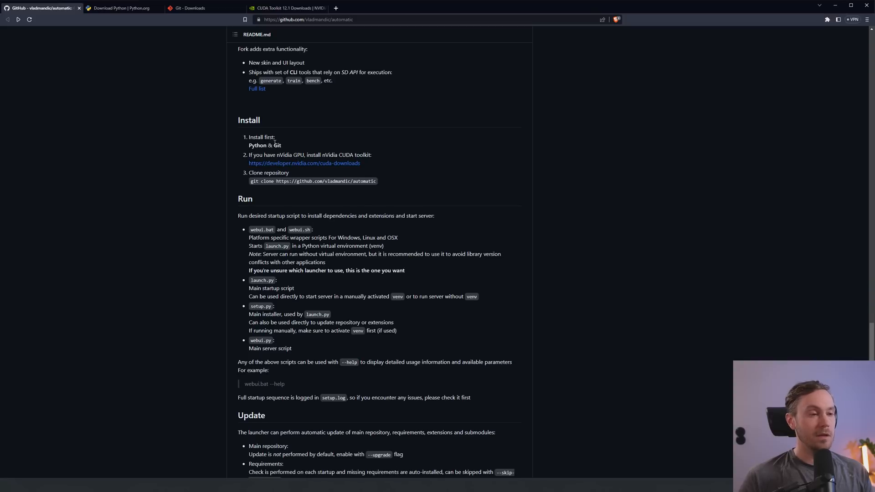
{"action": "mouse_move", "coordinate": [363, 164]}
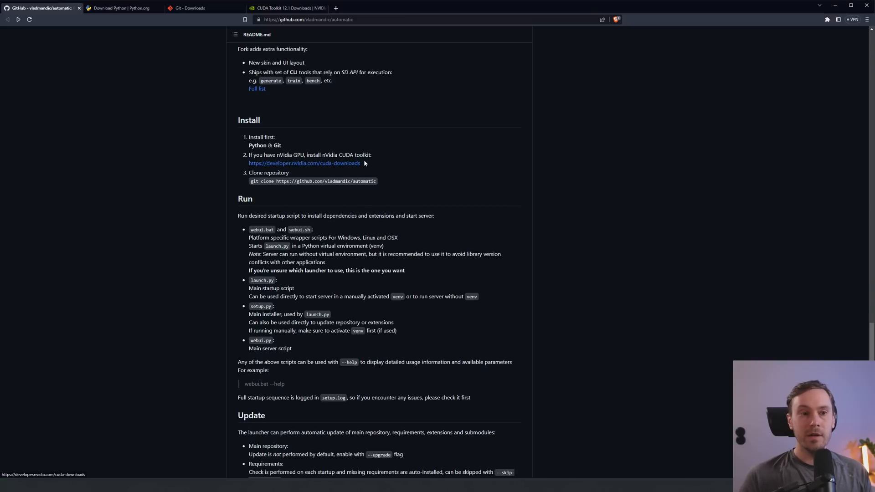
{"action": "mouse_move", "coordinate": [379, 184]}
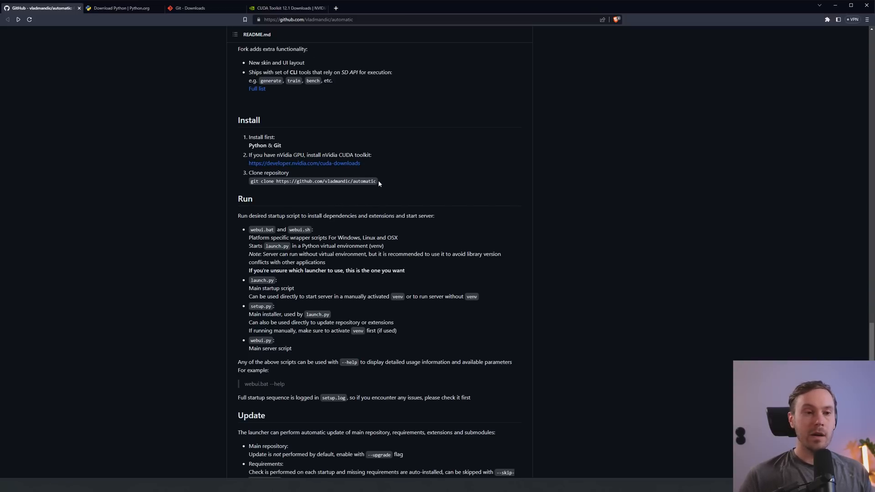
{"action": "left_click", "coordinate": [120, 8]}
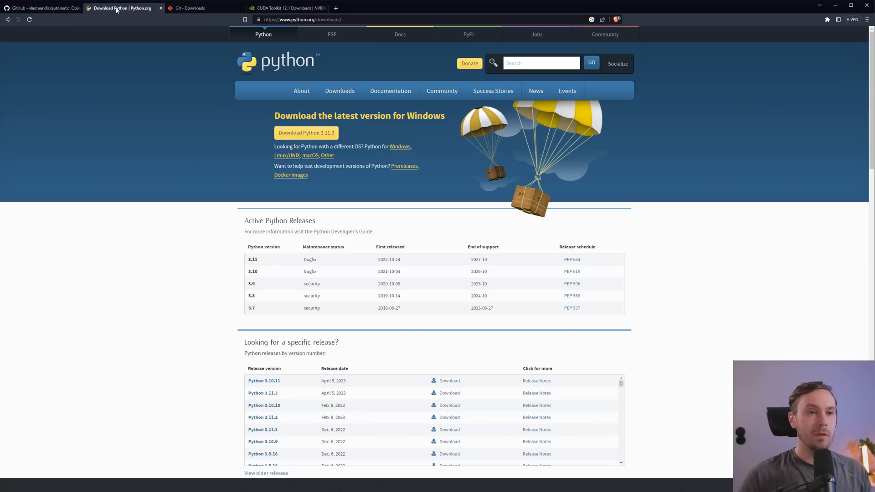
{"action": "mouse_move", "coordinate": [273, 244]}
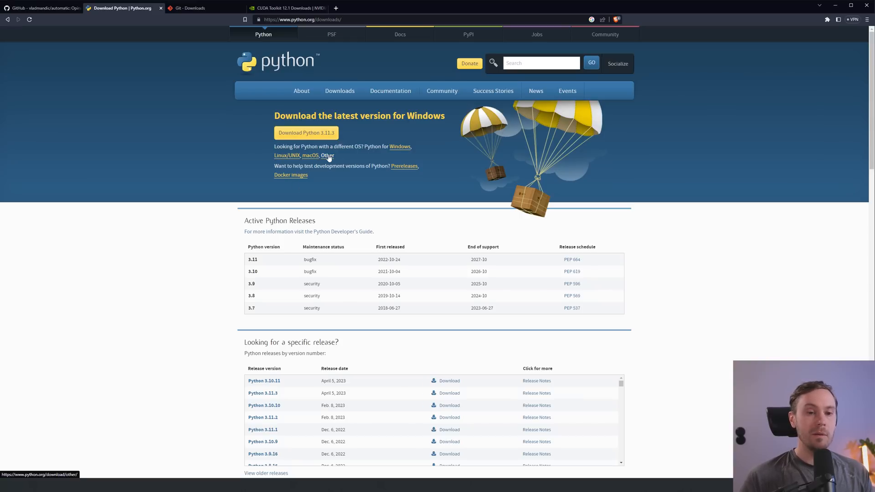
{"action": "mouse_move", "coordinate": [214, 318]}
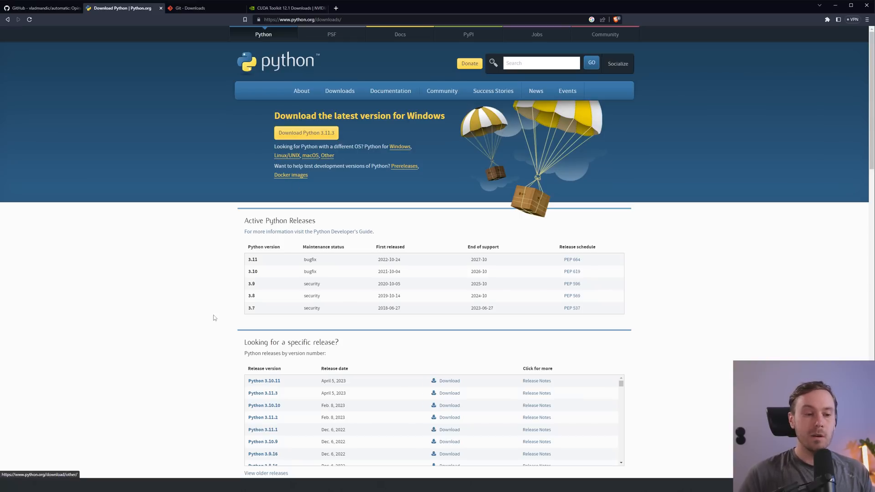
Find Python 3.10.7 on python.org and download its 64-bit Windows installer
{"action": "scroll", "scroll_direction": "down", "scroll_amount": 3}
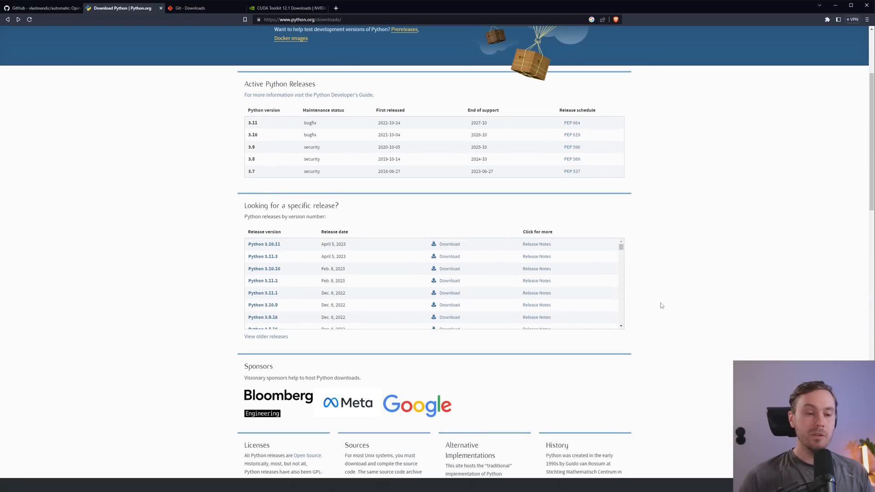
{"action": "key", "text": "Ctrl+f"}
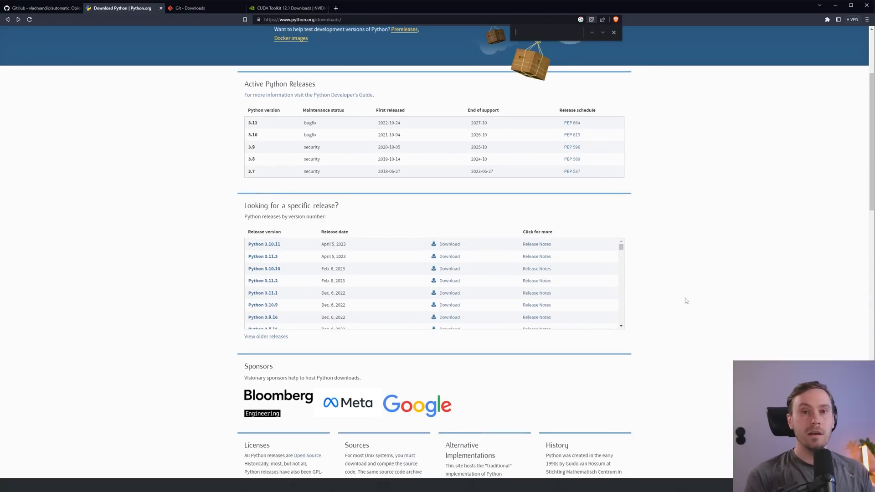
{"action": "type", "text": "3.10.7"}
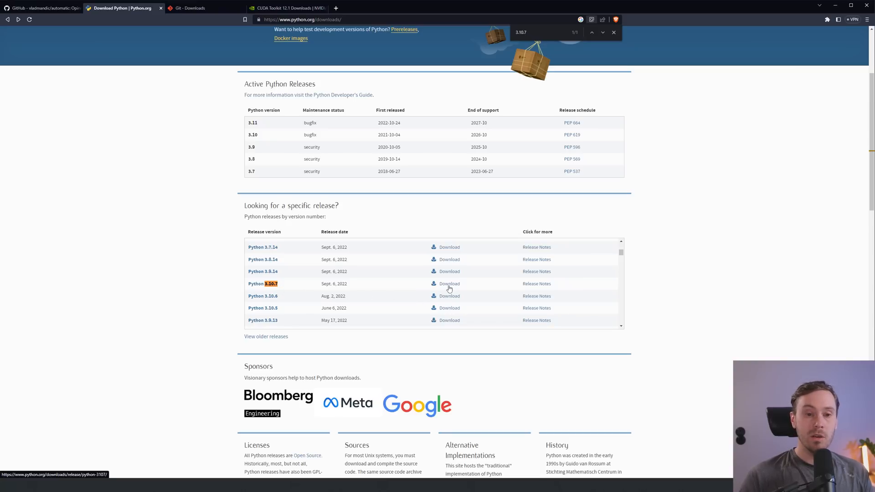
{"action": "left_click", "coordinate": [263, 284]}
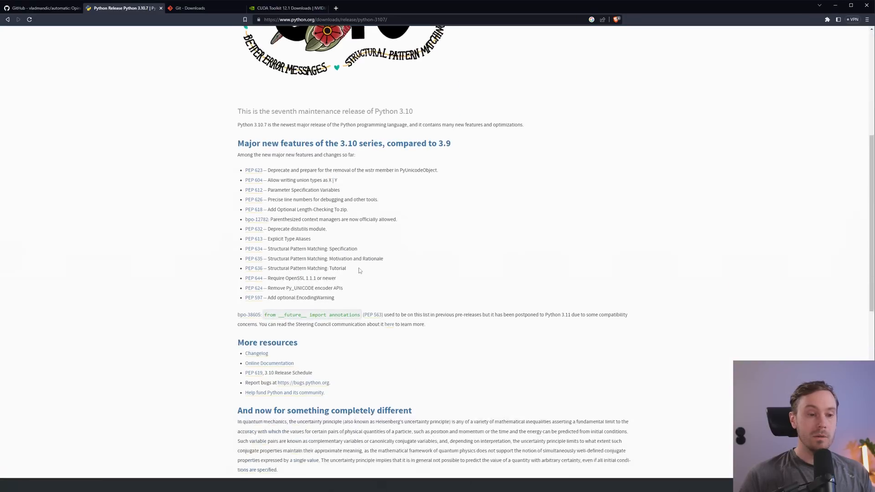
{"action": "scroll", "scroll_direction": "down", "scroll_amount": 3}
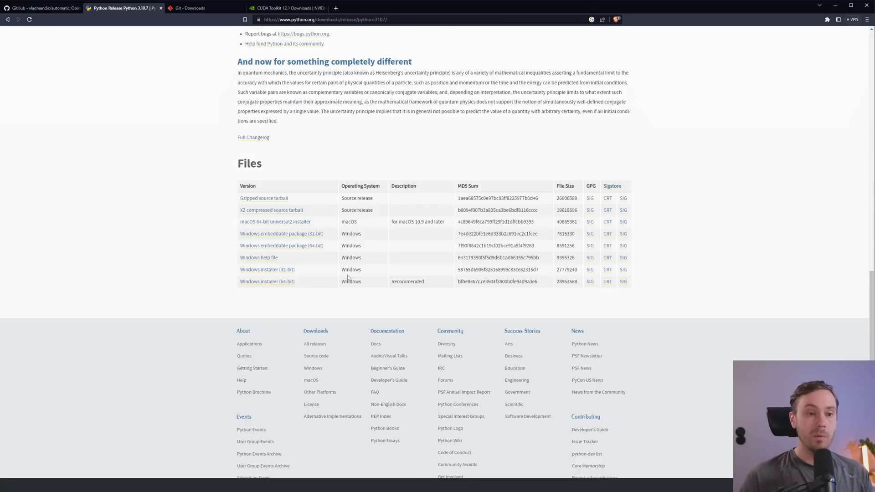
{"action": "left_click", "coordinate": [267, 281]}
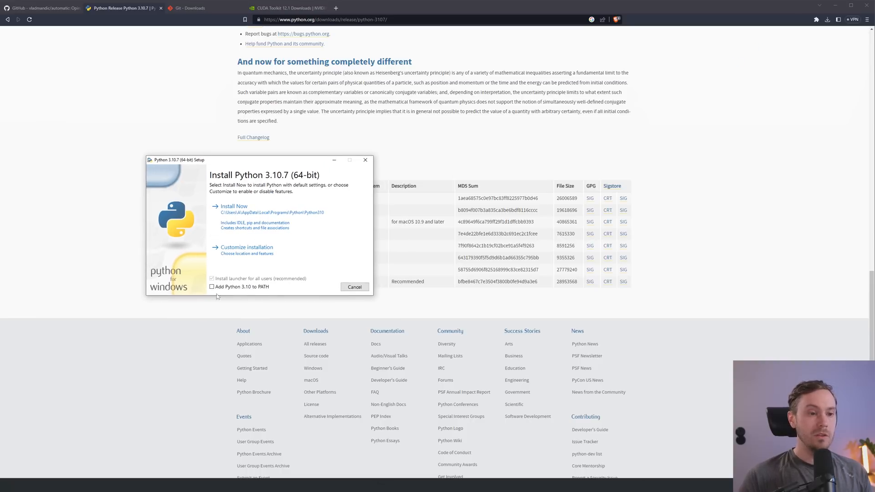
Enable 'Add Python 3.10 to PATH', start Install Now, and close the release page
{"action": "left_click", "coordinate": [212, 287]}
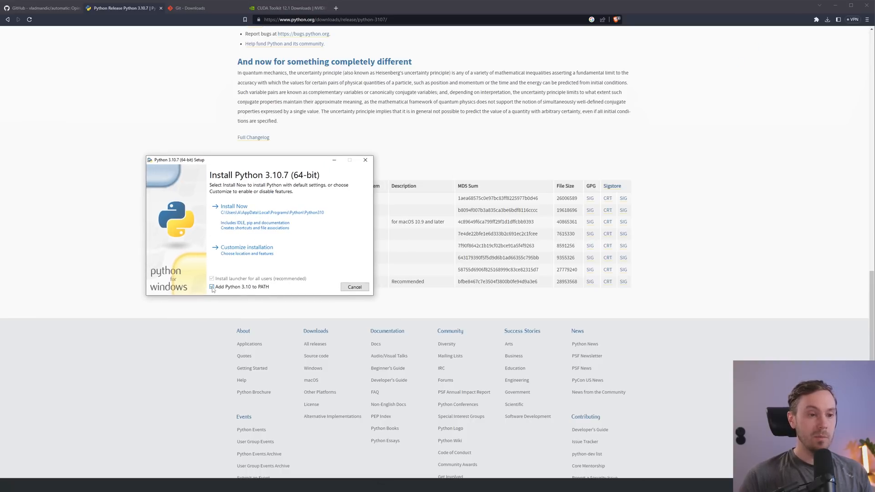
{"action": "left_click", "coordinate": [211, 286]}
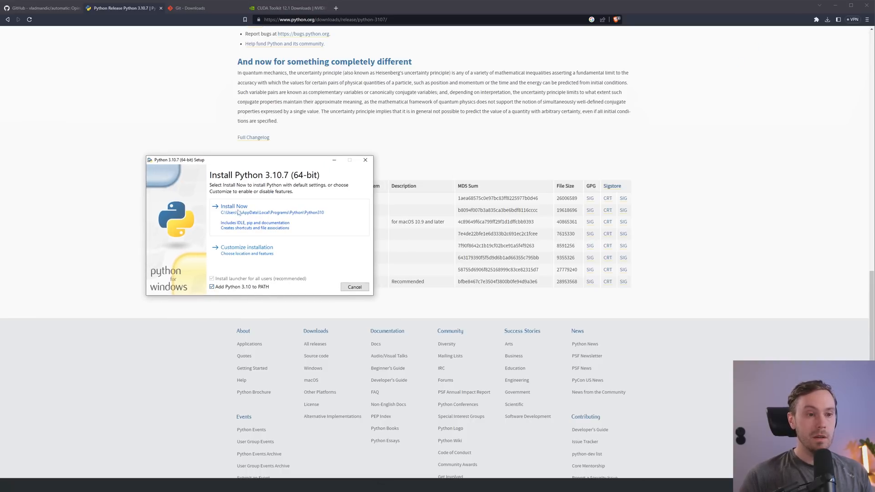
{"action": "left_click", "coordinate": [234, 206]}
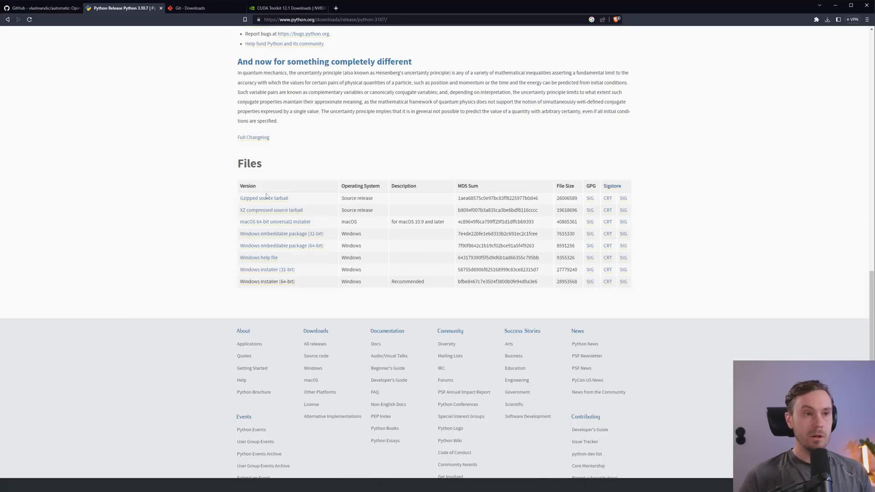
{"action": "left_click", "coordinate": [112, 8]}
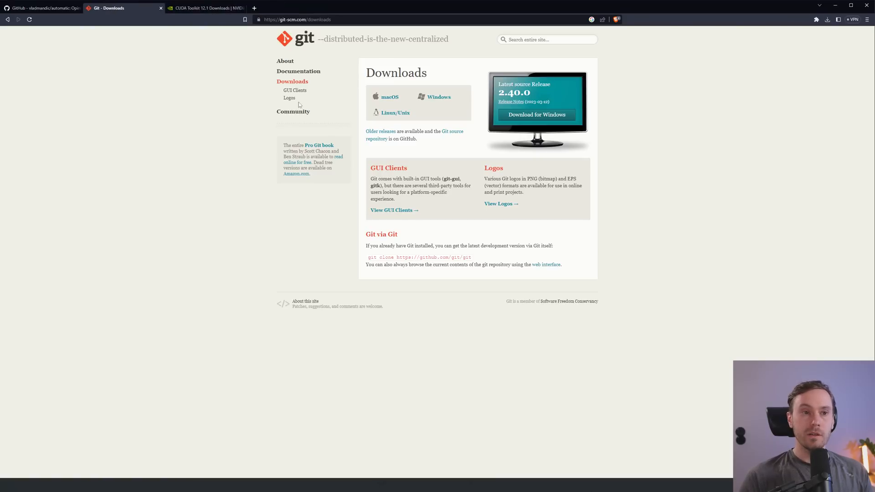
{"action": "mouse_move", "coordinate": [333, 96]}
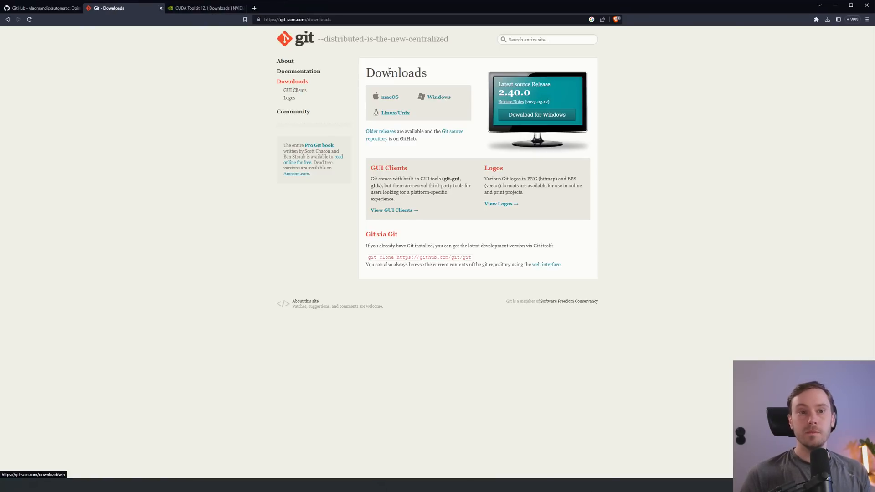
Download the latest Git for Windows from git-scm.com
{"action": "left_click", "coordinate": [535, 115]}
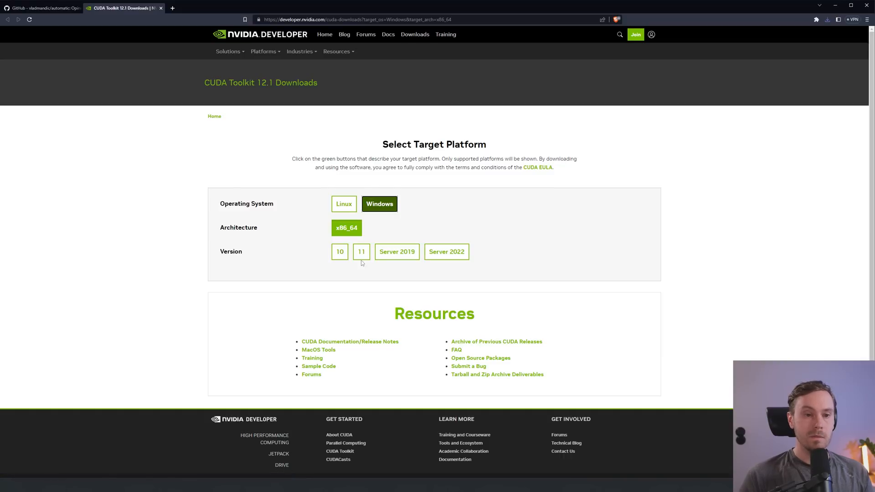
Choose Windows 11 as target and save the 3.1 GB CUDA installer to Downloads
{"action": "left_click", "coordinate": [361, 252]}
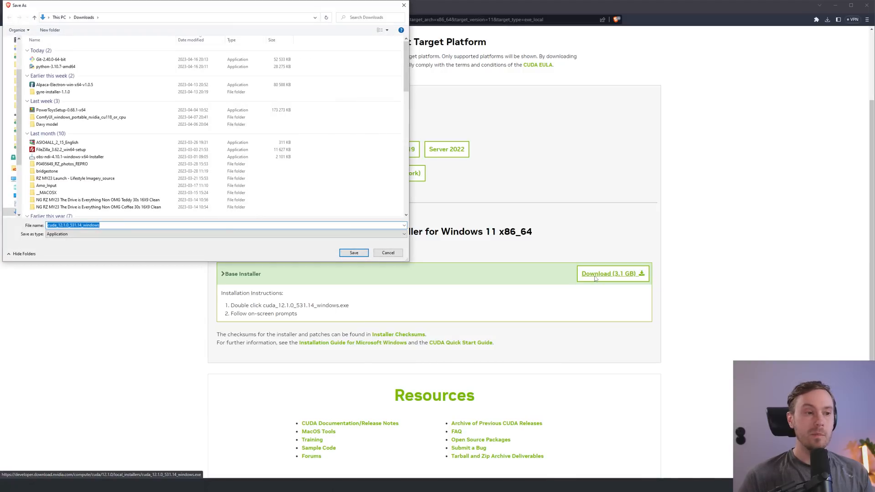
{"action": "left_click", "coordinate": [353, 253]}
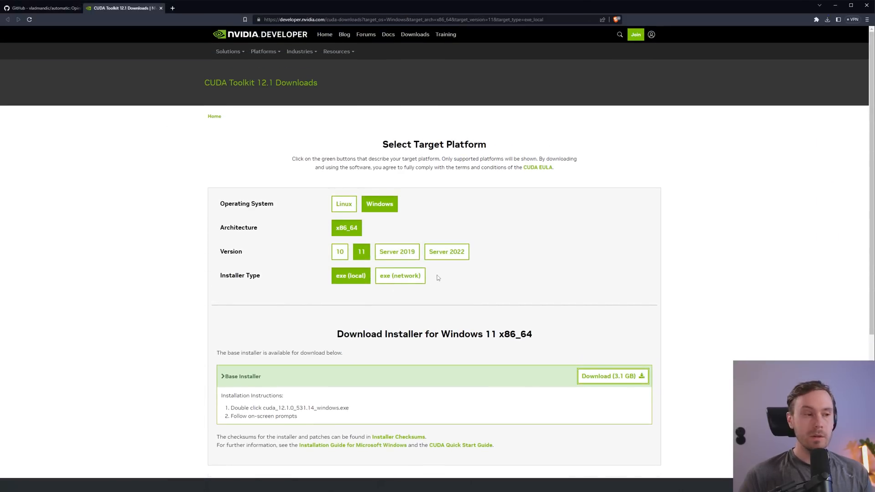
{"action": "mouse_move", "coordinate": [400, 275]}
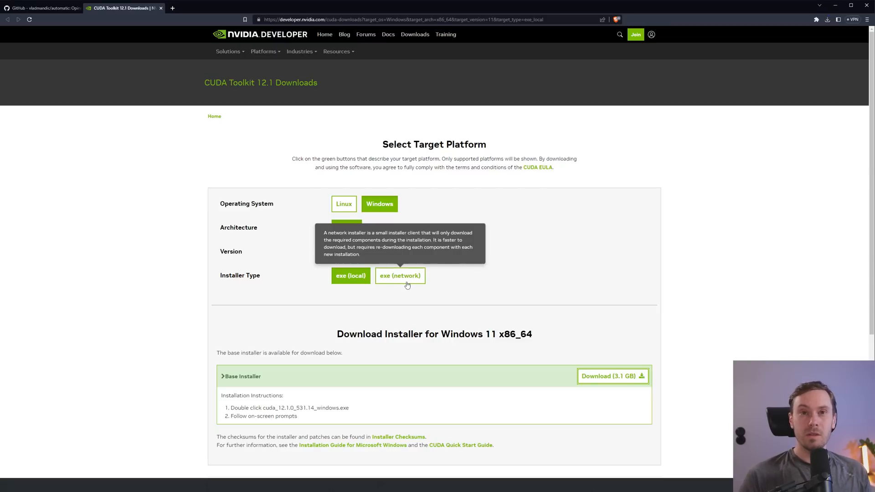
{"action": "mouse_move", "coordinate": [408, 282]}
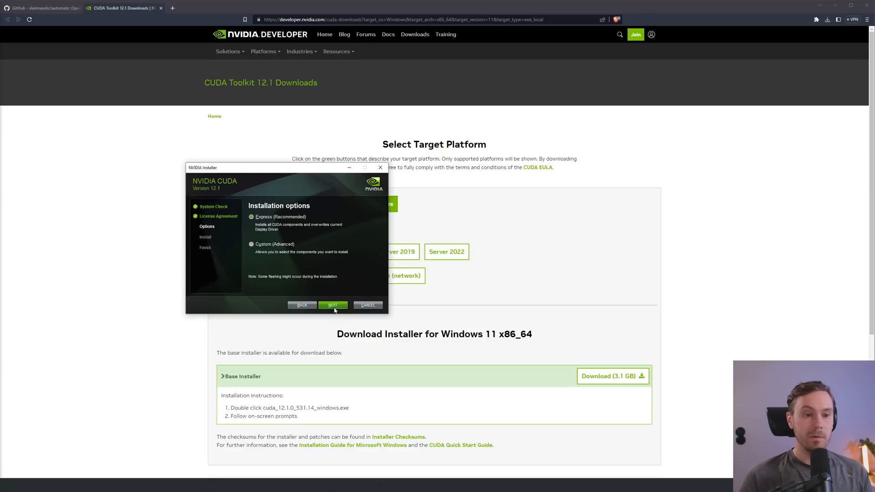
Run the Express CUDA install past the Visual Studio warning and the Nsight summary
{"action": "left_click", "coordinate": [333, 306]}
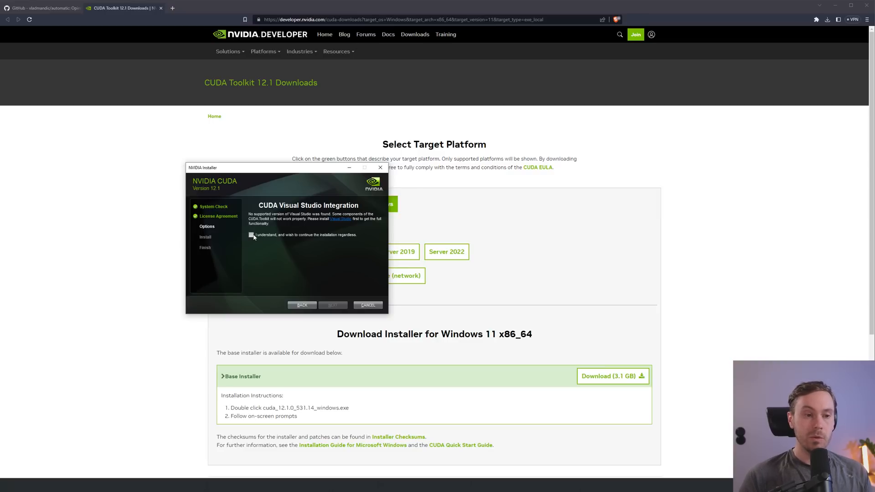
{"action": "left_click", "coordinate": [252, 235]}
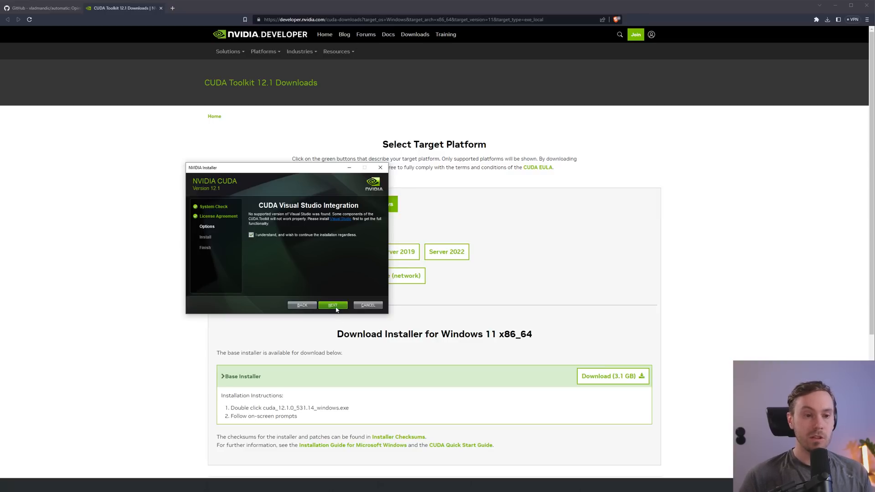
{"action": "left_click", "coordinate": [333, 305]}
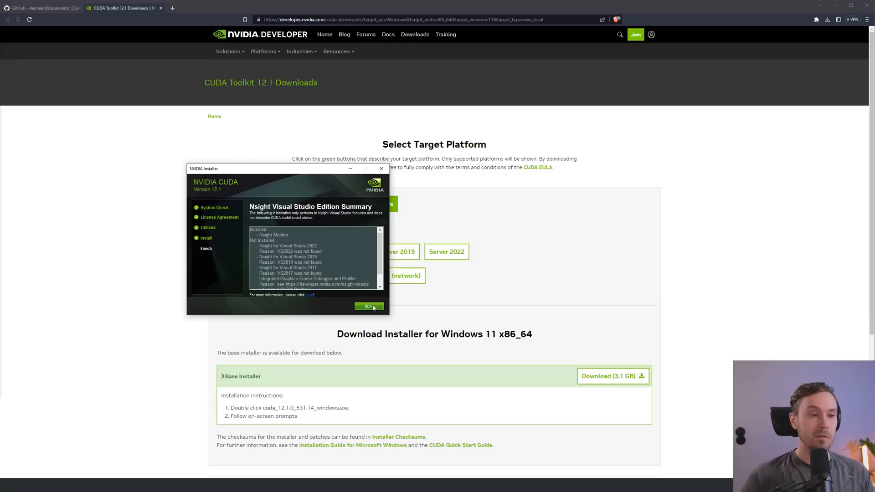
{"action": "left_click", "coordinate": [368, 307]}
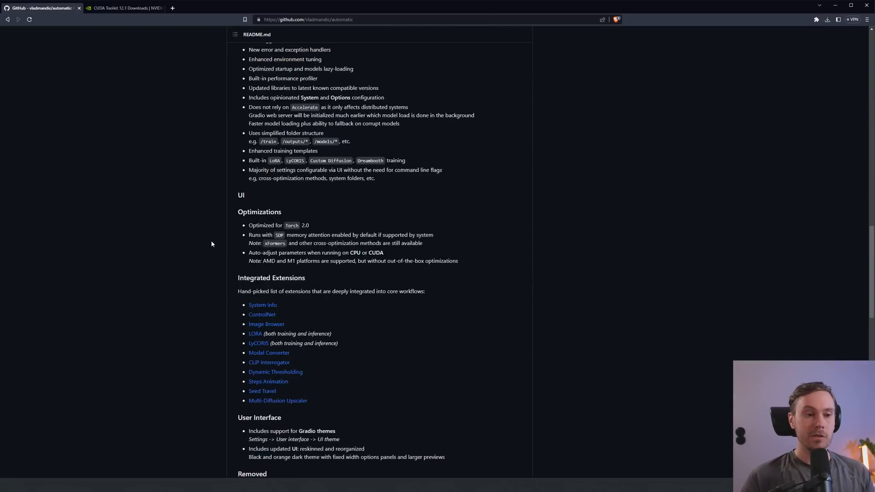
Open a command prompt by typing cmd in the Explorer address bar
{"action": "scroll", "scroll_direction": "down", "scroll_amount": 3}
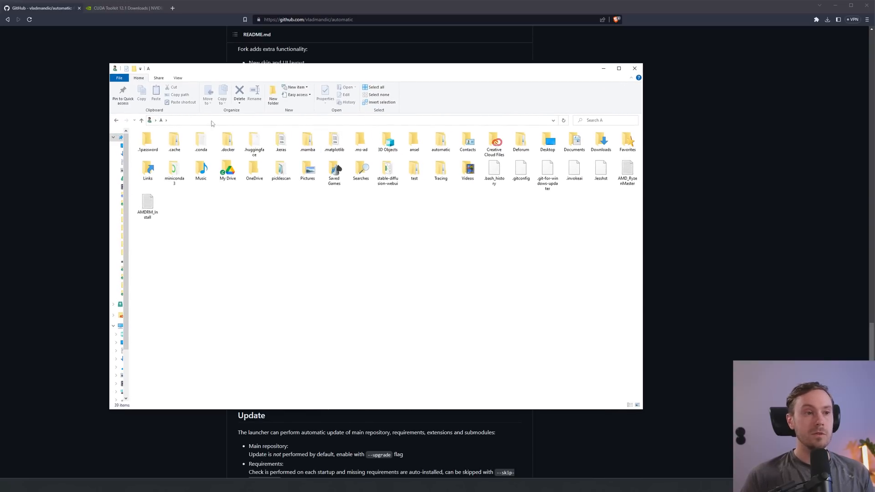
{"action": "type", "text": "cmd"}
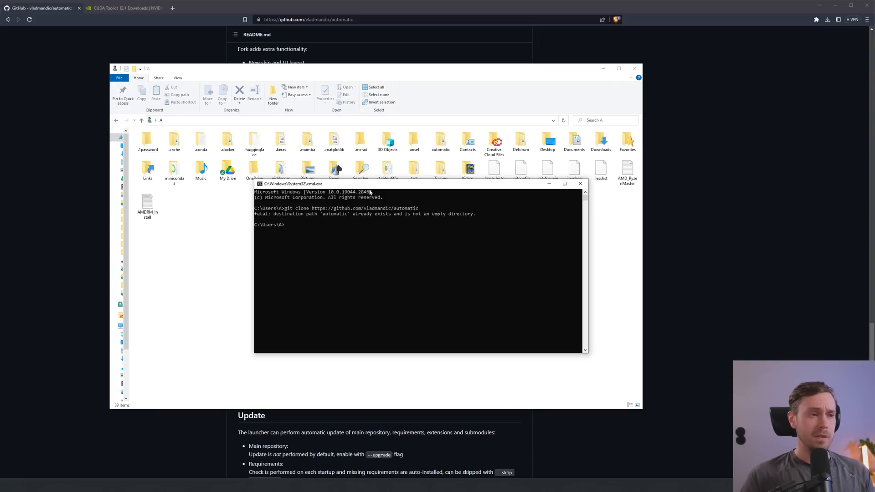
{"action": "mouse_move", "coordinate": [274, 218]}
{"action": "type", "text": "vlad"}
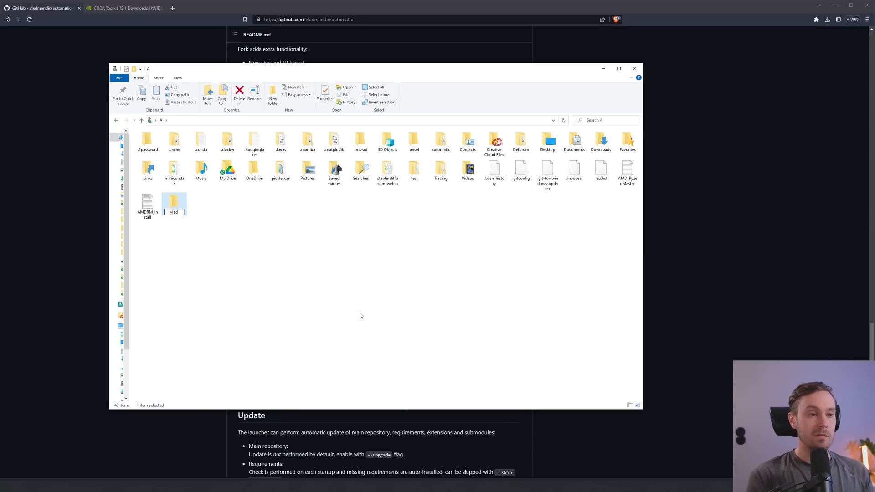
Open the vlad folder and then the cloned automatic repository inside it
{"action": "double_click", "coordinate": [173, 202]}
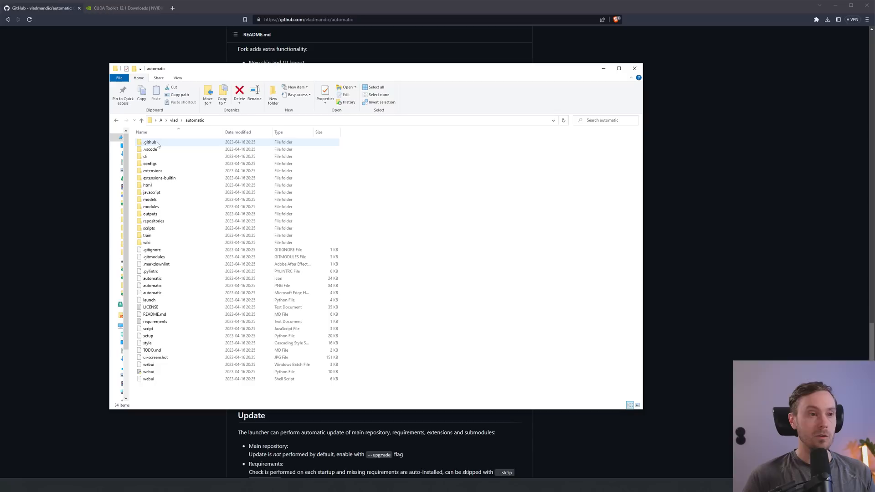
{"action": "left_click", "coordinate": [159, 177]}
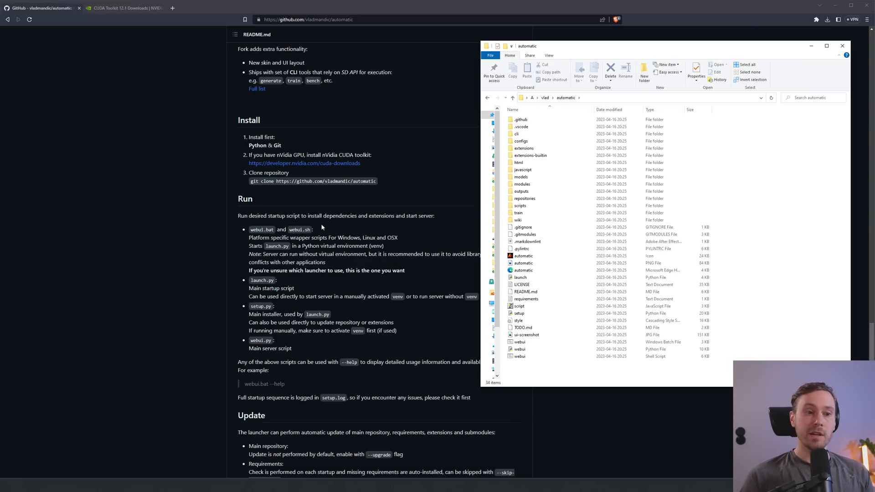
{"action": "mouse_move", "coordinate": [392, 227]}
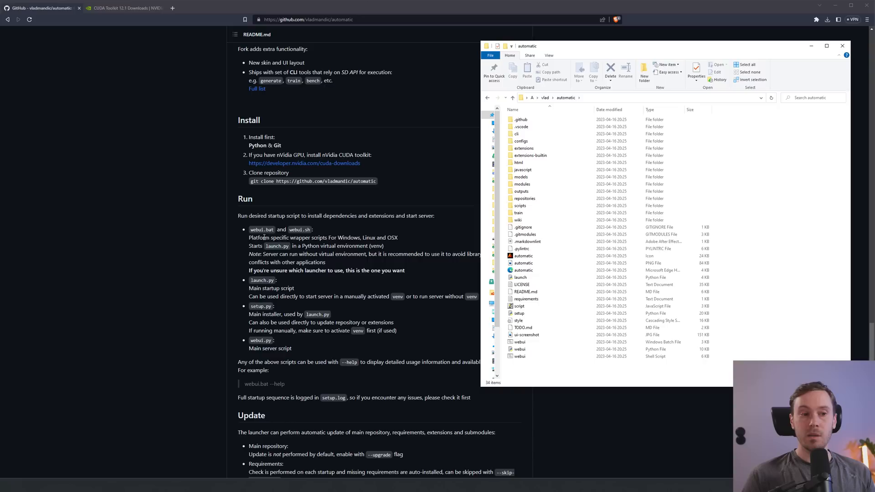
Select and run webui.bat from the automatic repository folder
{"action": "left_click", "coordinate": [521, 342]}
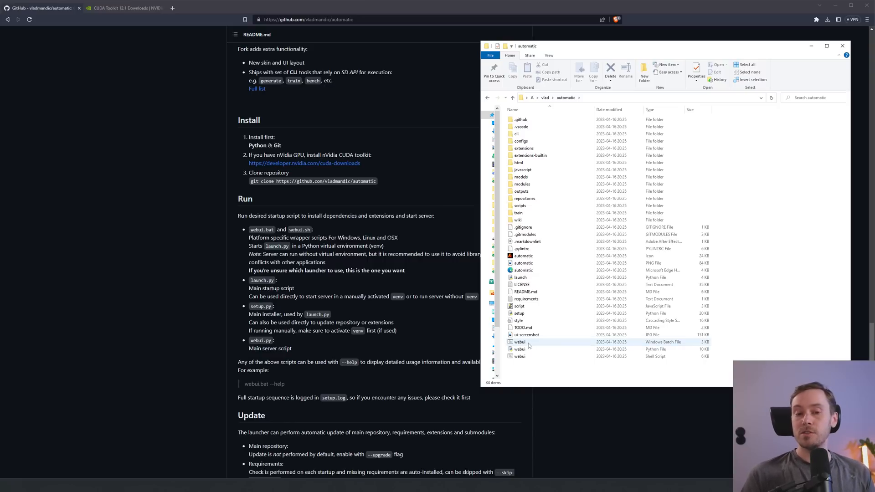
{"action": "left_click", "coordinate": [520, 343]}
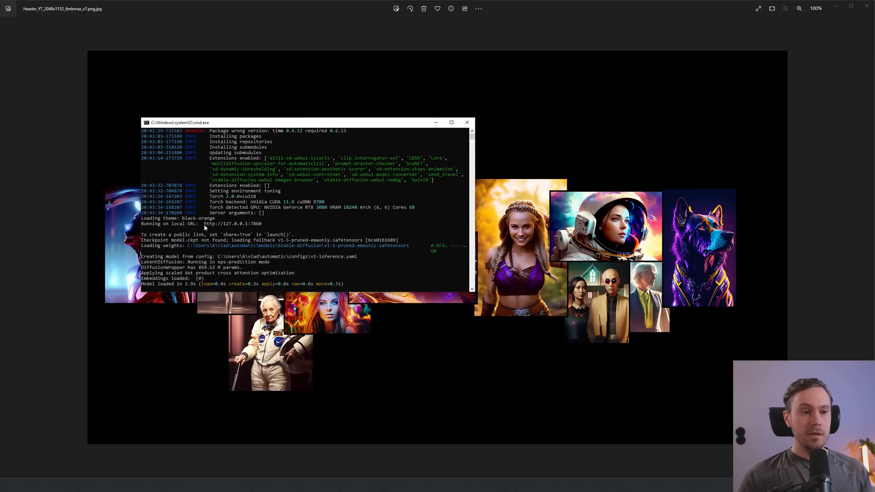
{"action": "double_click", "coordinate": [233, 224]}
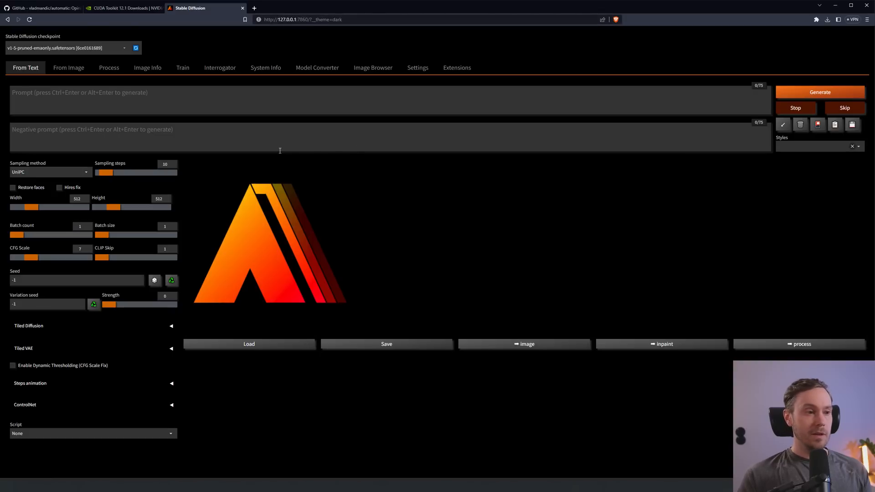
{"action": "mouse_move", "coordinate": [313, 142]}
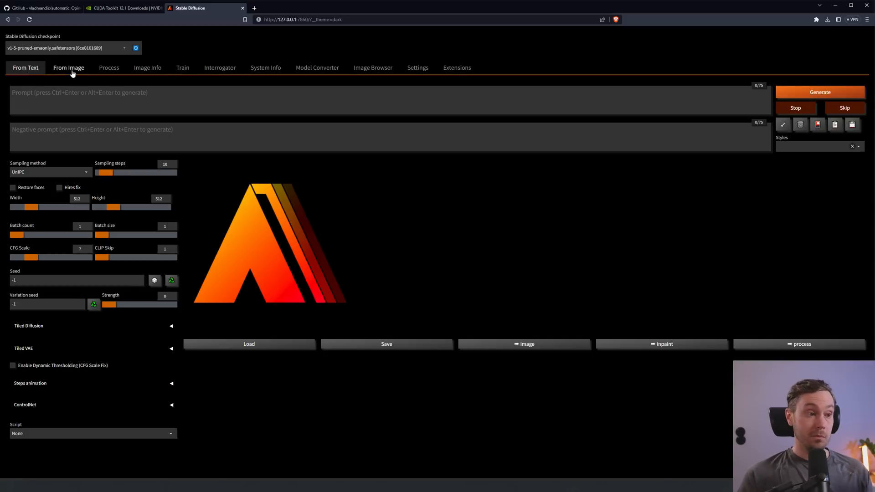
{"action": "left_click", "coordinate": [147, 67]}
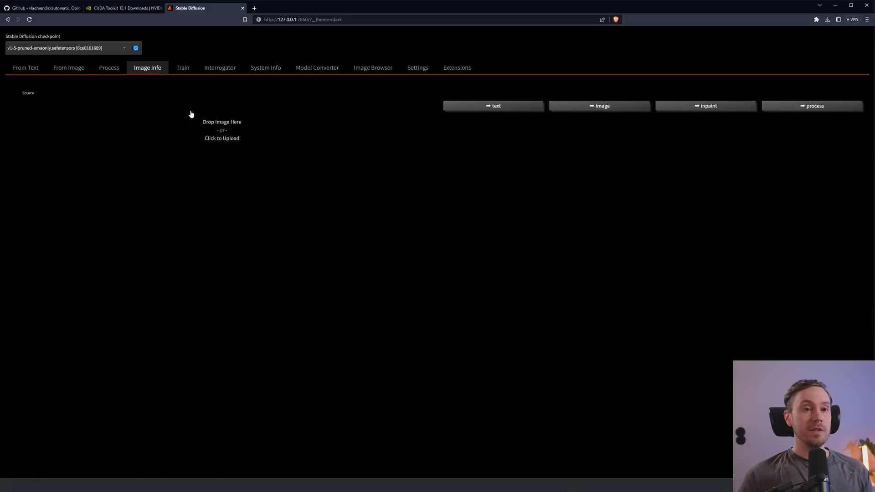
{"action": "mouse_move", "coordinate": [172, 124]}
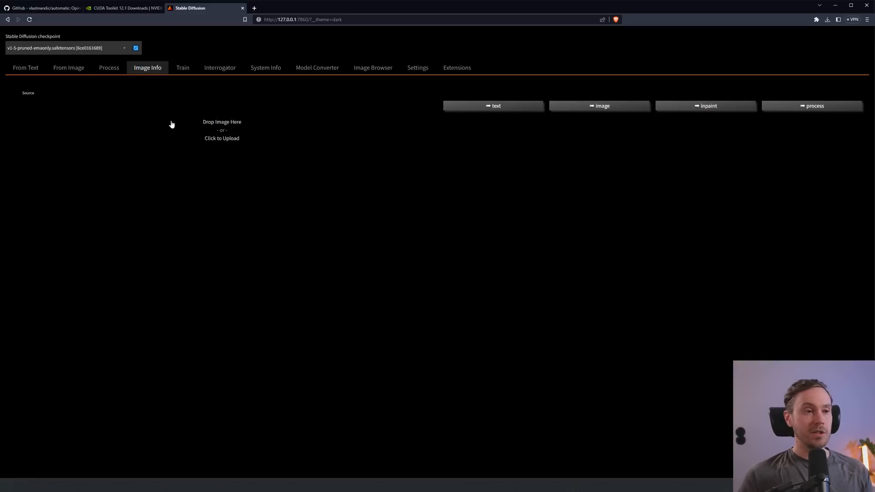
{"action": "left_click", "coordinate": [109, 67]}
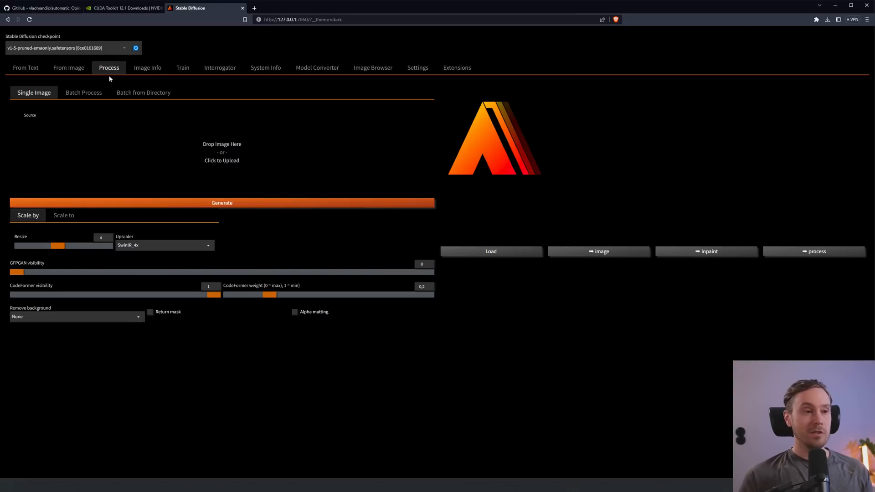
{"action": "left_click", "coordinate": [25, 68]}
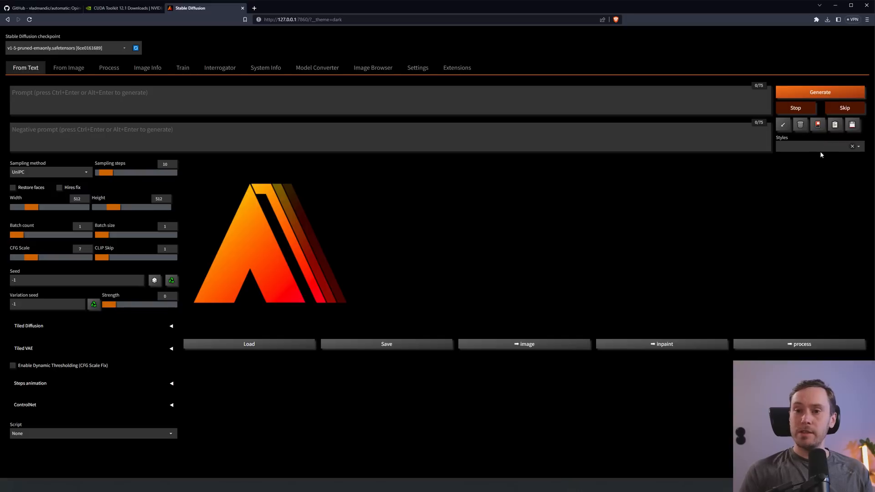
Apply the Default_Negative style, enter 'beautiful nordic forest with a fjord', and set 25 sampling steps
{"action": "left_click", "coordinate": [818, 147]}
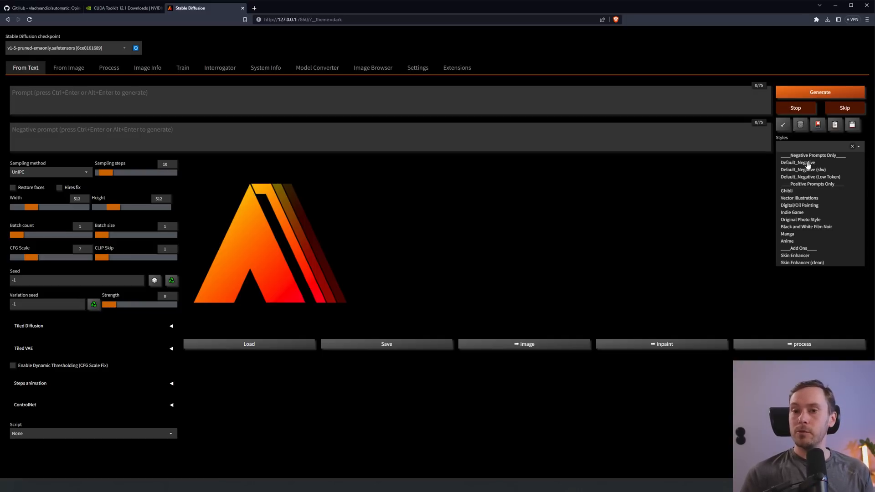
{"action": "left_click", "coordinate": [798, 162]}
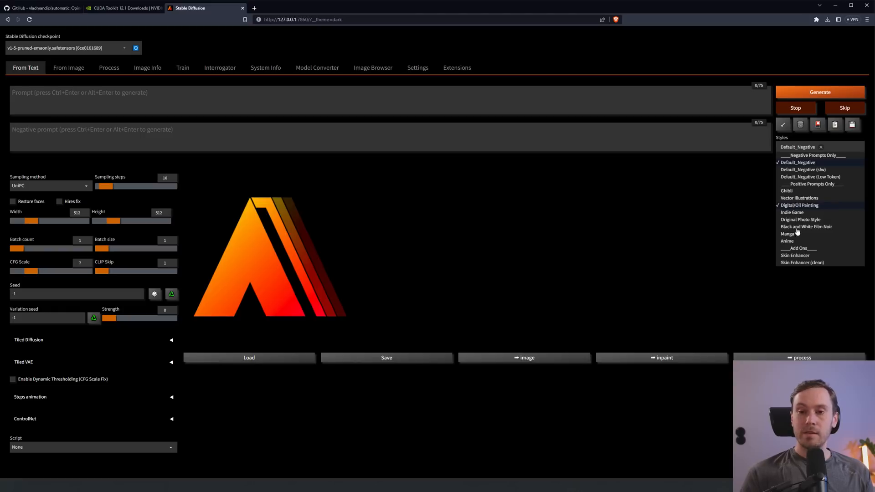
{"action": "mouse_move", "coordinate": [826, 199]}
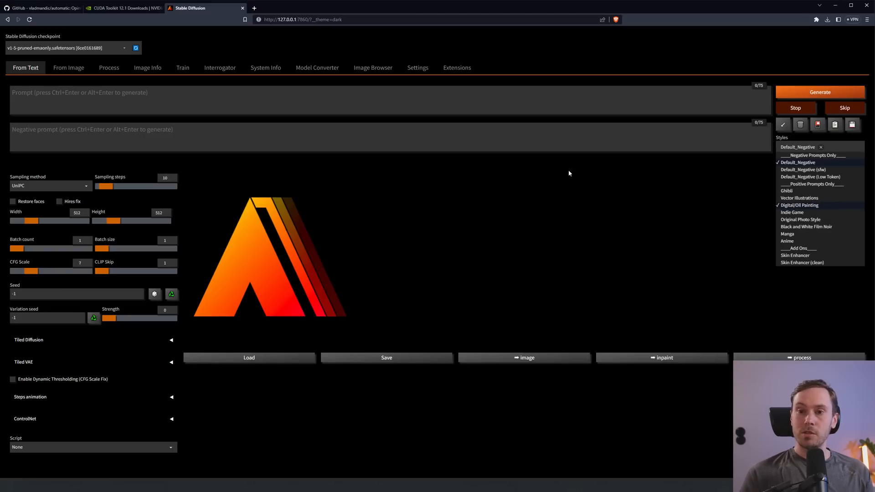
{"action": "type", "text": "beautiful nordic forest with a fjord"}
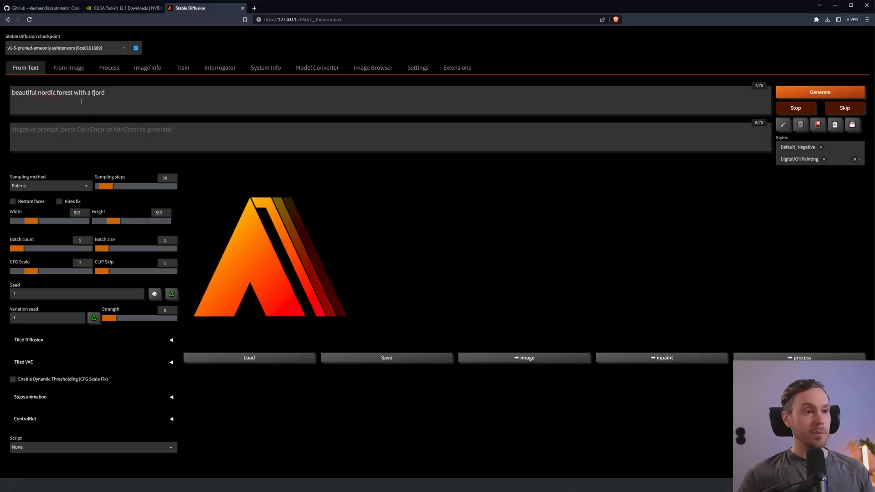
{"action": "left_click_drag", "start_coordinate": [105, 186], "coordinate": [113, 187]}
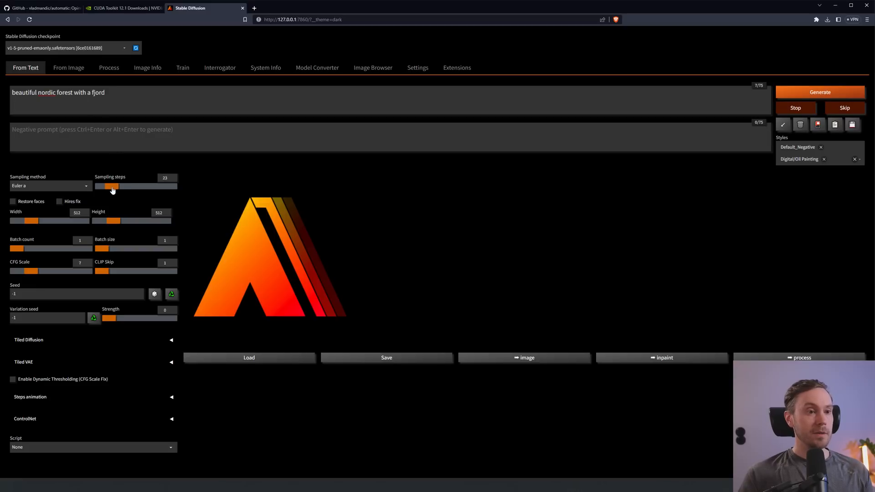
{"action": "left_click_drag", "start_coordinate": [112, 186], "coordinate": [118, 186]}
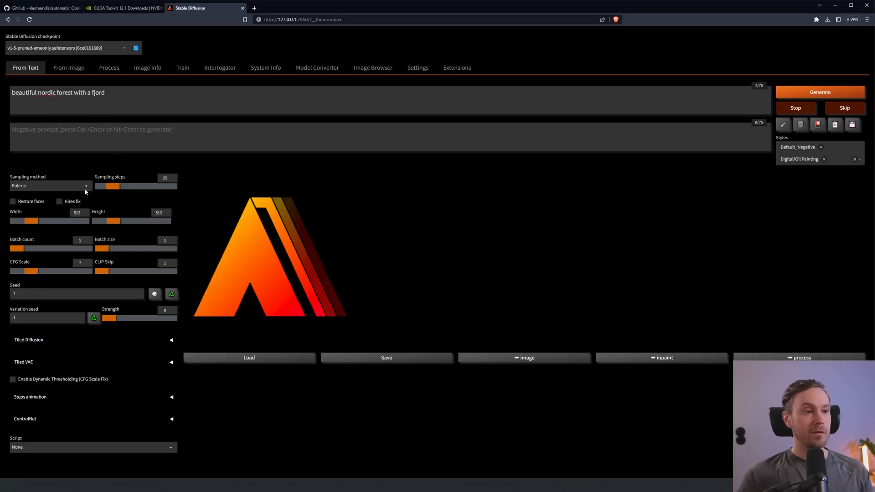
Generate the misty nordic forest image and scroll down to the ControlNet options
{"action": "left_click", "coordinate": [819, 92]}
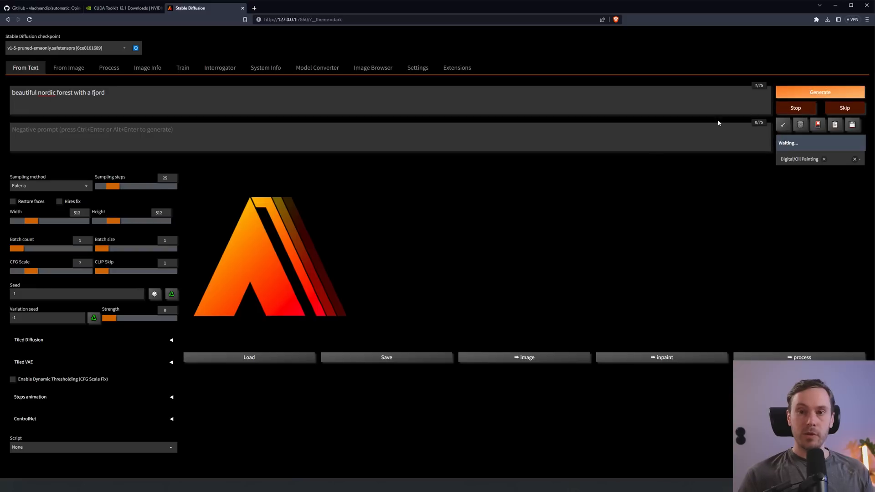
{"action": "left_click", "coordinate": [820, 92]}
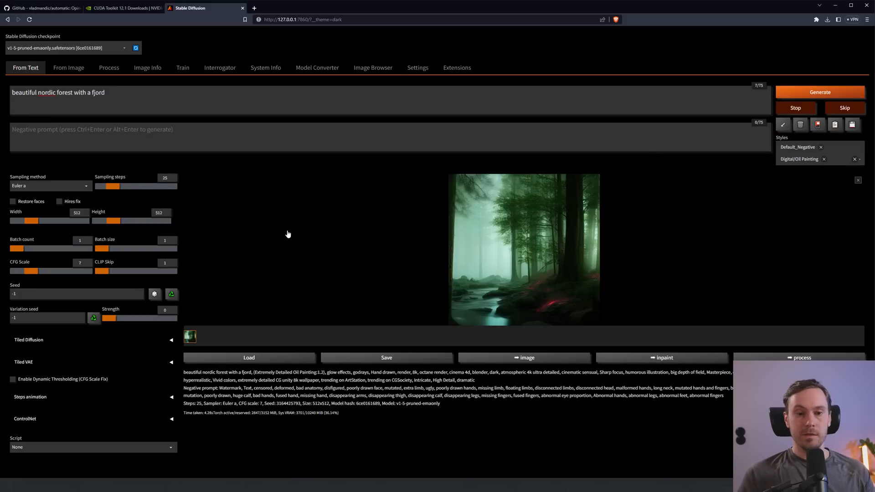
{"action": "mouse_move", "coordinate": [486, 226]}
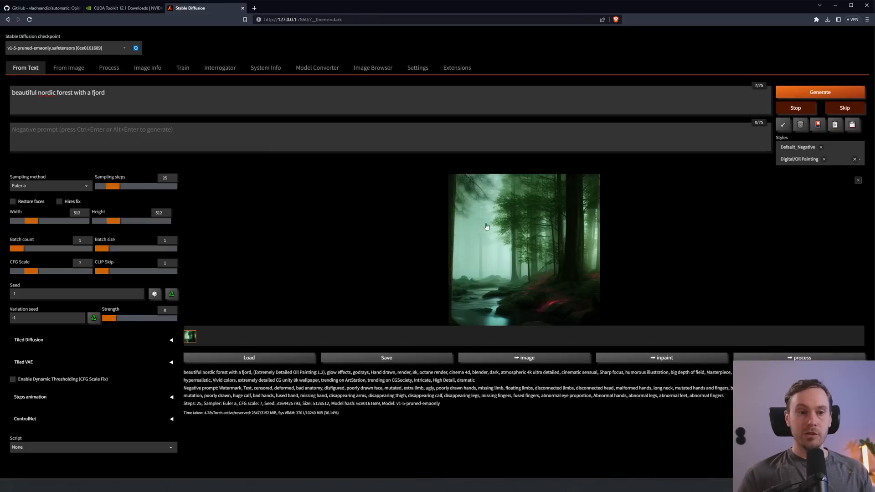
{"action": "mouse_move", "coordinate": [176, 365]}
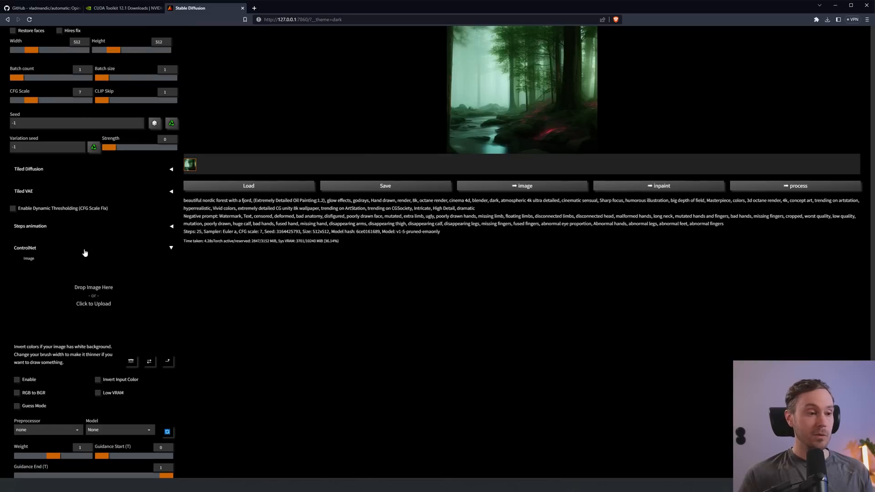
{"action": "scroll", "scroll_direction": "down", "scroll_amount": 3}
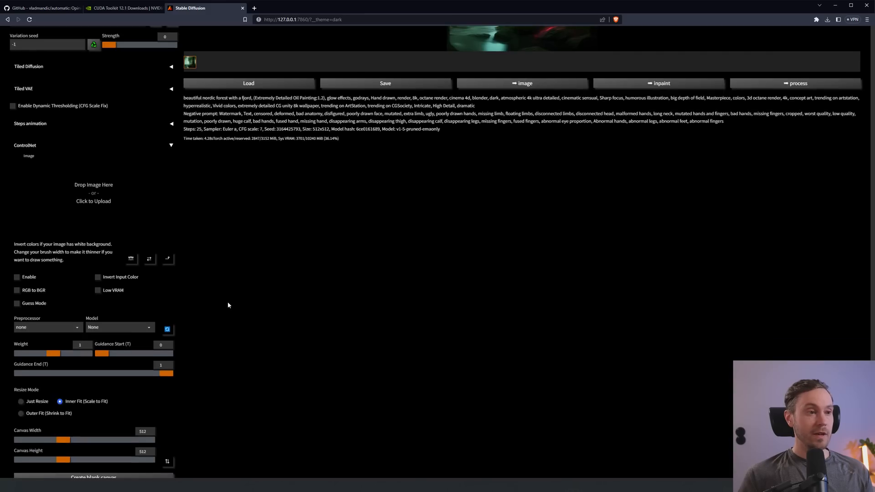
{"action": "scroll", "scroll_direction": "down", "scroll_amount": 3}
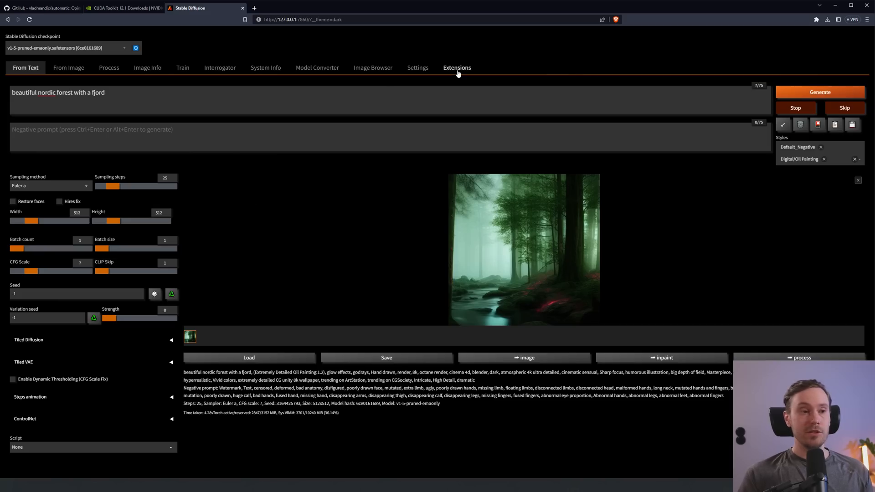
Review installed extensions and the Install from URL form, then browse Available extensions for Dreambooth
{"action": "left_click", "coordinate": [458, 68]}
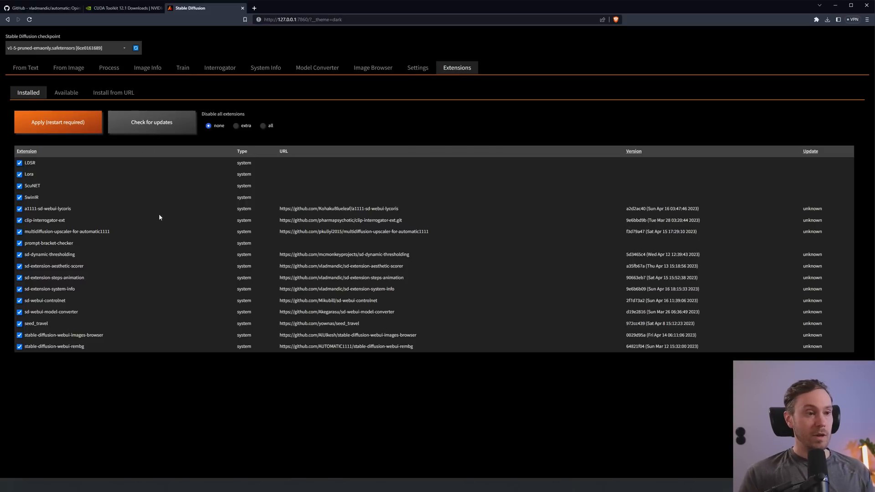
{"action": "mouse_move", "coordinate": [35, 167]}
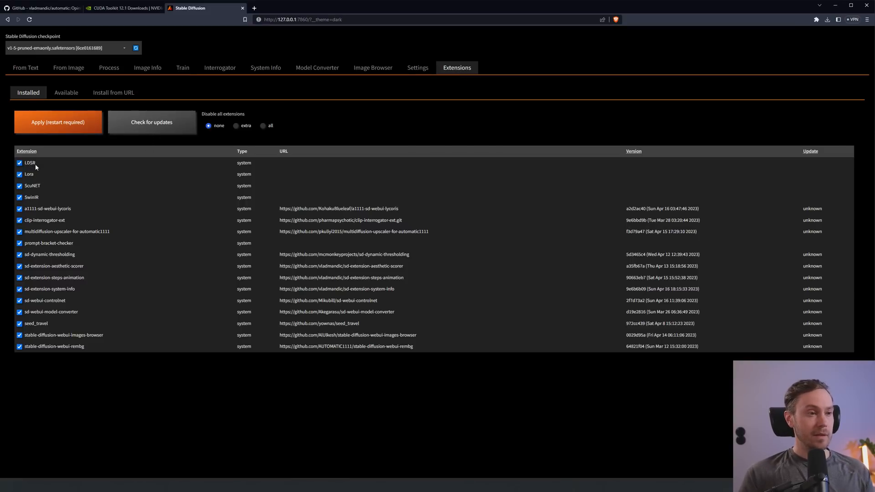
{"action": "mouse_move", "coordinate": [37, 197]}
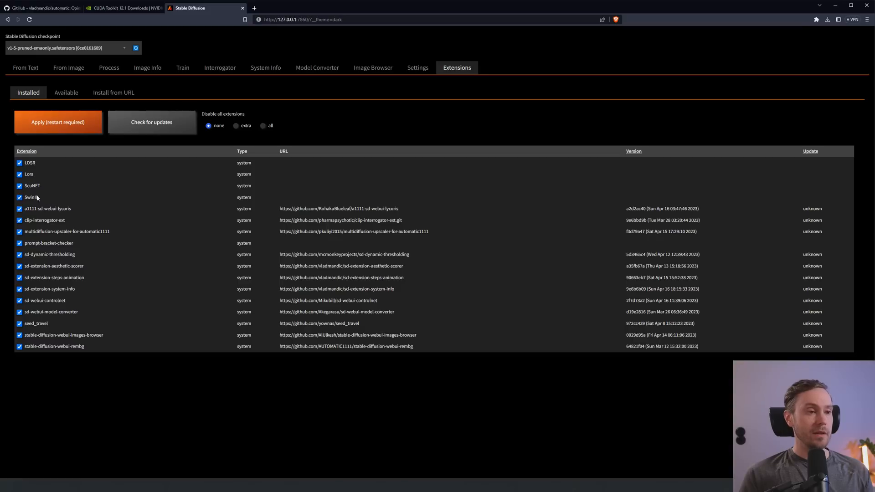
{"action": "mouse_move", "coordinate": [99, 217]}
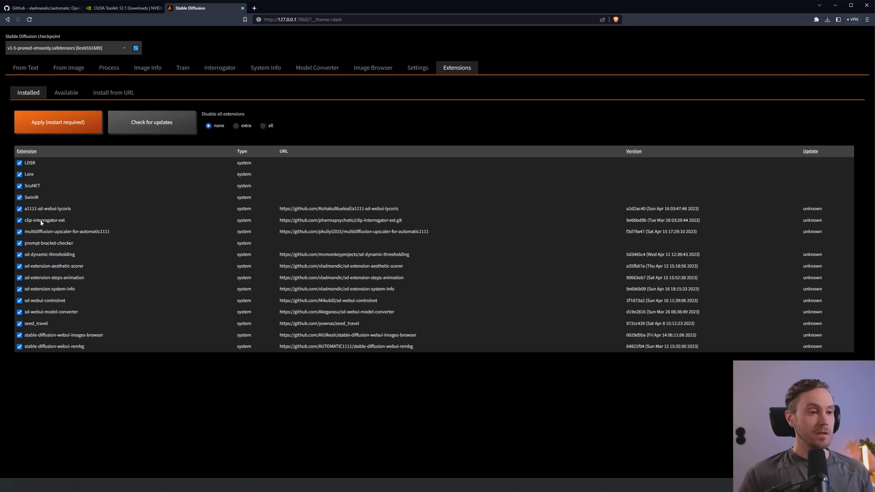
{"action": "mouse_move", "coordinate": [117, 239]}
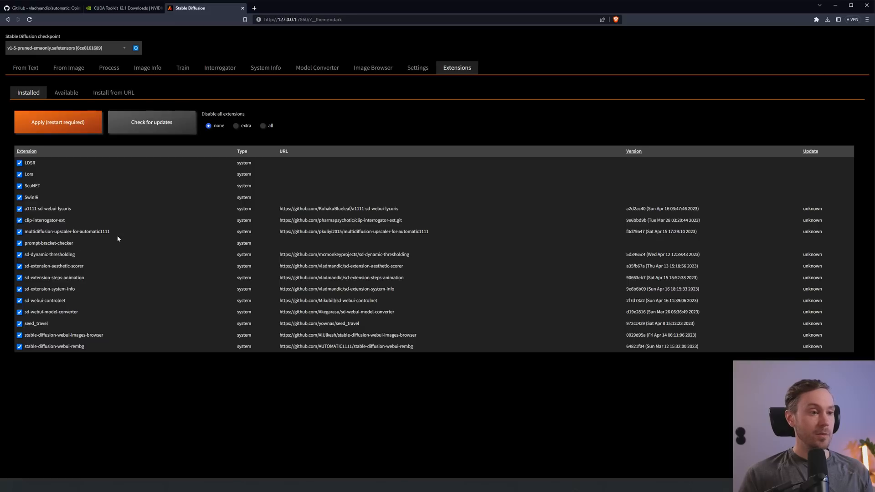
{"action": "mouse_move", "coordinate": [70, 306]}
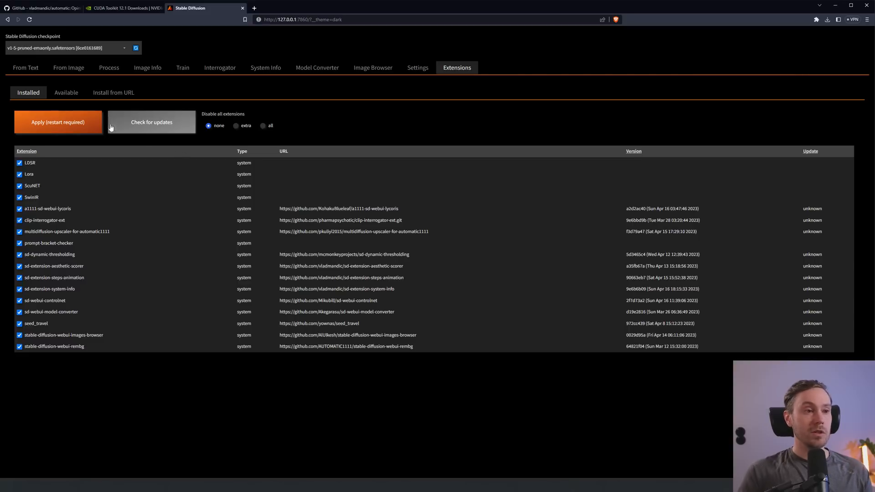
{"action": "left_click", "coordinate": [114, 92]}
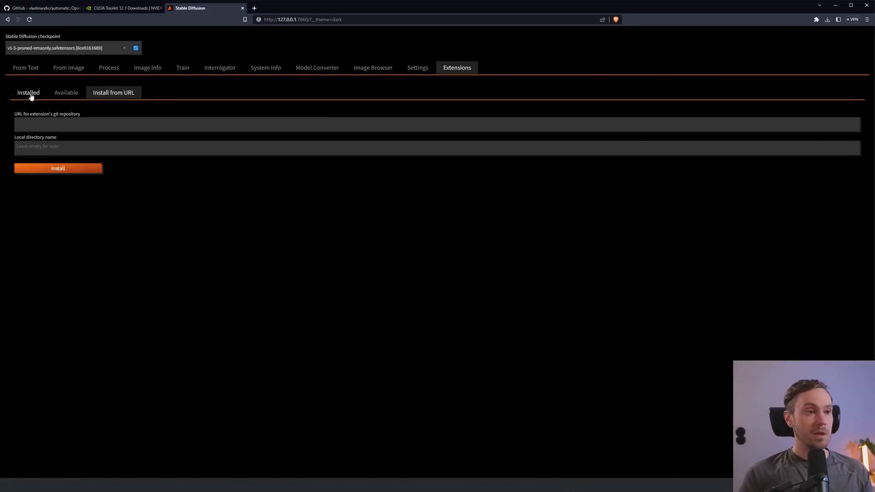
{"action": "left_click", "coordinate": [66, 92]}
{"action": "type", "text": "dreambooth"}
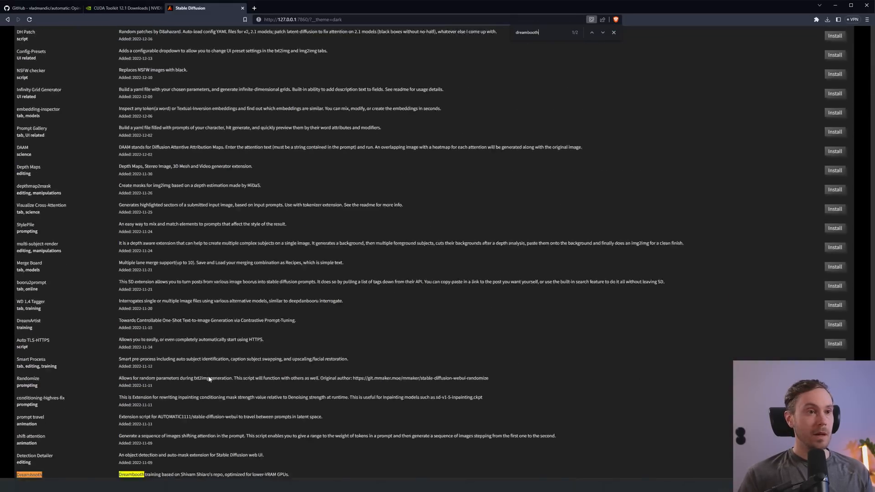
{"action": "scroll", "scroll_direction": "down", "scroll_amount": 3}
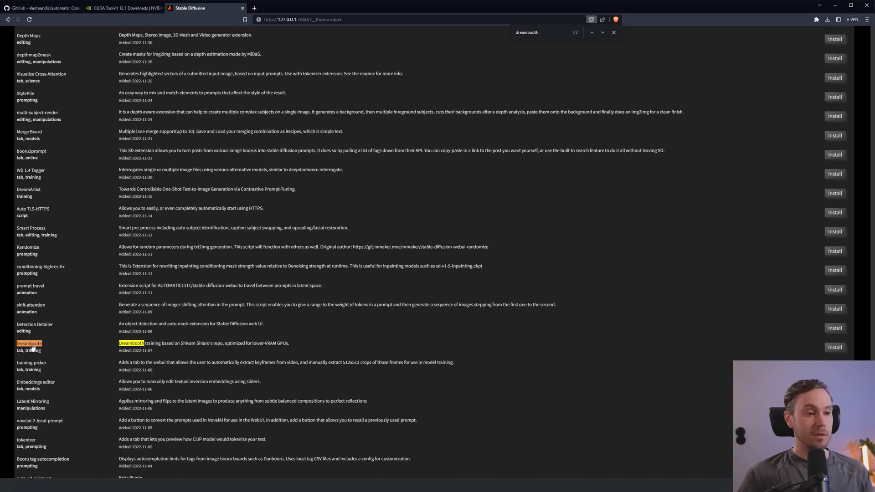
{"action": "mouse_move", "coordinate": [806, 347]}
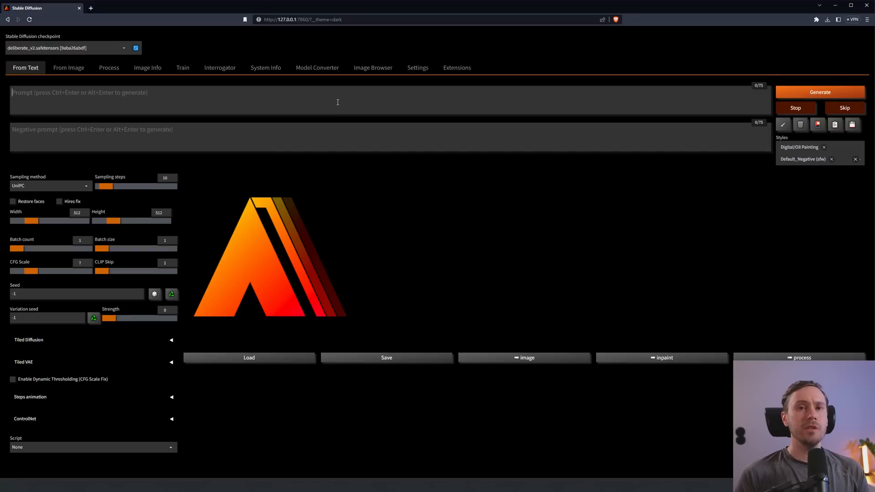
{"action": "mouse_move", "coordinate": [334, 106]}
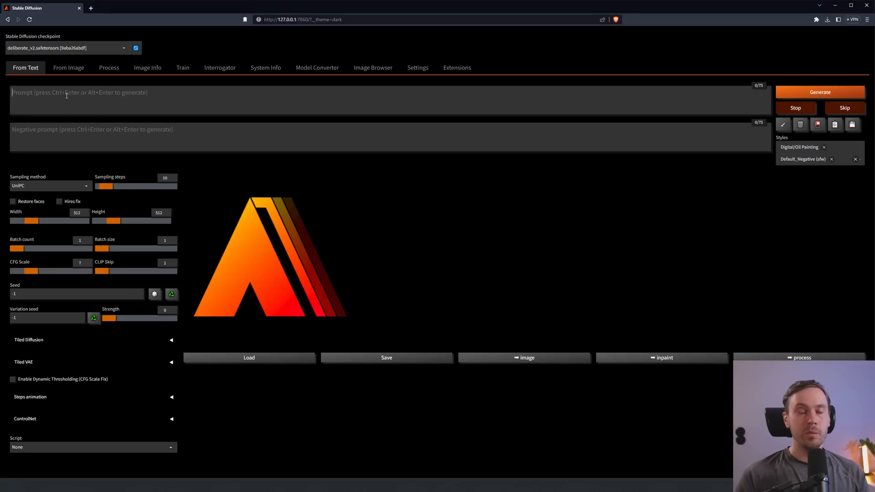
Enter 'man on ship' with Euler a at 25 steps and generate two images
{"action": "type", "text": "man on ship"}
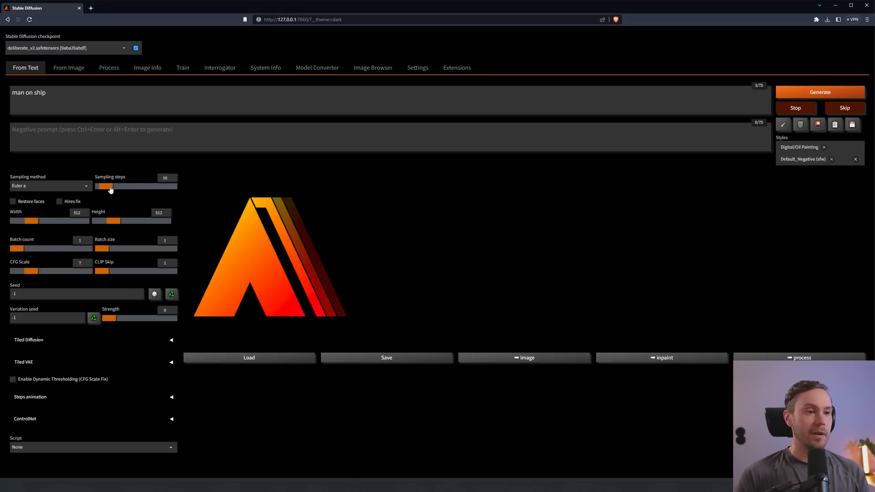
{"action": "left_click_drag", "start_coordinate": [109, 186], "coordinate": [115, 187]}
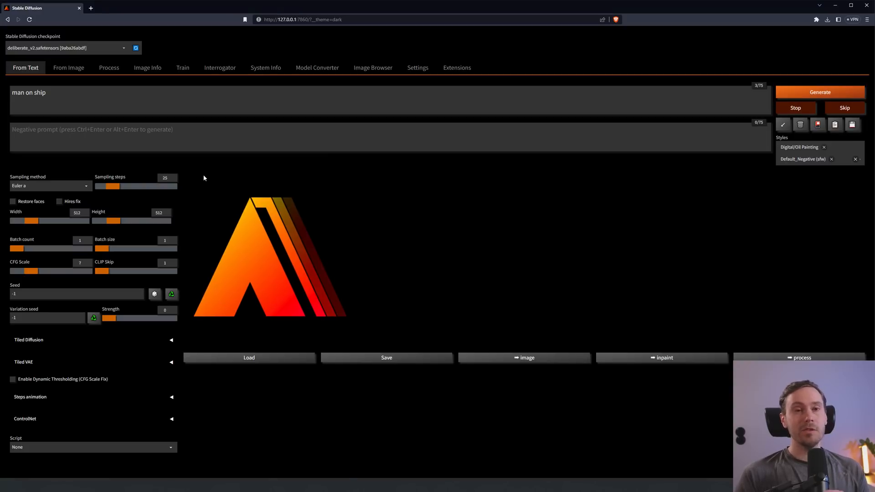
{"action": "mouse_move", "coordinate": [241, 170]}
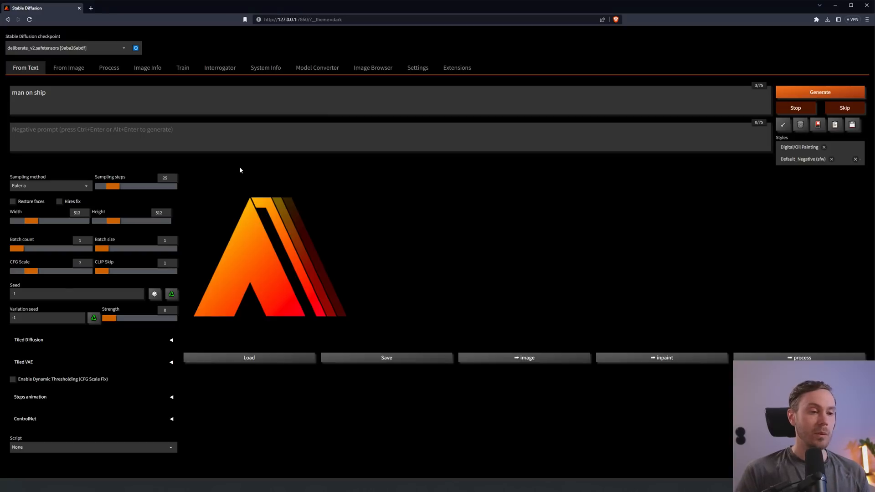
{"action": "left_click", "coordinate": [824, 147]}
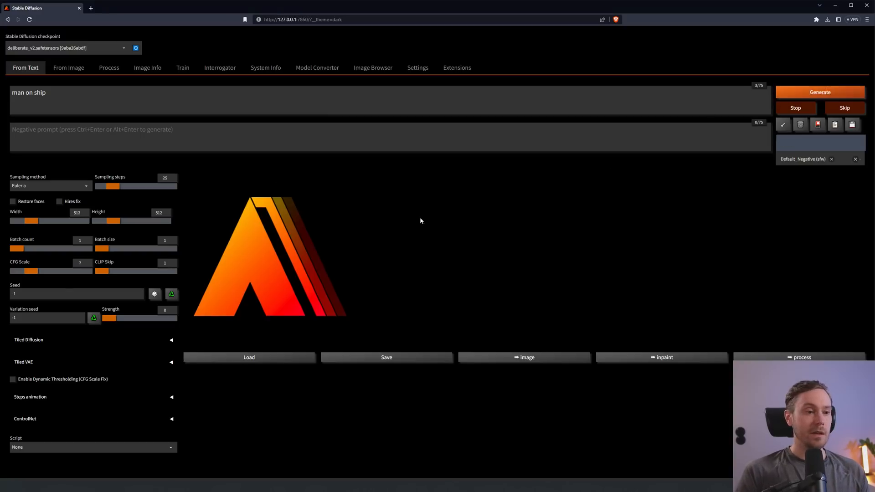
{"action": "left_click", "coordinate": [819, 92]}
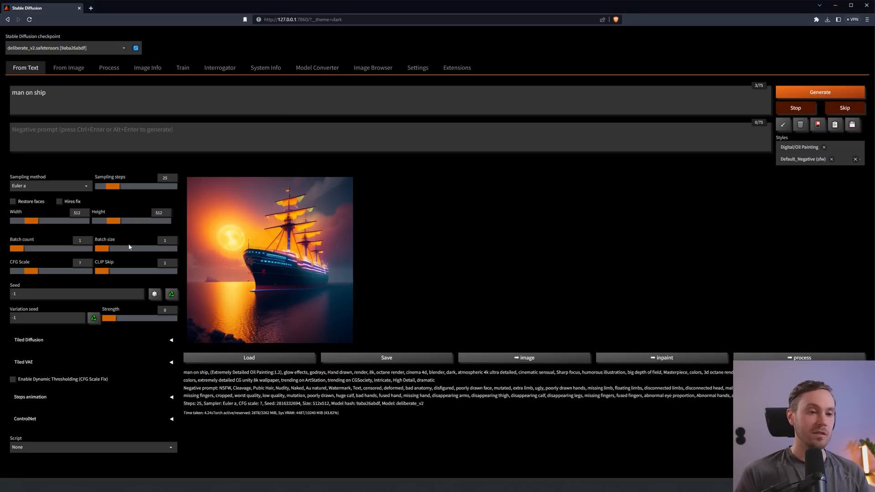
{"action": "mouse_move", "coordinate": [102, 183]}
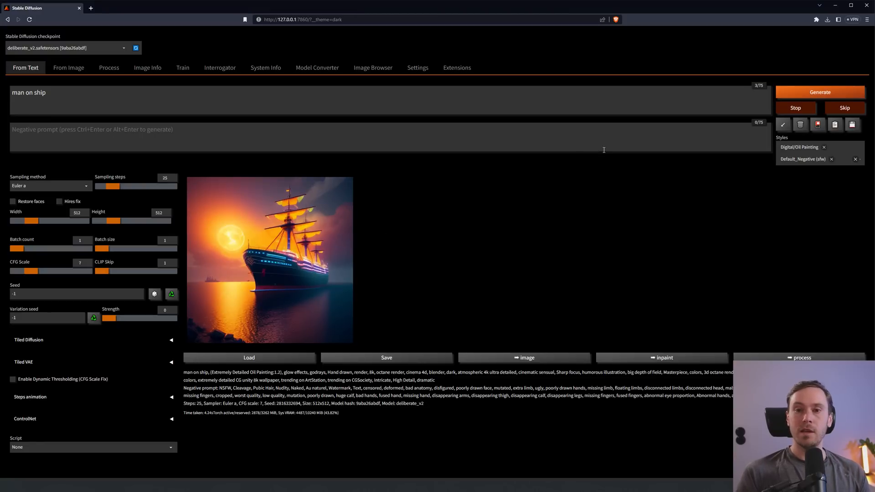
{"action": "left_click", "coordinate": [819, 92]}
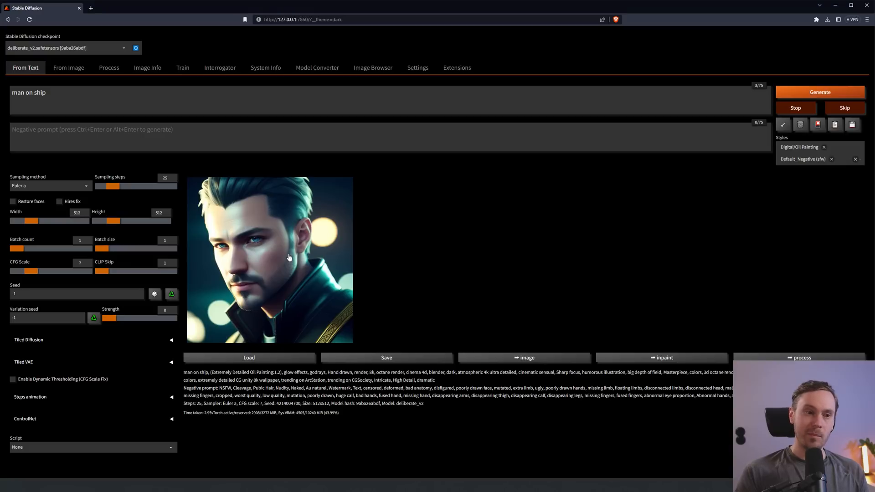
{"action": "mouse_move", "coordinate": [313, 262]}
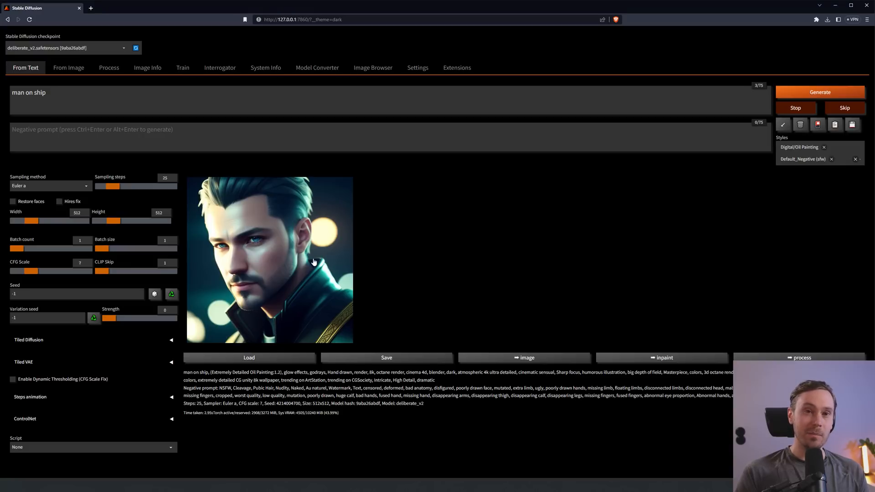
{"action": "mouse_move", "coordinate": [50, 220]}
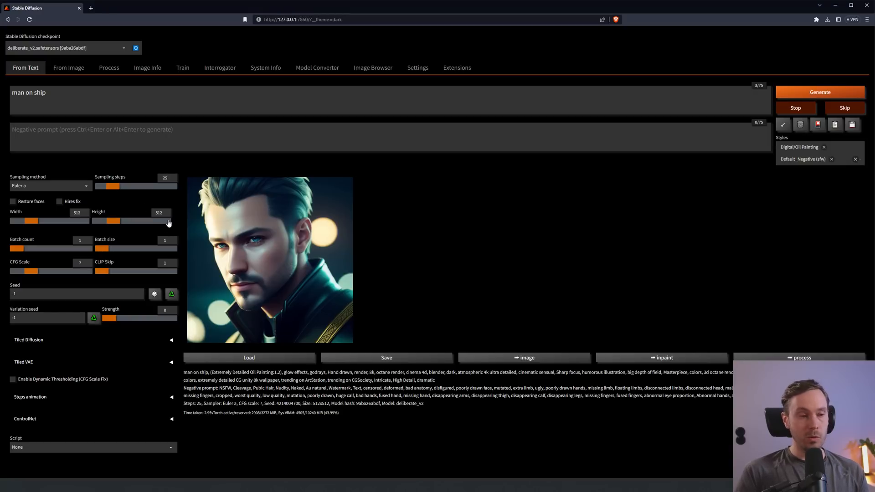
{"action": "mouse_move", "coordinate": [166, 224]}
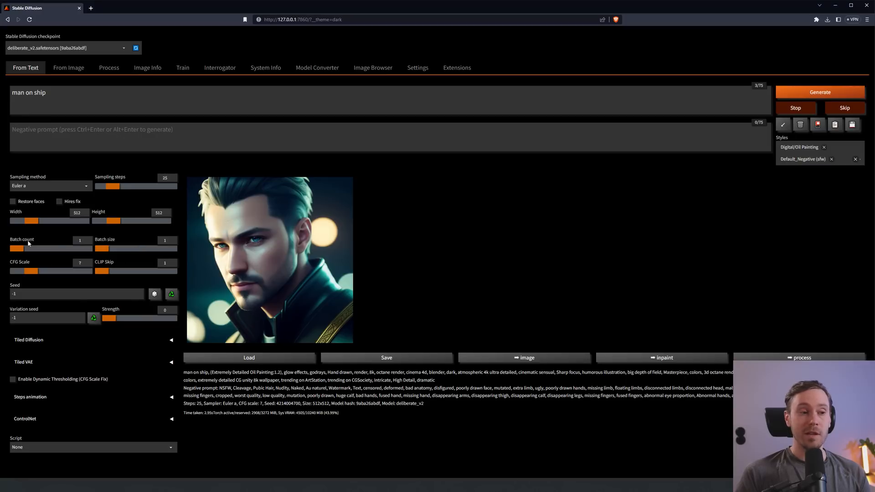
{"action": "mouse_move", "coordinate": [88, 237]}
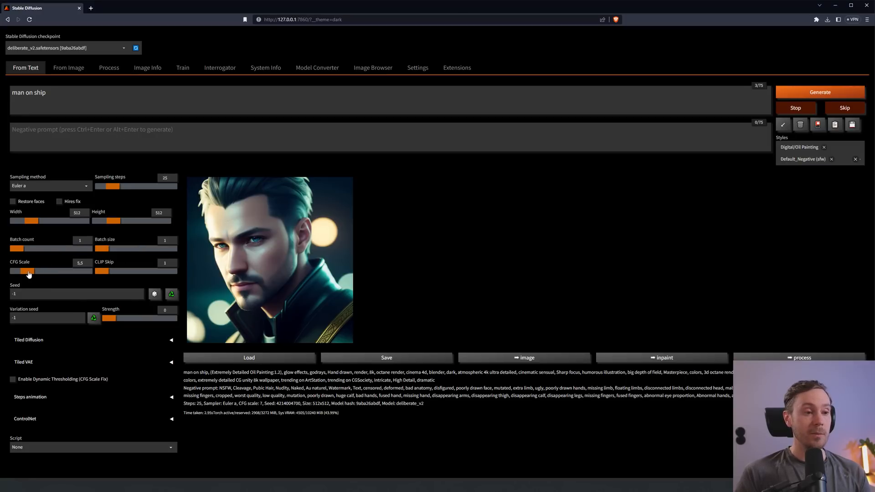
Generate 'man on ship' at CFG scale 1 for a burning ship, then at 30 for a neon figure
{"action": "left_click_drag", "start_coordinate": [30, 271], "coordinate": [35, 270]}
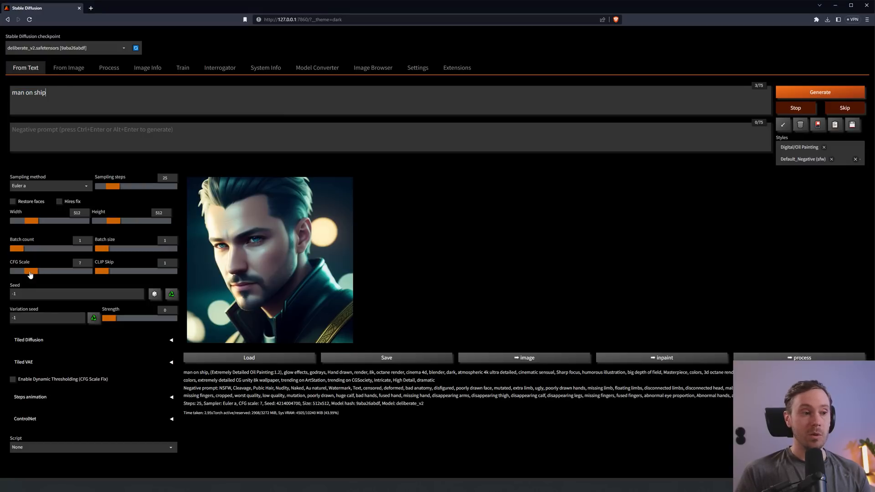
{"action": "left_click_drag", "start_coordinate": [30, 270], "coordinate": [69, 270]}
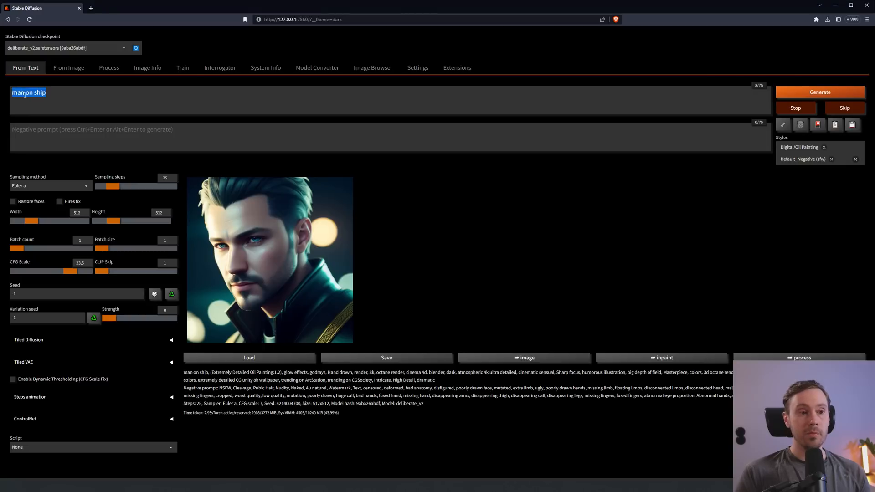
{"action": "left_click_drag", "start_coordinate": [70, 271], "coordinate": [23, 271]}
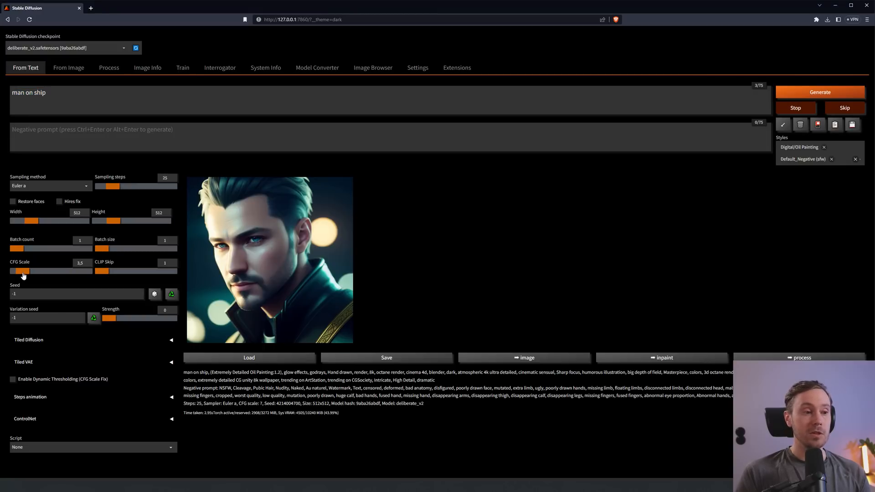
{"action": "double_click", "coordinate": [28, 93]}
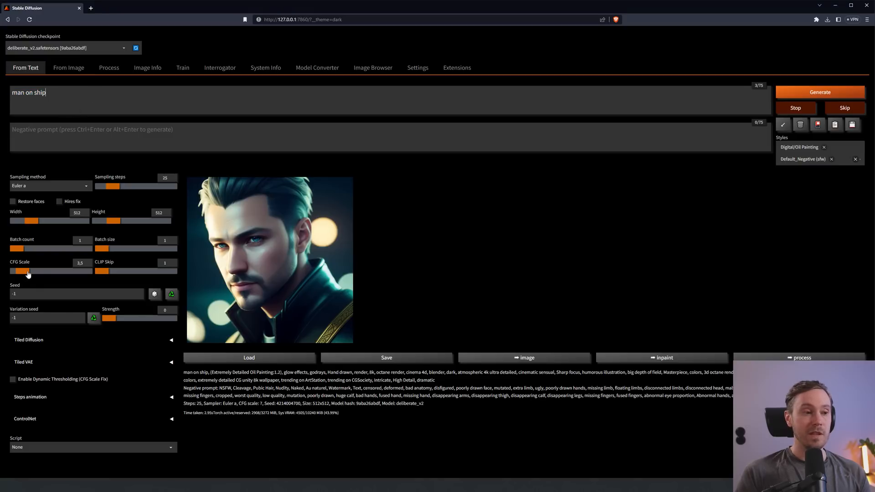
{"action": "left_click_drag", "start_coordinate": [42, 271], "coordinate": [11, 271]}
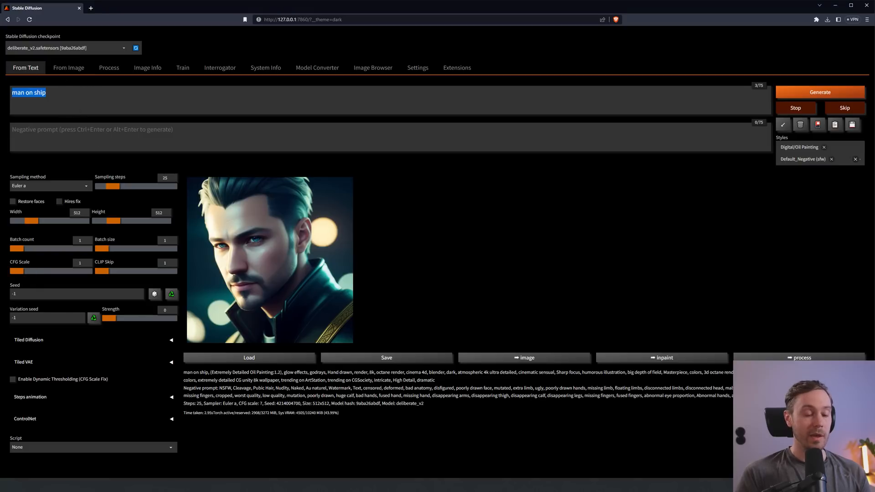
{"action": "left_click", "coordinate": [820, 92]}
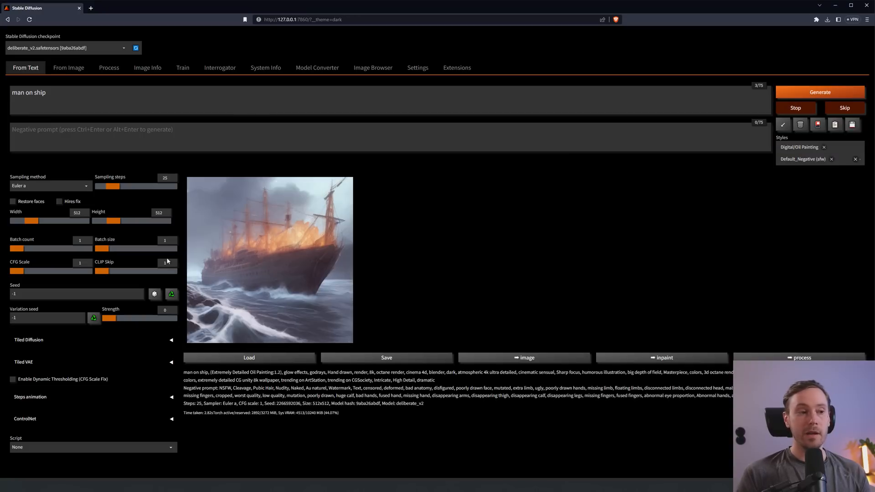
{"action": "left_click_drag", "start_coordinate": [17, 271], "coordinate": [81, 270]}
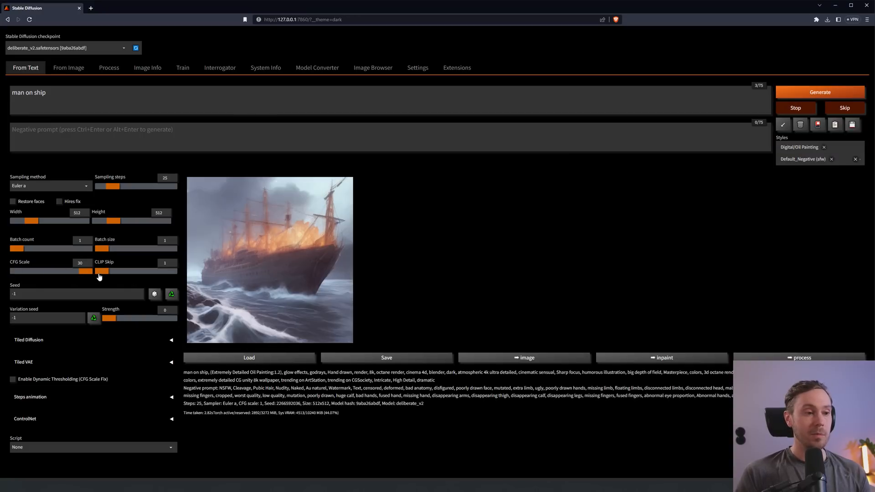
{"action": "left_click", "coordinate": [820, 92]}
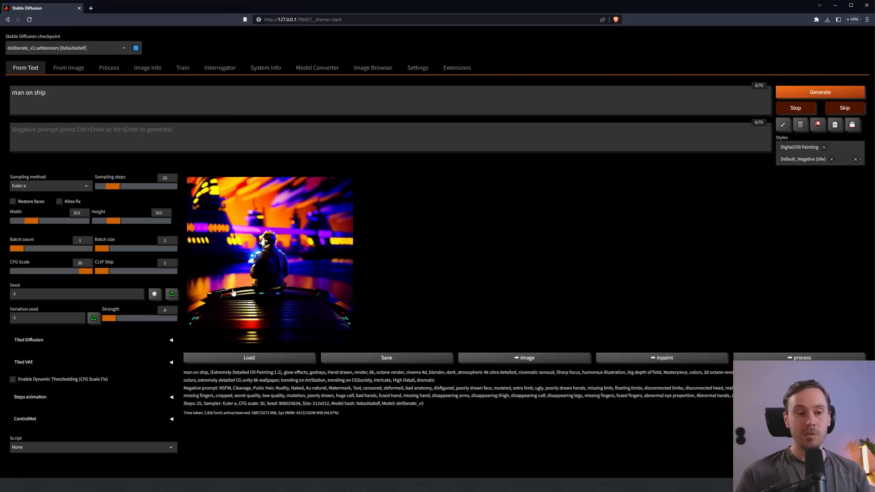
{"action": "mouse_move", "coordinate": [342, 330]}
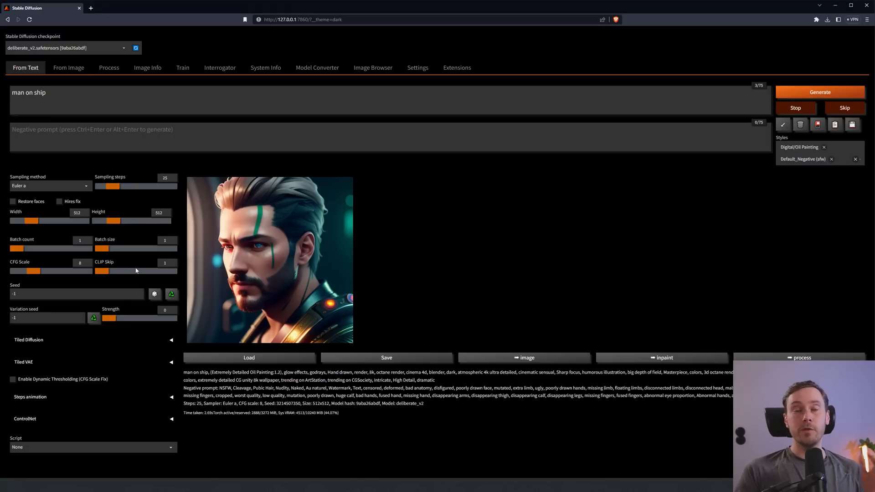
{"action": "mouse_move", "coordinate": [158, 274]}
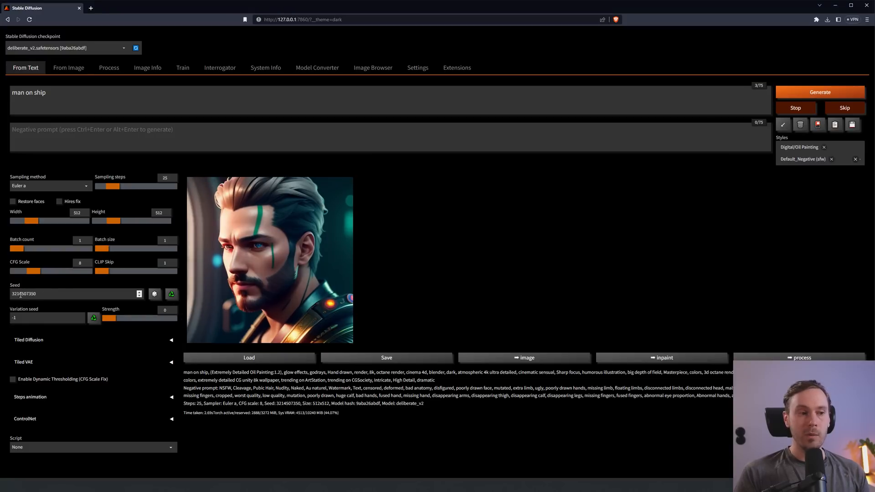
{"action": "triple_click", "coordinate": [75, 294]}
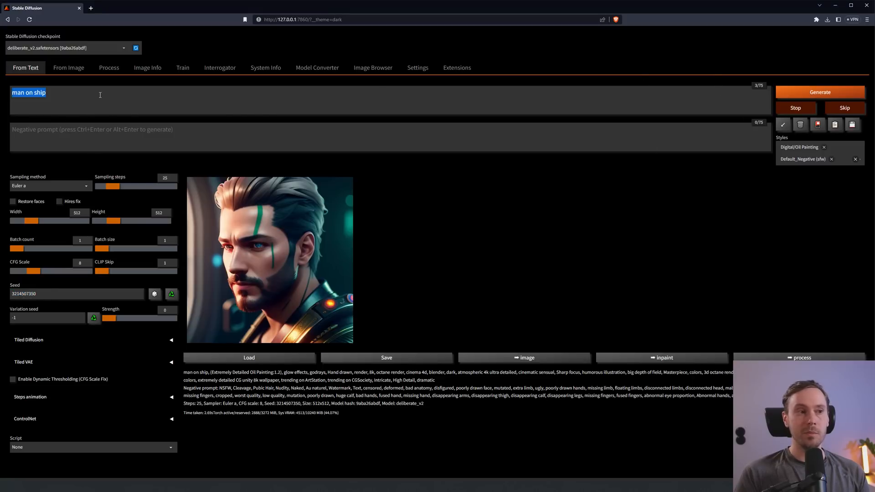
{"action": "left_click", "coordinate": [49, 293]}
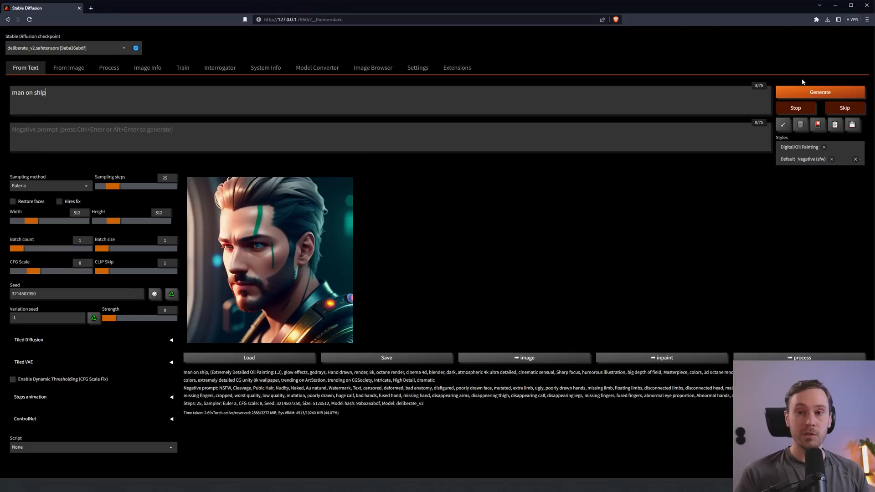
{"action": "left_click", "coordinate": [820, 92]}
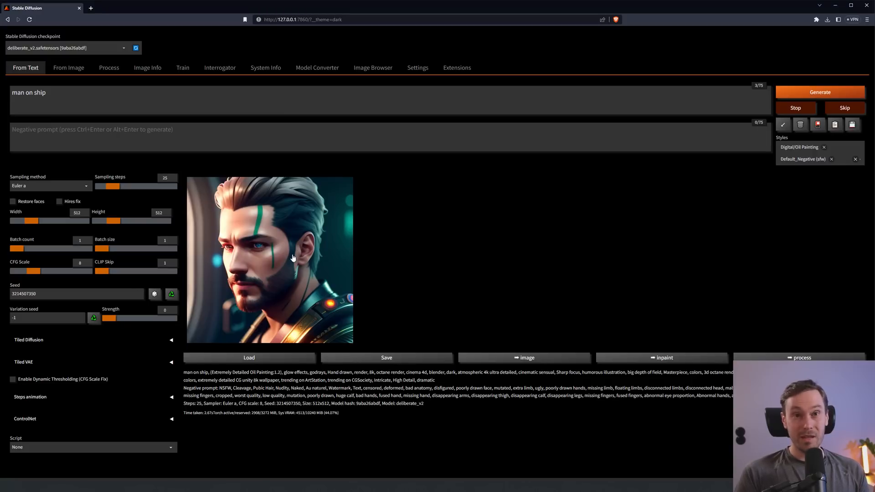
{"action": "mouse_move", "coordinate": [209, 297]}
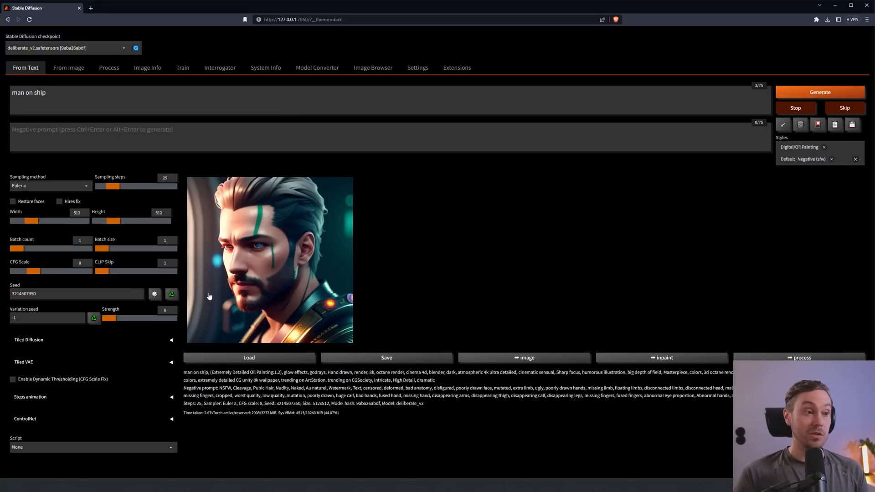
{"action": "left_click", "coordinate": [154, 294]}
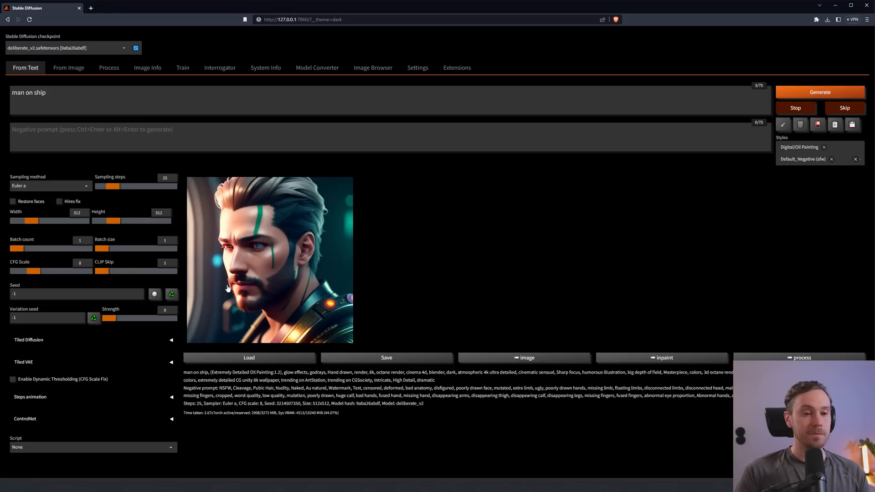
{"action": "left_click", "coordinate": [68, 68]}
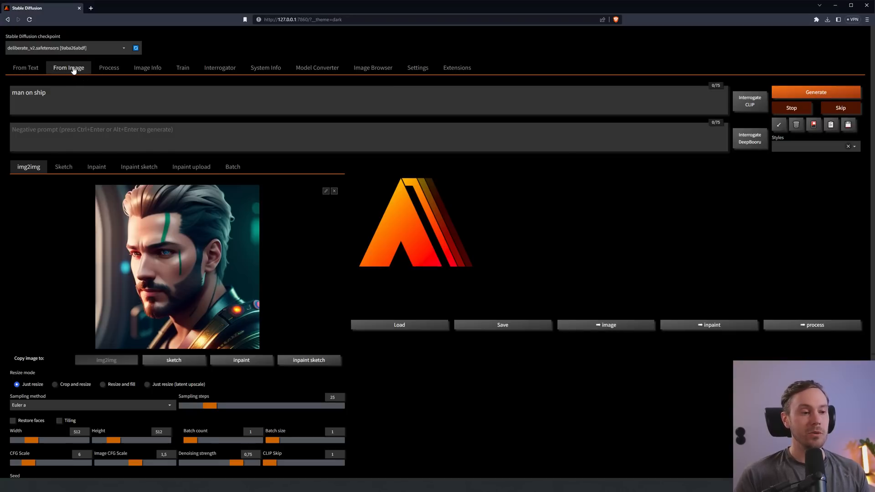
Generate a man in a suit on a cruise ship from the portrait at denoising strength 1
{"action": "scroll", "scroll_direction": "down", "scroll_amount": 3}
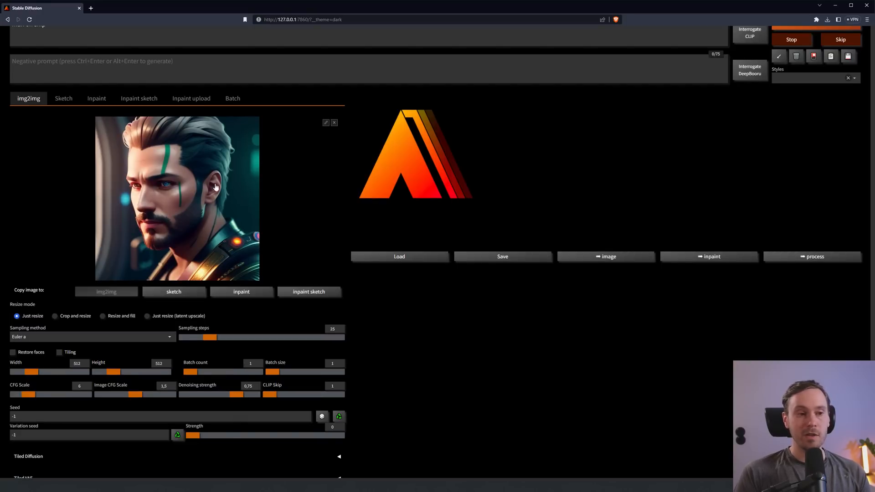
{"action": "mouse_move", "coordinate": [156, 173]}
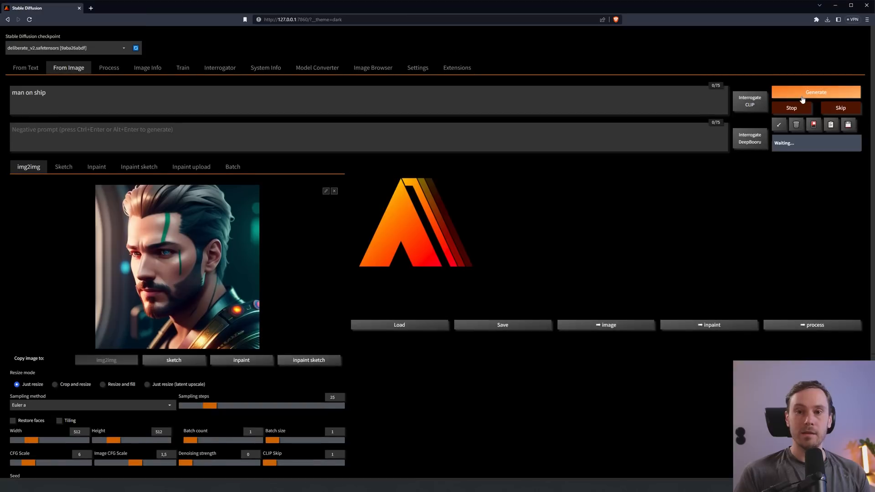
{"action": "left_click", "coordinate": [815, 92]}
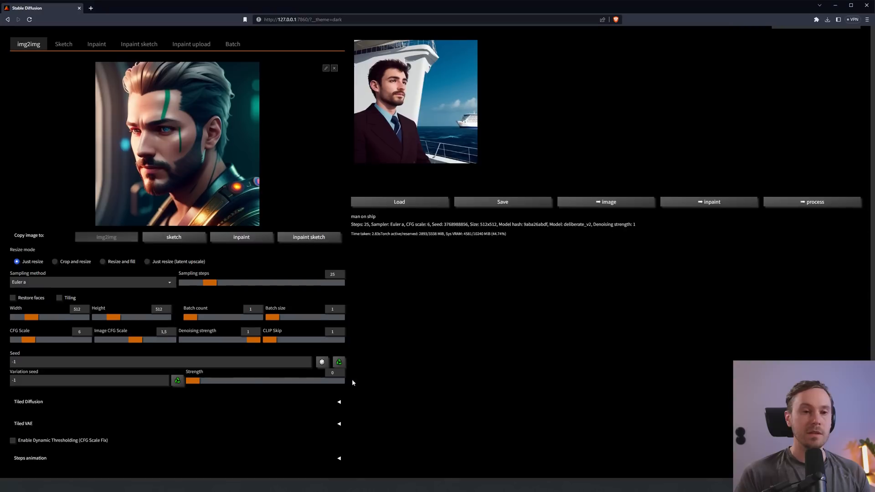
Create portrait variants at denoising 0.3, 0.6 and 0.67, and send the latest to upscaling
{"action": "left_click_drag", "start_coordinate": [254, 340], "coordinate": [203, 340]}
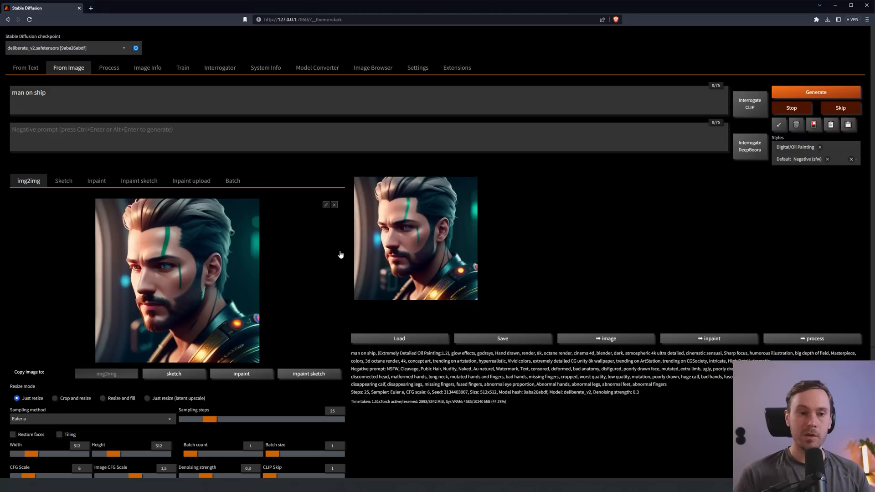
{"action": "scroll", "scroll_direction": "down", "scroll_amount": 3}
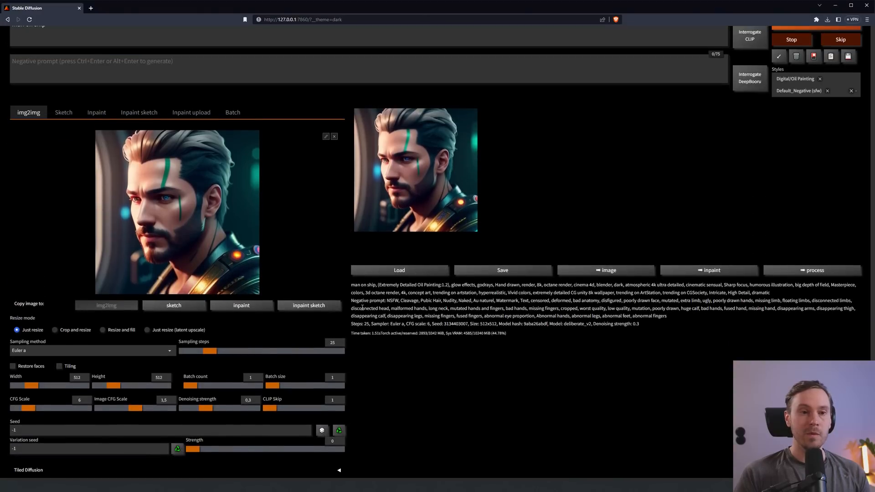
{"action": "mouse_move", "coordinate": [478, 191]}
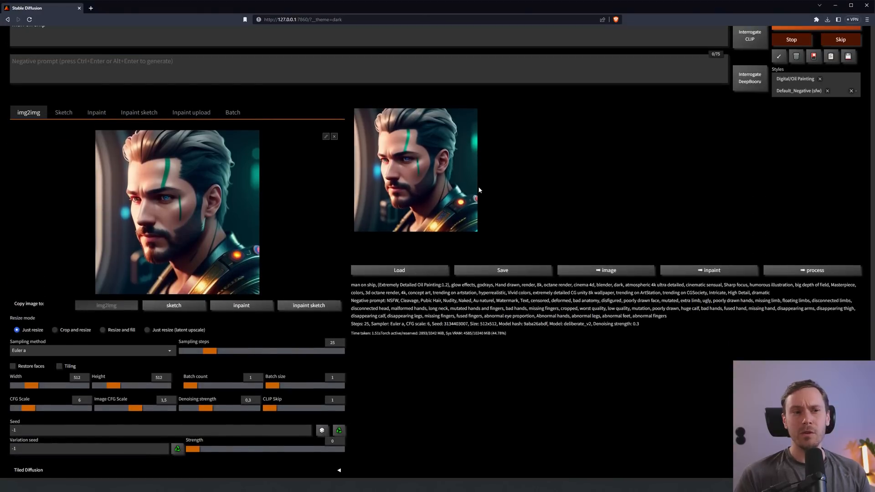
{"action": "mouse_move", "coordinate": [474, 153]}
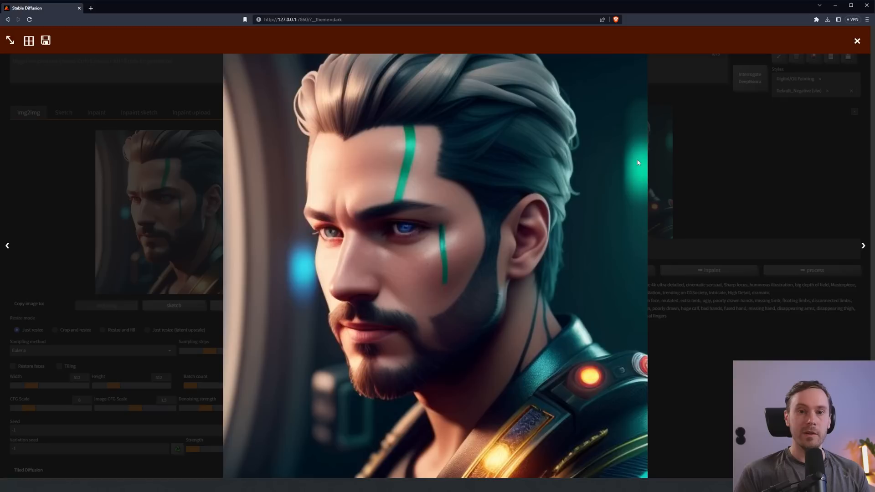
{"action": "left_click", "coordinate": [857, 41]}
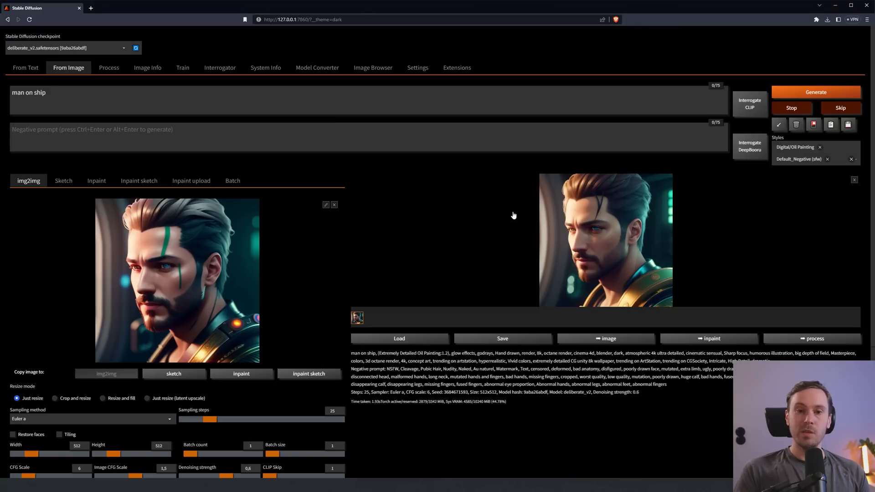
{"action": "mouse_move", "coordinate": [345, 233]}
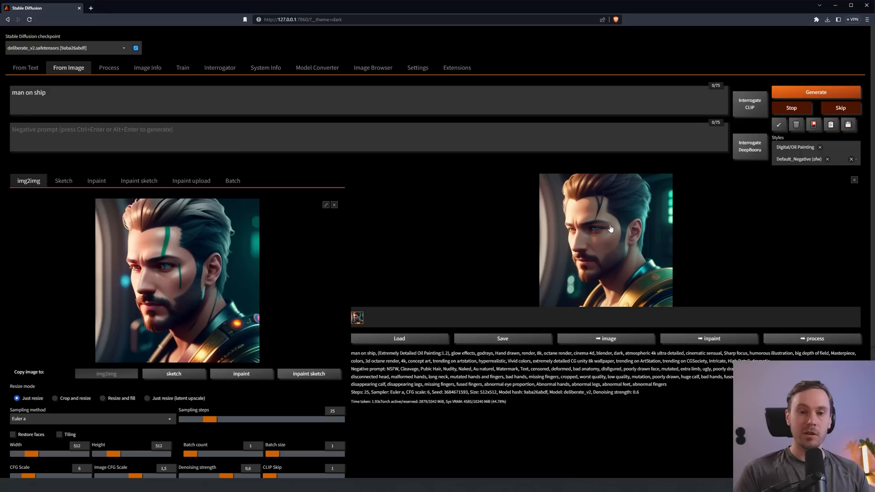
{"action": "mouse_move", "coordinate": [245, 280]}
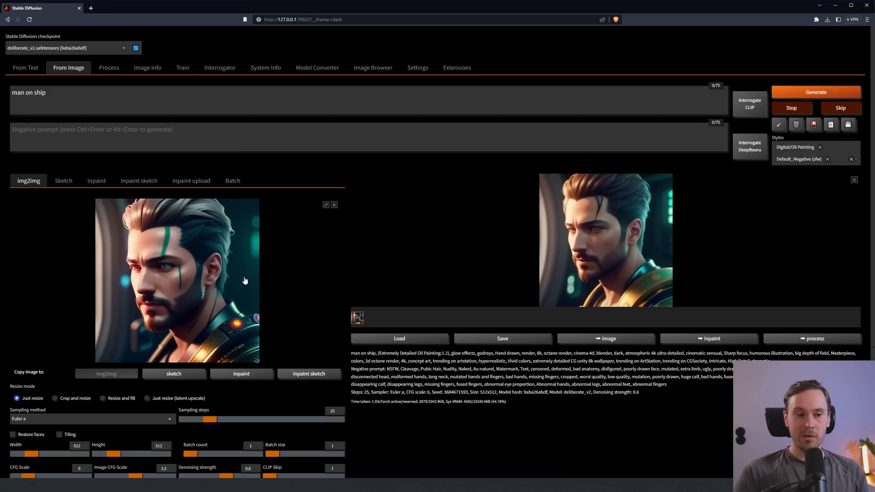
{"action": "scroll", "scroll_direction": "down", "scroll_amount": 3}
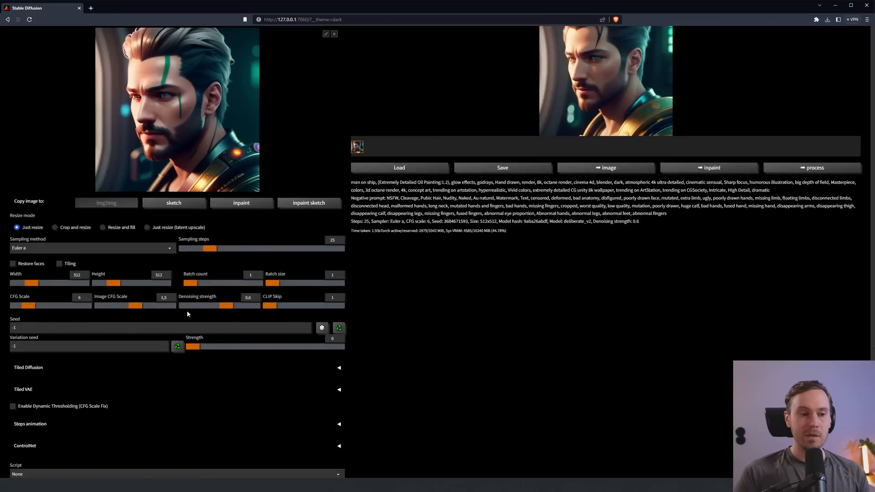
{"action": "scroll", "scroll_direction": "down", "scroll_amount": 3}
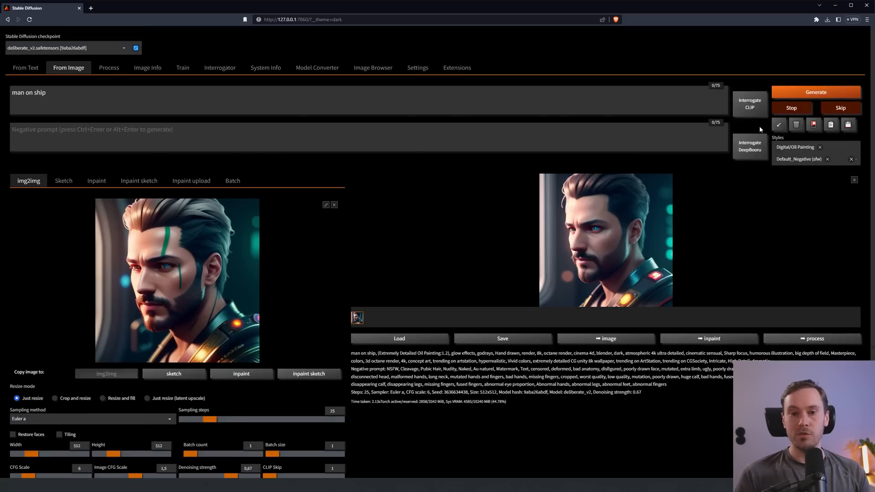
{"action": "left_click", "coordinate": [109, 67]}
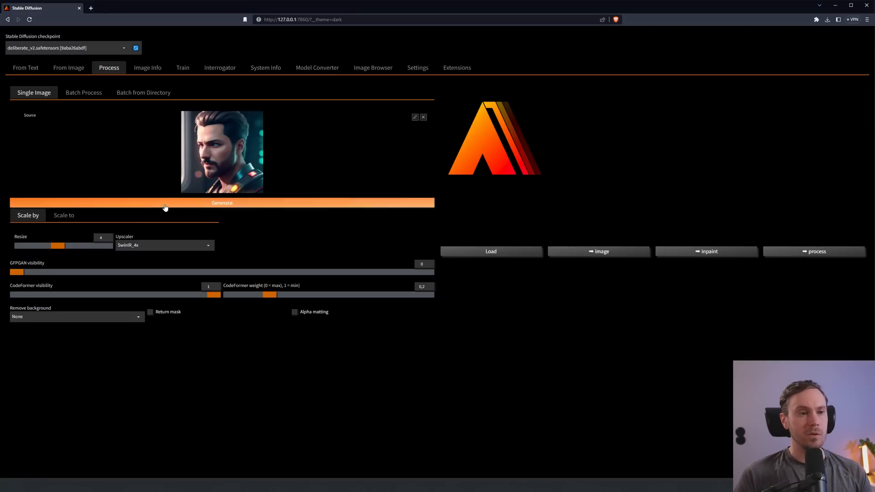
Set the upscale factor to 2 with SwinIR 4x and review the available upscalers
{"action": "left_click_drag", "start_coordinate": [58, 246], "coordinate": [47, 246]}
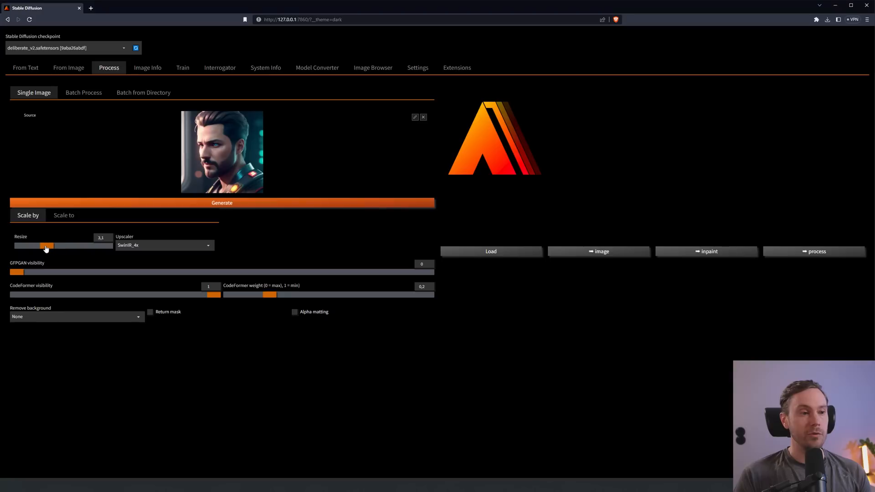
{"action": "left_click_drag", "start_coordinate": [48, 246], "coordinate": [103, 246]}
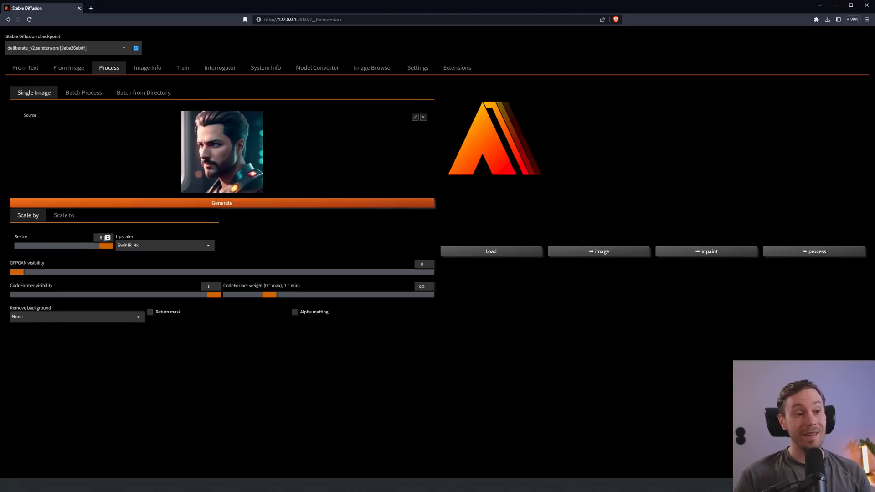
{"action": "left_click_drag", "start_coordinate": [104, 246], "coordinate": [35, 246]}
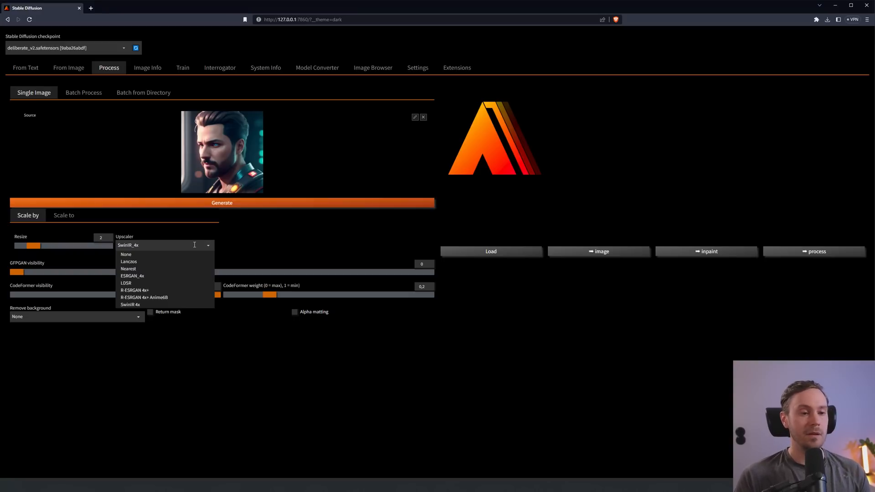
{"action": "mouse_move", "coordinate": [130, 305]}
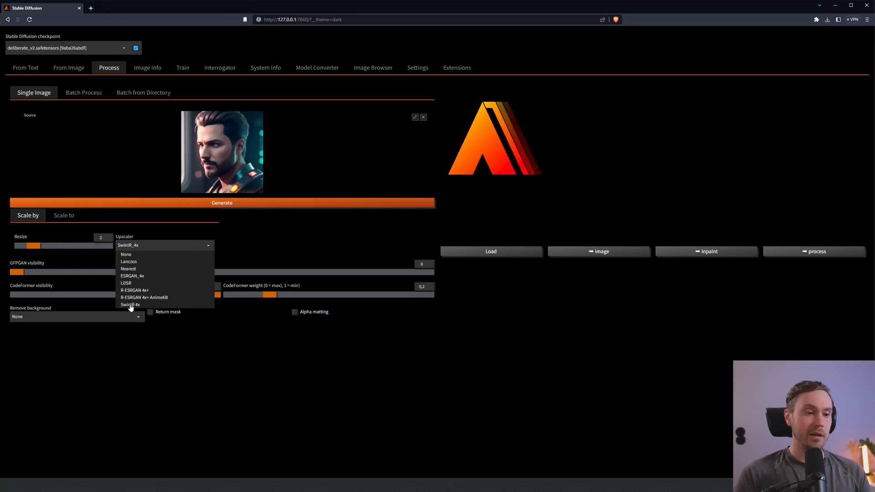
{"action": "left_click", "coordinate": [130, 305]}
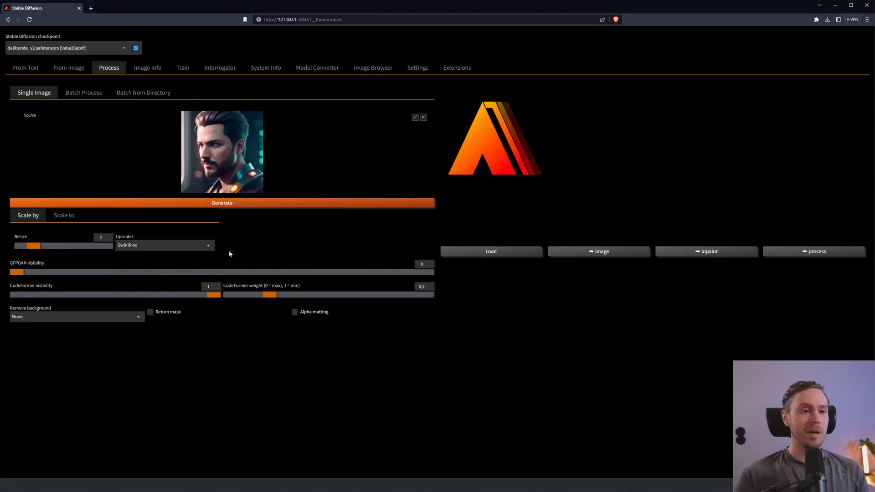
{"action": "mouse_move", "coordinate": [193, 259]}
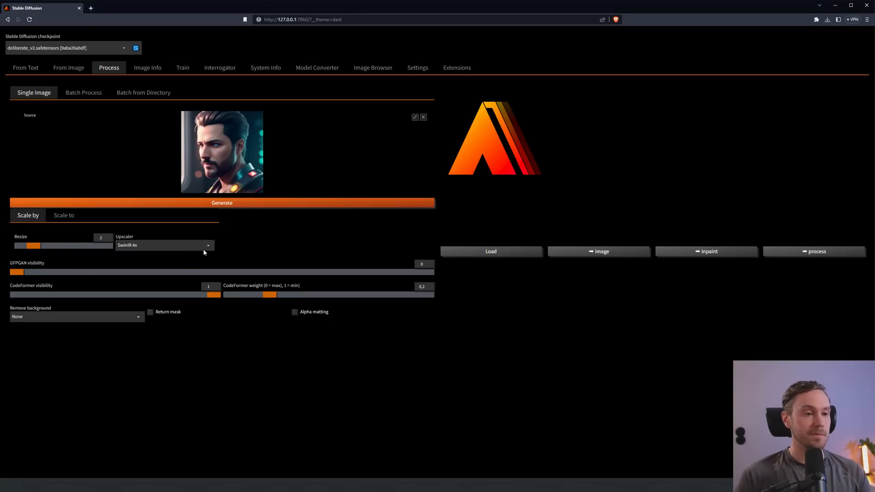
{"action": "left_click", "coordinate": [164, 245]}
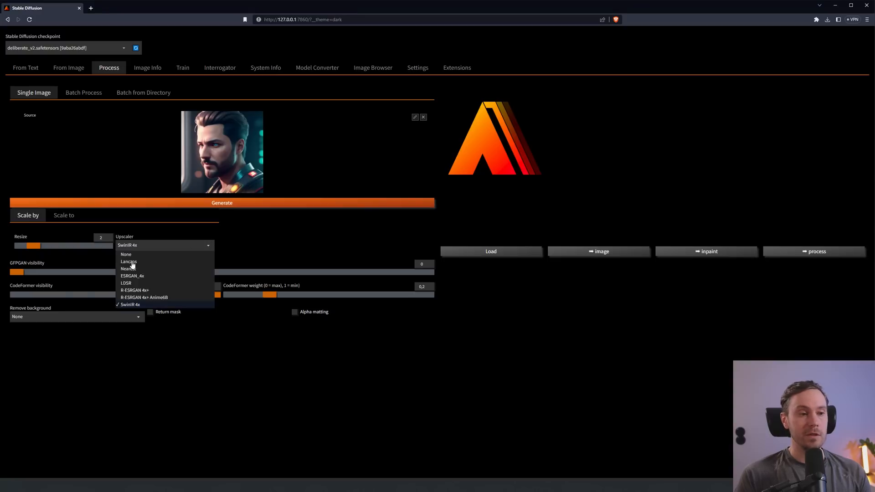
{"action": "mouse_move", "coordinate": [139, 284]}
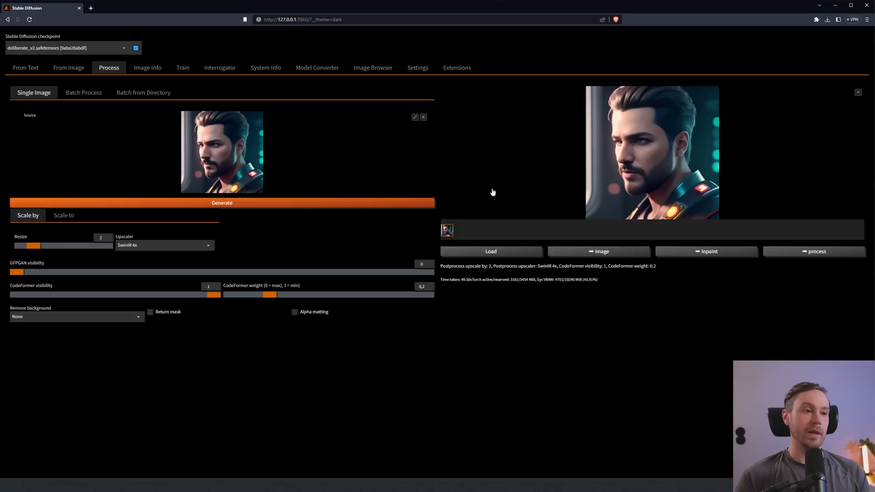
{"action": "mouse_move", "coordinate": [58, 93]}
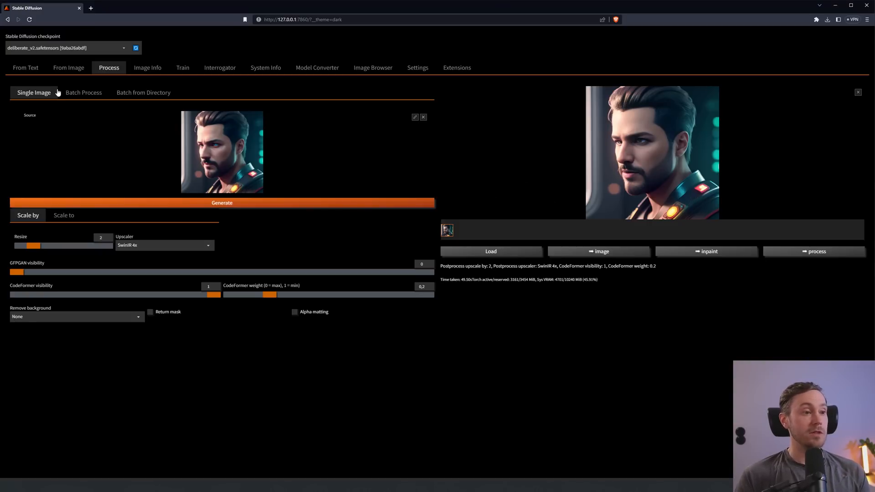
Render the bearded portrait in img2img at 1024×1024 and view the result enlarged
{"action": "left_click", "coordinate": [68, 68]}
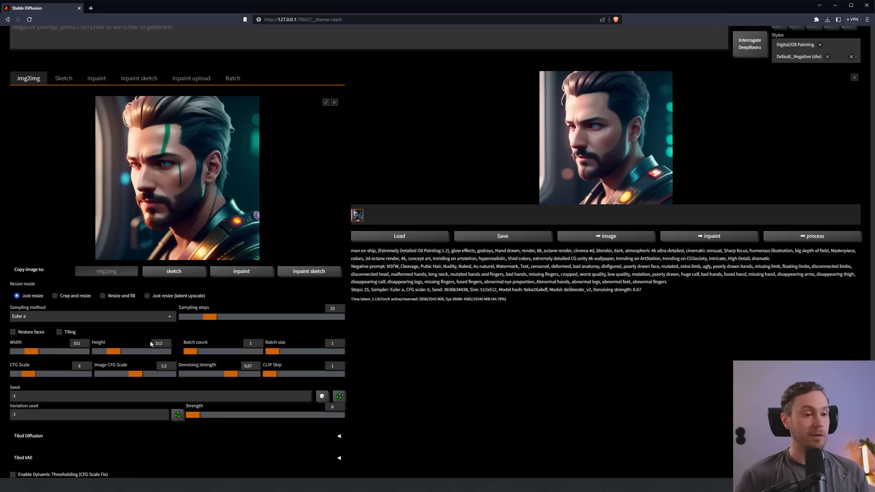
{"action": "mouse_move", "coordinate": [158, 172]}
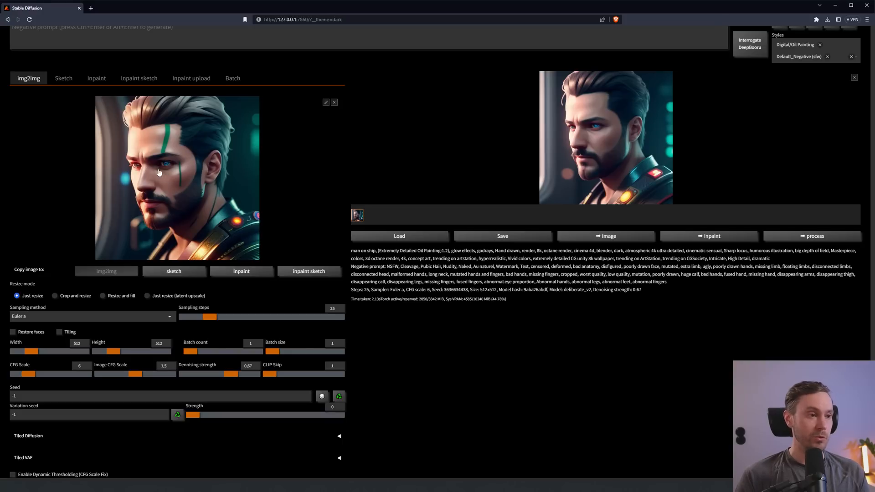
{"action": "left_click_drag", "start_coordinate": [32, 351], "coordinate": [42, 351]}
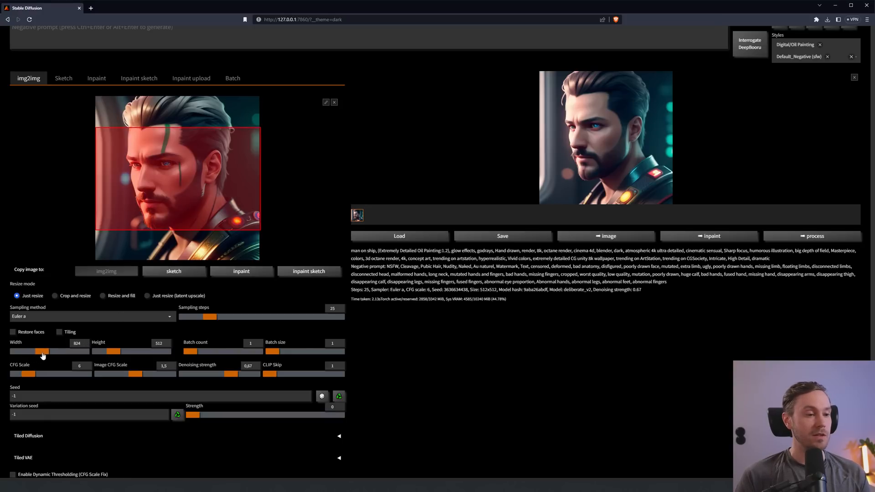
{"action": "left_click", "coordinate": [77, 343]}
{"action": "type", "text": "1024"}
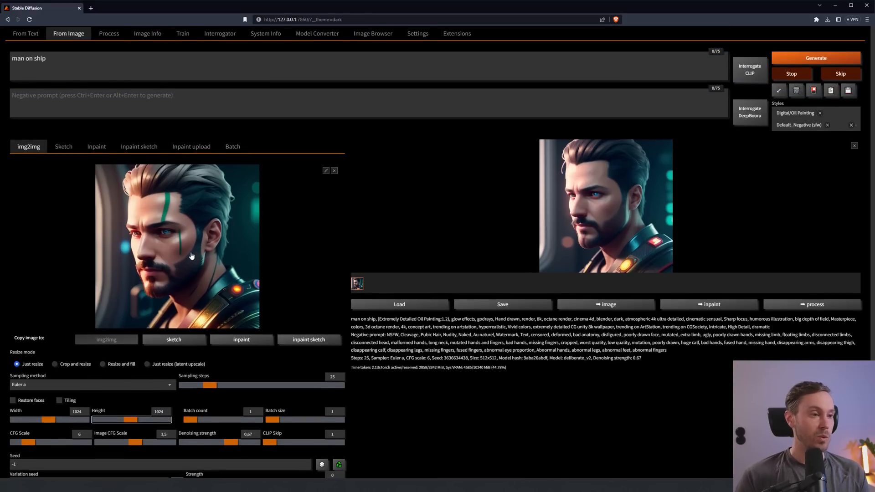
{"action": "left_click", "coordinate": [816, 58]}
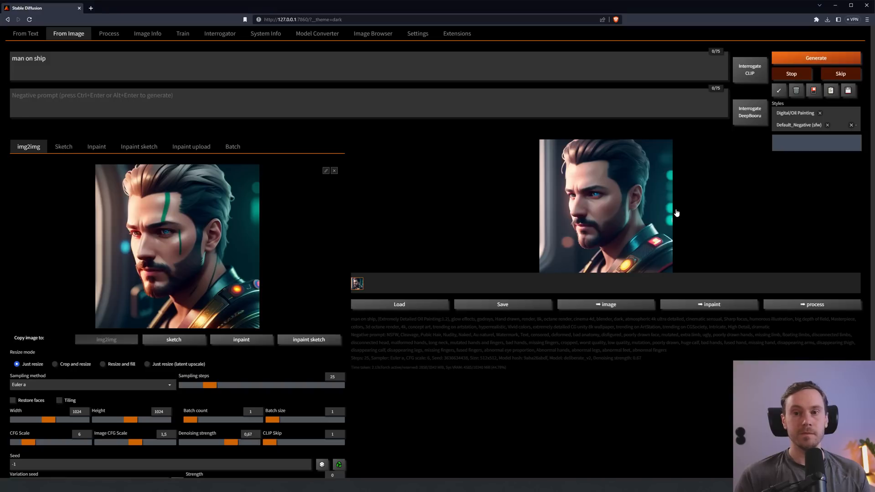
{"action": "left_click", "coordinate": [606, 206]}
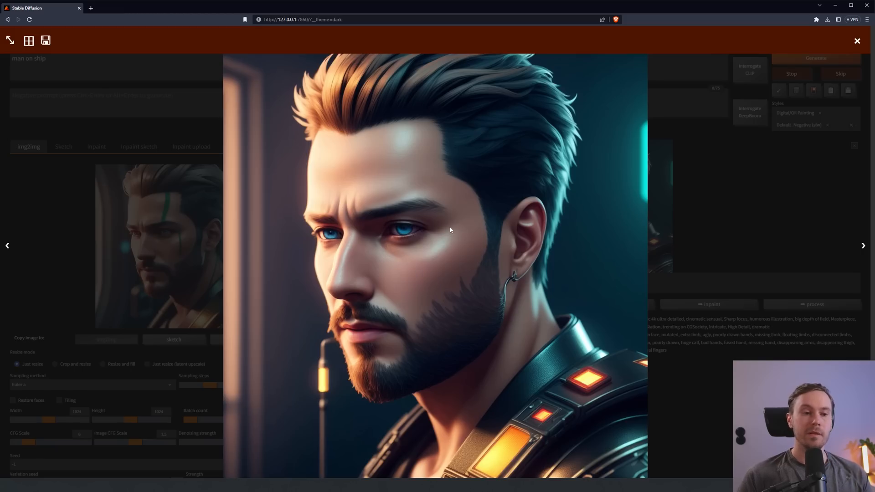
{"action": "mouse_move", "coordinate": [400, 199]}
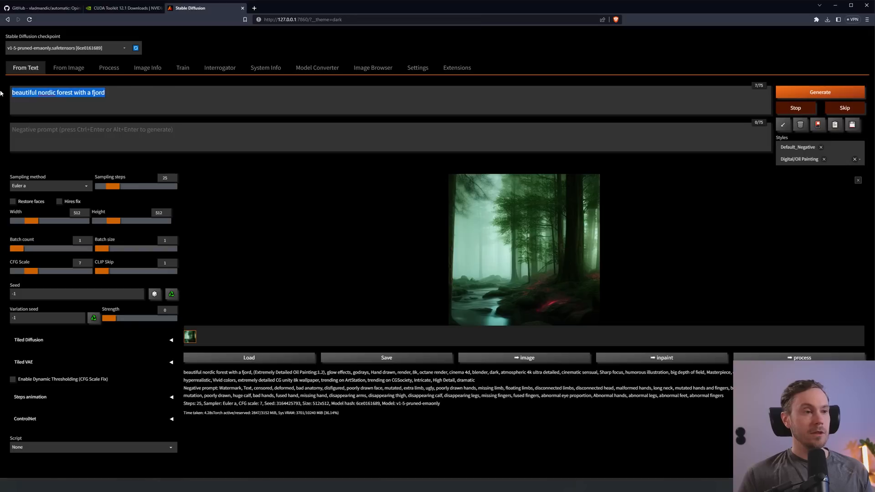
Enter 'a woman having coffee in a coffeeshop', add the Anime and Ghibli styles, and open Settings
{"action": "type", "text": "a woman having co"}
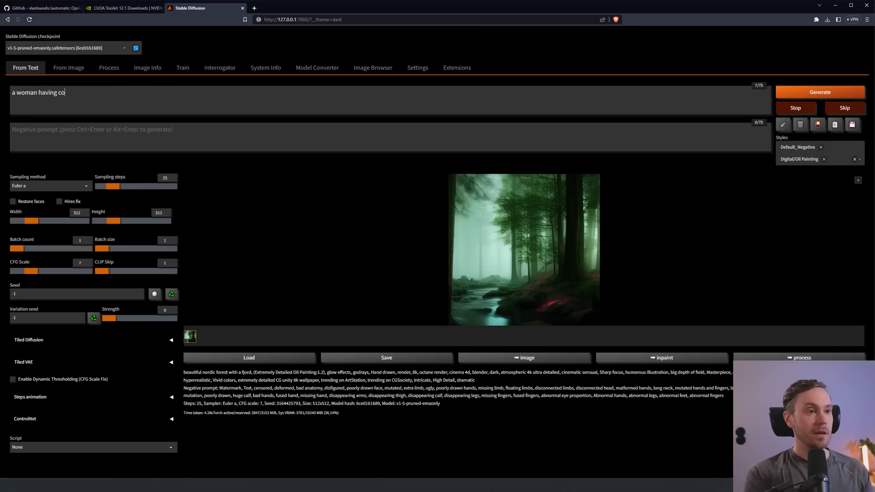
{"action": "type", "text": "ffee in a coffeeshop"}
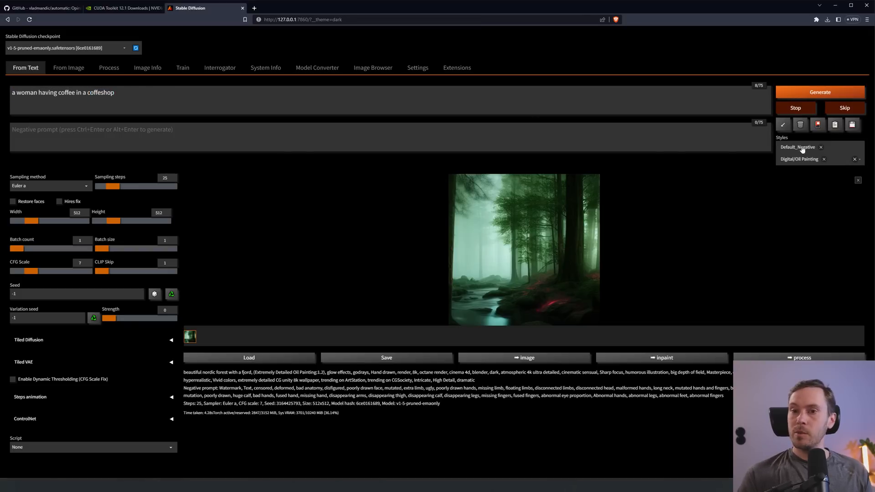
{"action": "left_click", "coordinate": [821, 159]}
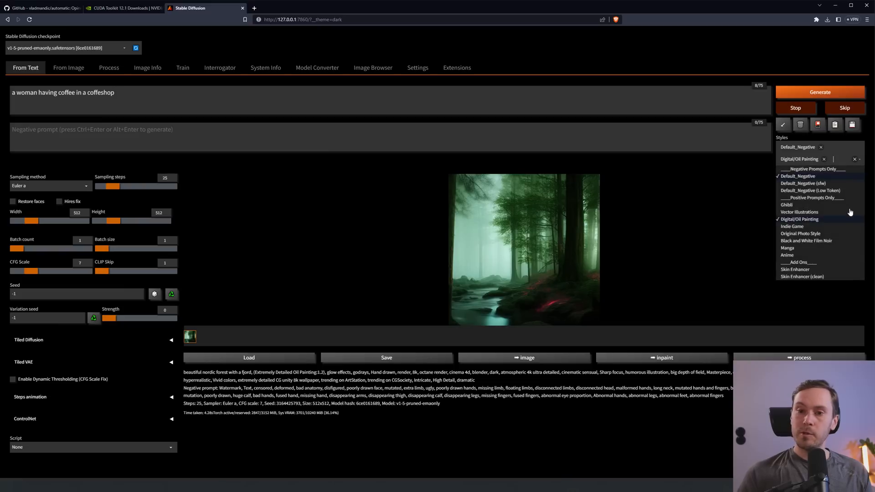
{"action": "left_click", "coordinate": [788, 255]}
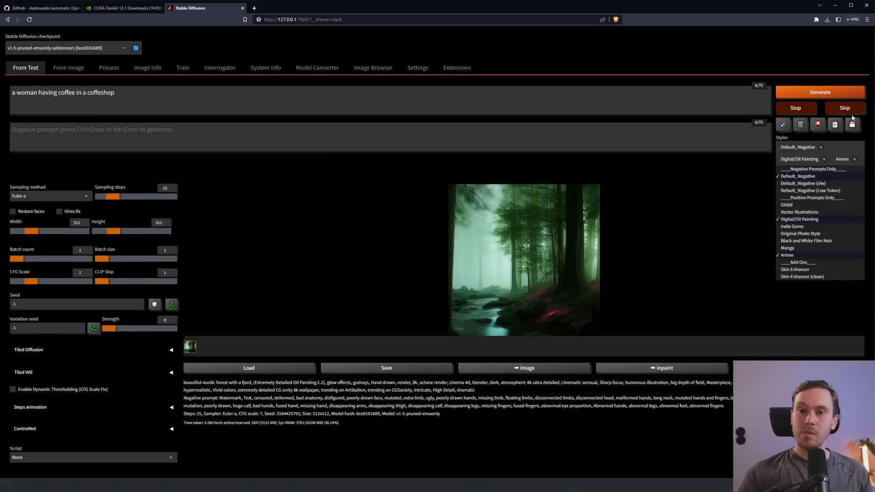
{"action": "left_click", "coordinate": [786, 205]}
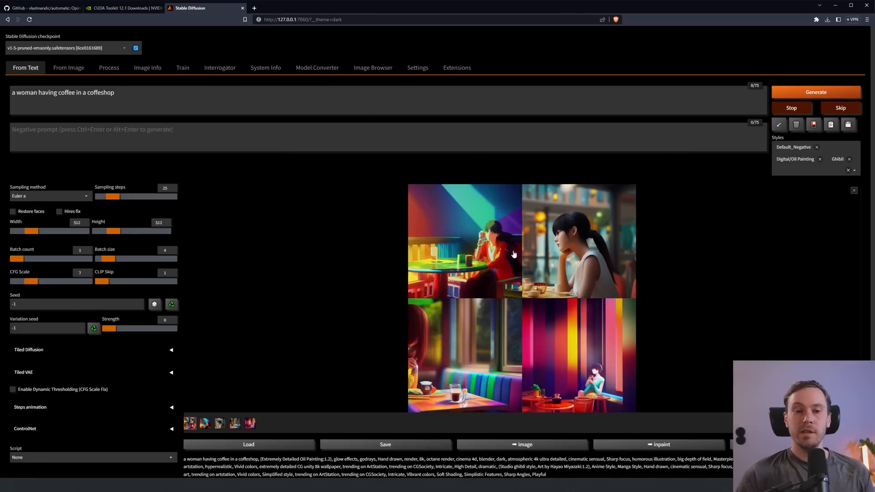
{"action": "mouse_move", "coordinate": [519, 211]}
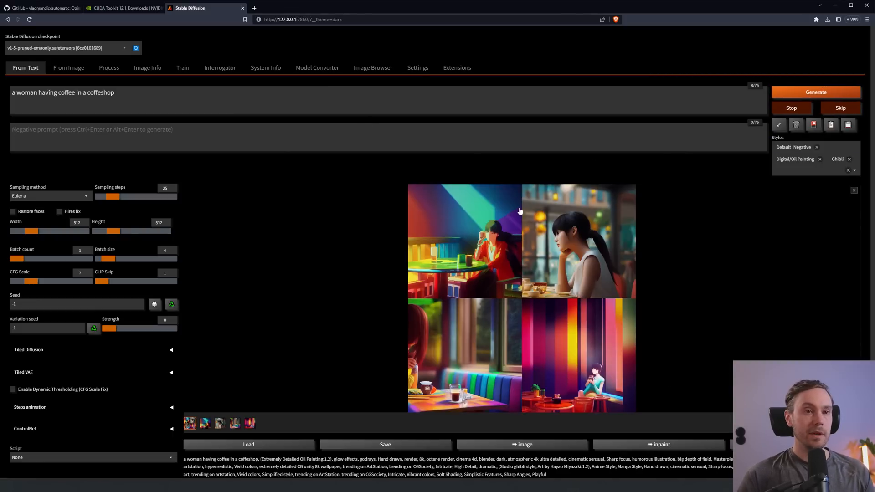
{"action": "left_click", "coordinate": [418, 68]}
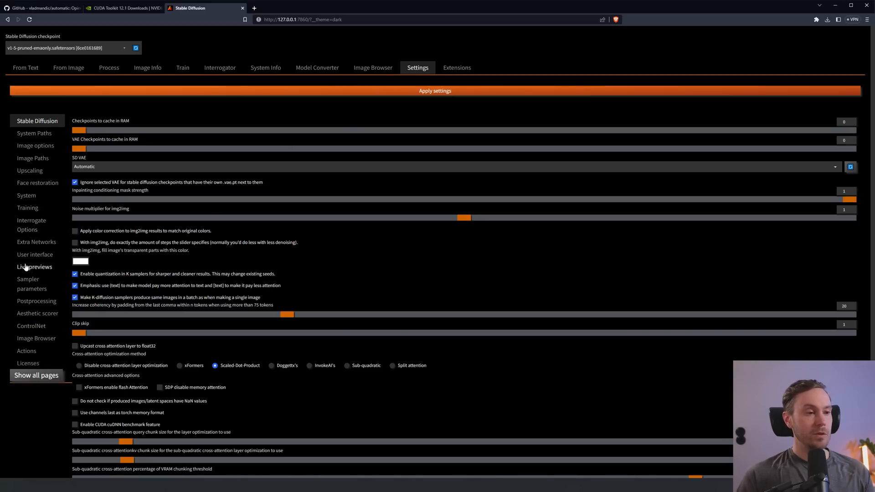
Show a live preview every sampling step, apply it, and generate a test batch
{"action": "left_click", "coordinate": [34, 267]}
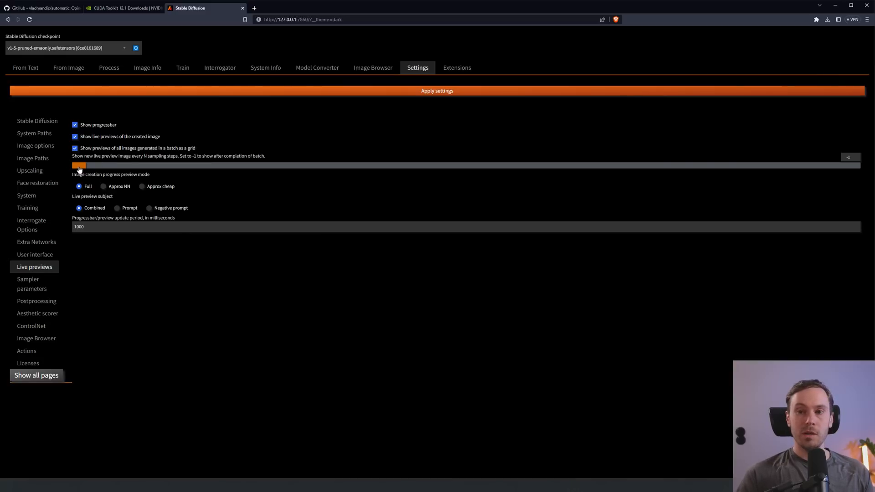
{"action": "left_click_drag", "start_coordinate": [80, 165], "coordinate": [140, 166]}
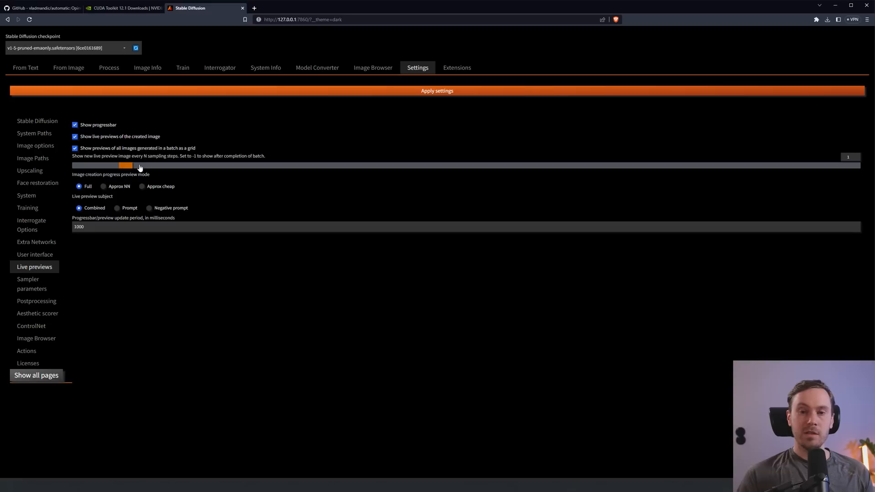
{"action": "left_click", "coordinate": [437, 90]}
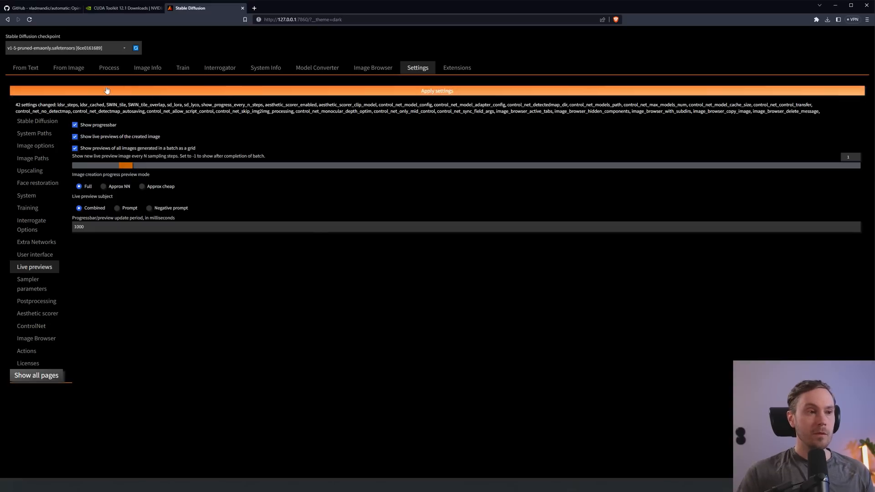
{"action": "left_click", "coordinate": [25, 68]}
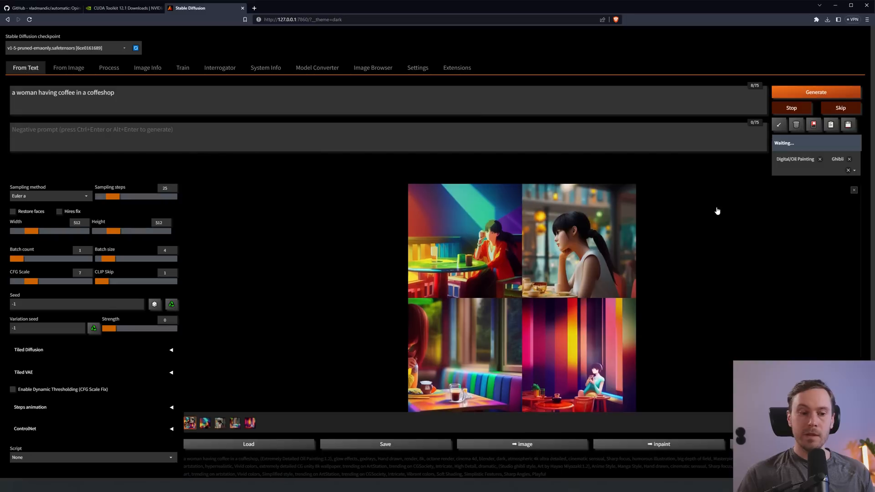
{"action": "left_click", "coordinate": [815, 92]}
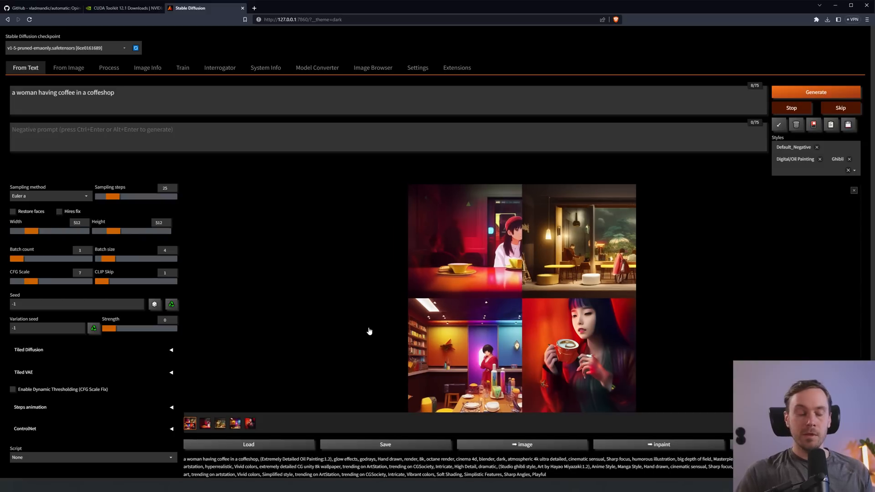
{"action": "left_click", "coordinate": [220, 424]}
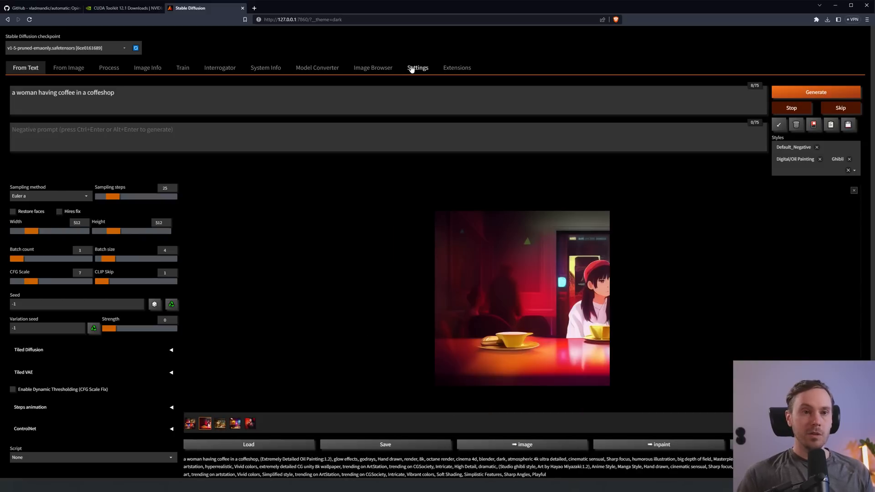
Turn on grid previews for all images in a batch and save it
{"action": "left_click", "coordinate": [418, 68]}
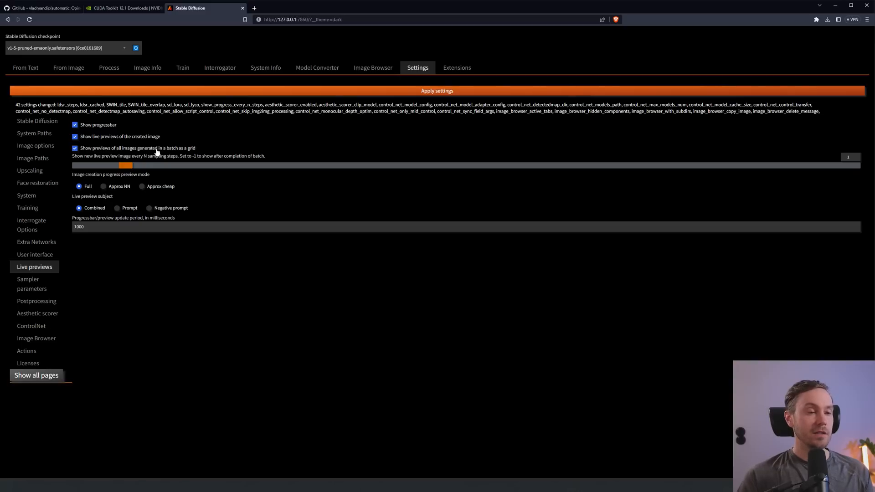
{"action": "left_click", "coordinate": [25, 68]}
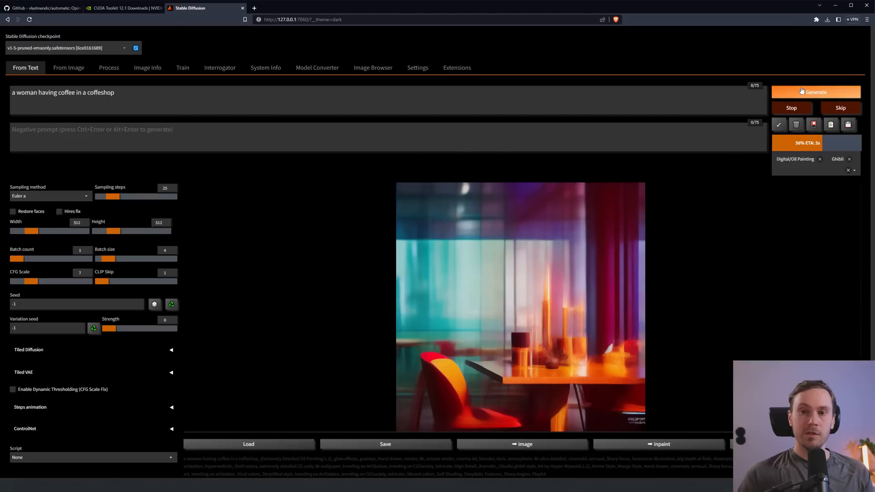
{"action": "left_click", "coordinate": [417, 67]}
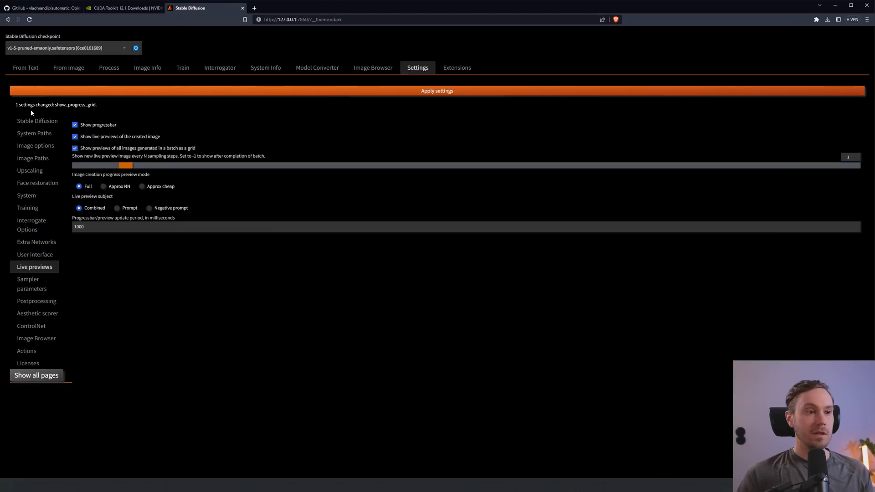
{"action": "left_click", "coordinate": [25, 68]}
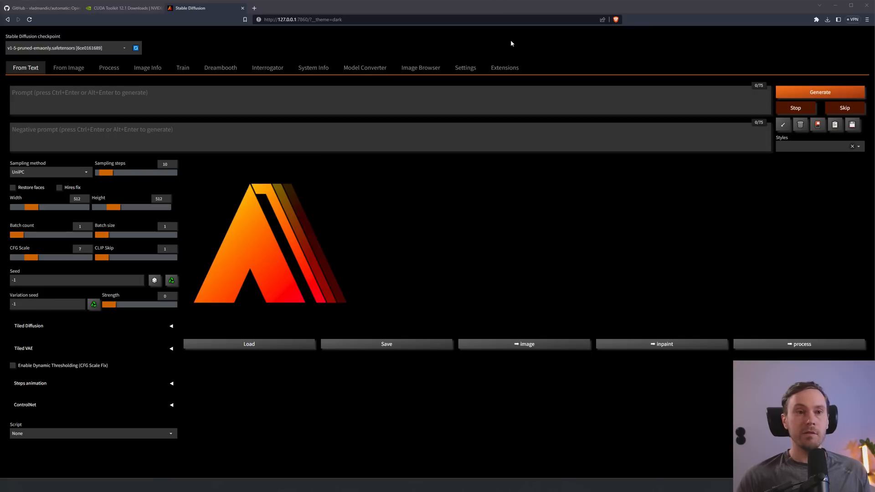
Point checkpoints at stable-diffusion-webui's Stable-diffusion models folder, apply, and refresh the checkpoint list
{"action": "left_click", "coordinate": [504, 68]}
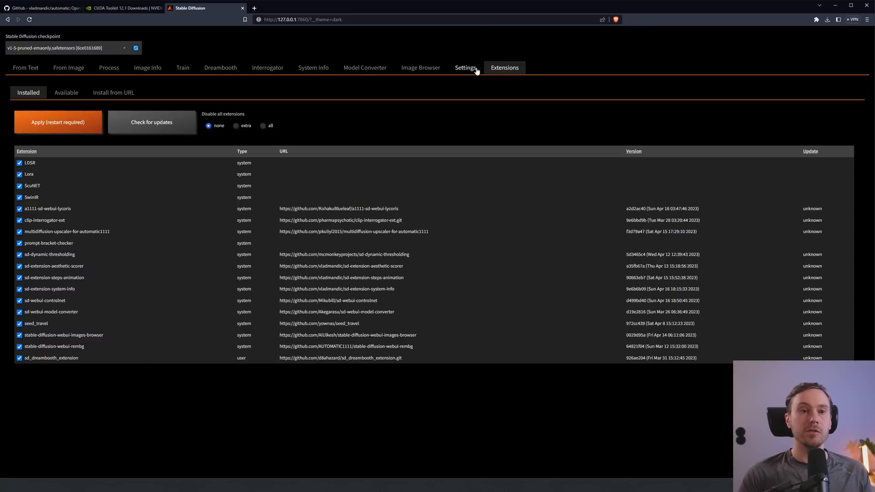
{"action": "left_click", "coordinate": [466, 68]}
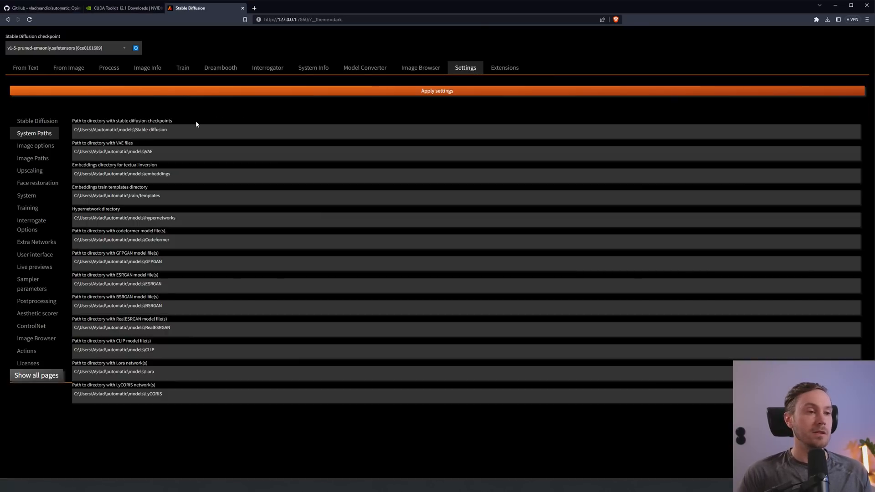
{"action": "mouse_move", "coordinate": [56, 145]}
{"action": "type", "text": "stable-diffusion-webu"}
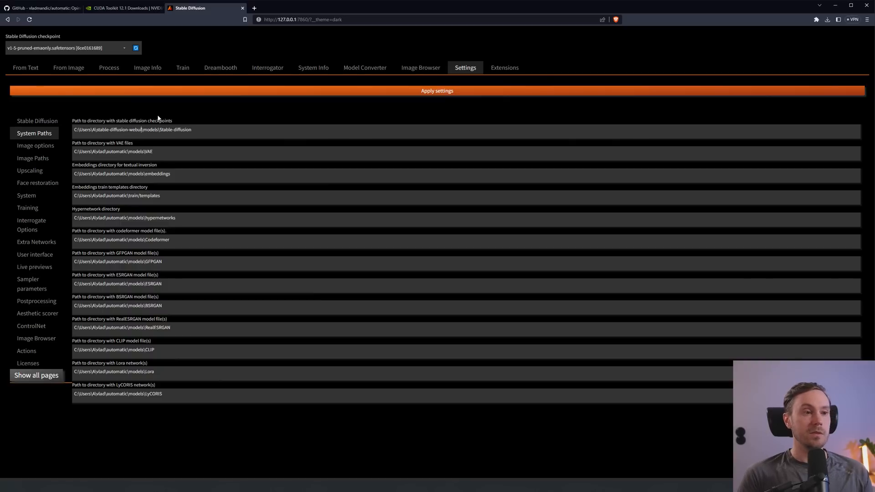
{"action": "left_click", "coordinate": [437, 91]}
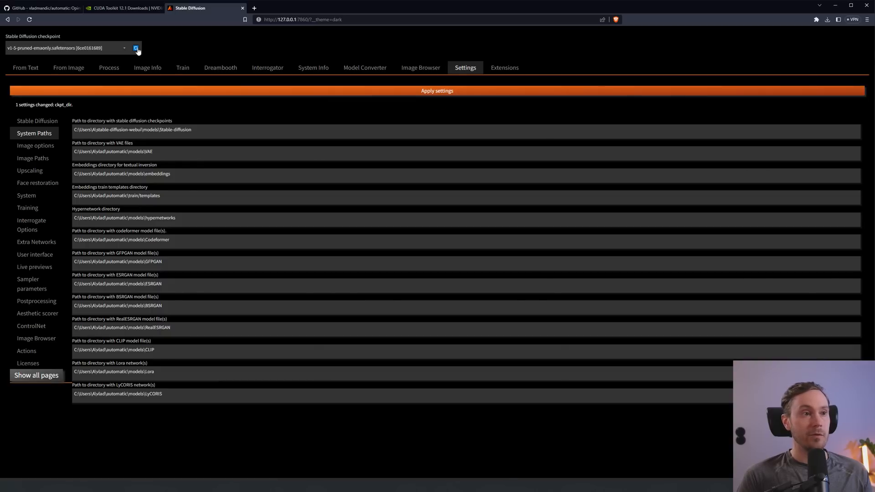
{"action": "left_click", "coordinate": [67, 47]}
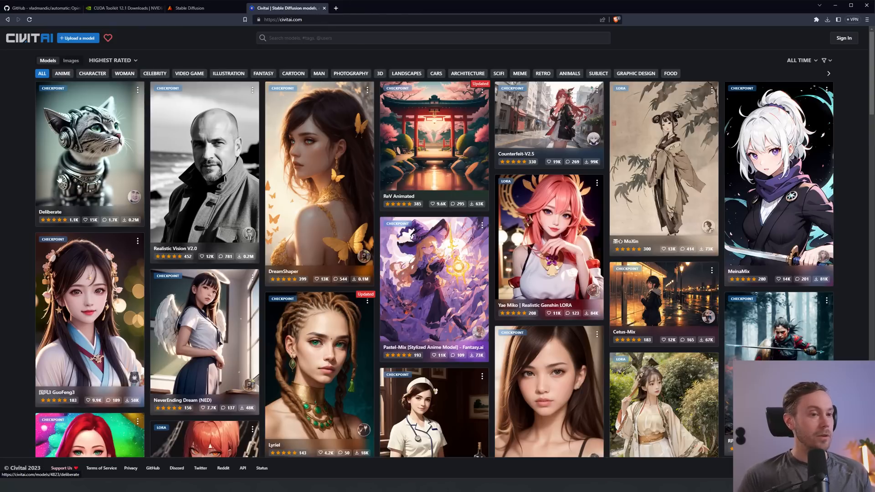
{"action": "mouse_move", "coordinate": [28, 164]}
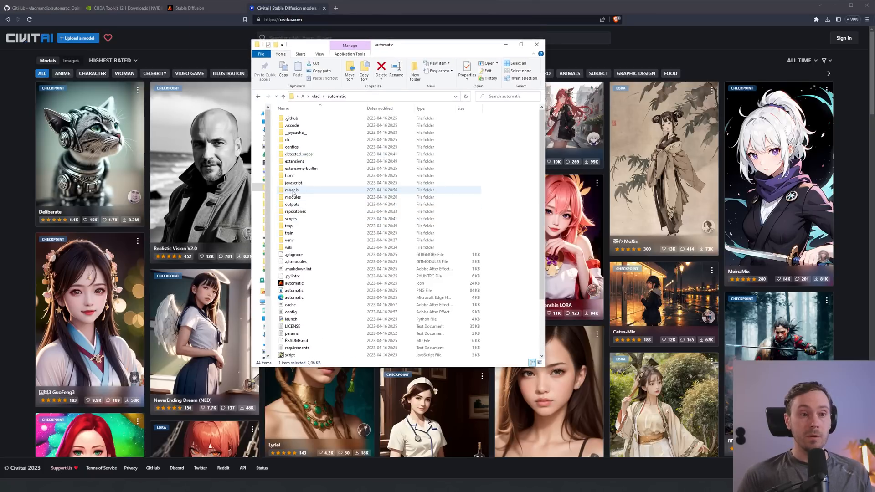
Browse into models > Stable-diffusion to find the v1-5-pruned-emaonly checkpoint
{"action": "double_click", "coordinate": [291, 190]}
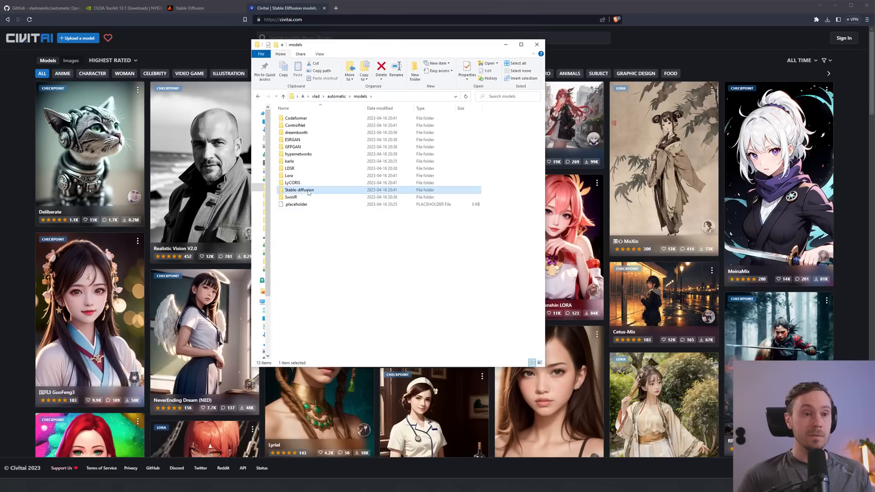
{"action": "double_click", "coordinate": [299, 190]}
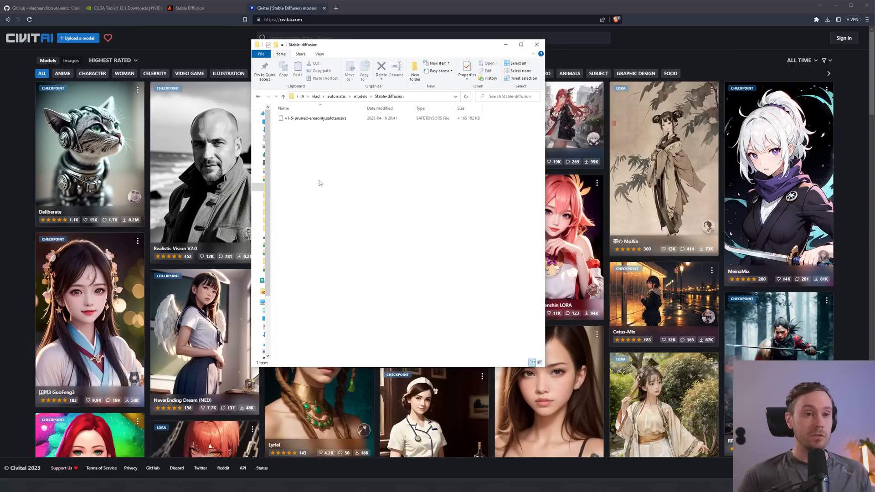
{"action": "left_click", "coordinate": [192, 8]}
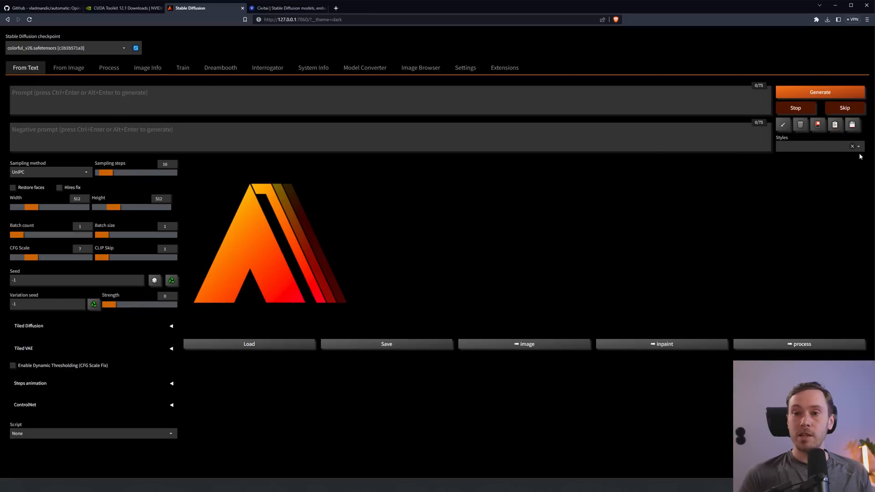
Generate 'woman in a coffe' with Default_Negative (sfw) and Digital/Oil Painting styles, sending a portrait to img2img
{"action": "left_click", "coordinate": [816, 146]}
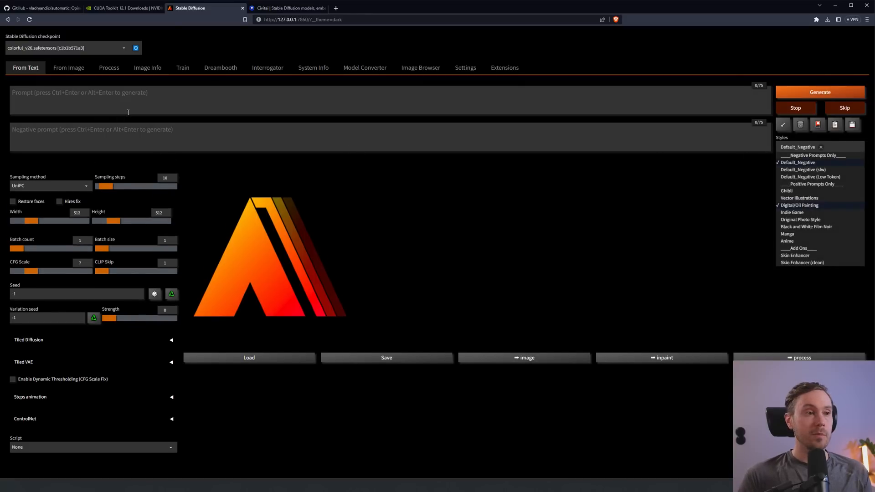
{"action": "type", "text": "woman in a coffeshop"}
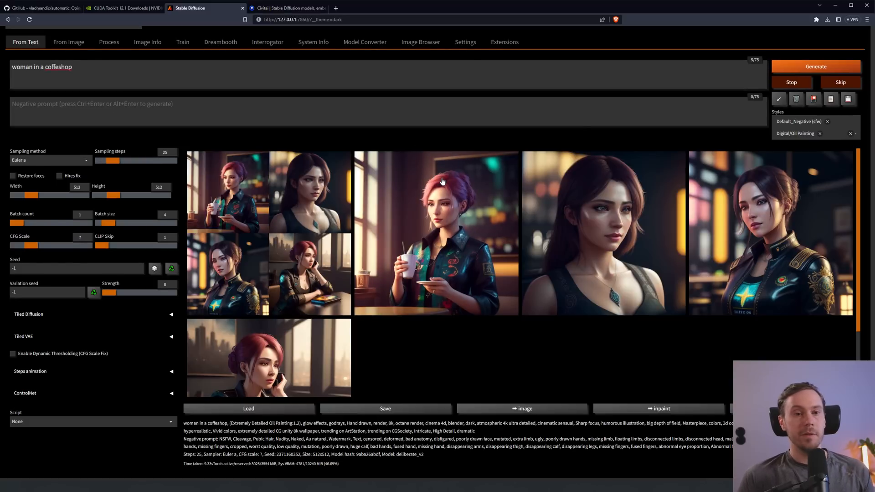
{"action": "mouse_move", "coordinate": [440, 217]}
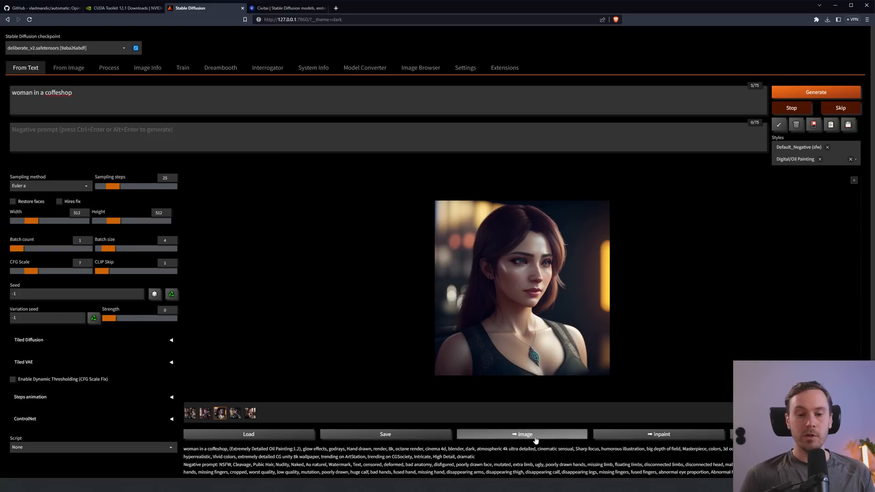
{"action": "left_click", "coordinate": [68, 68]}
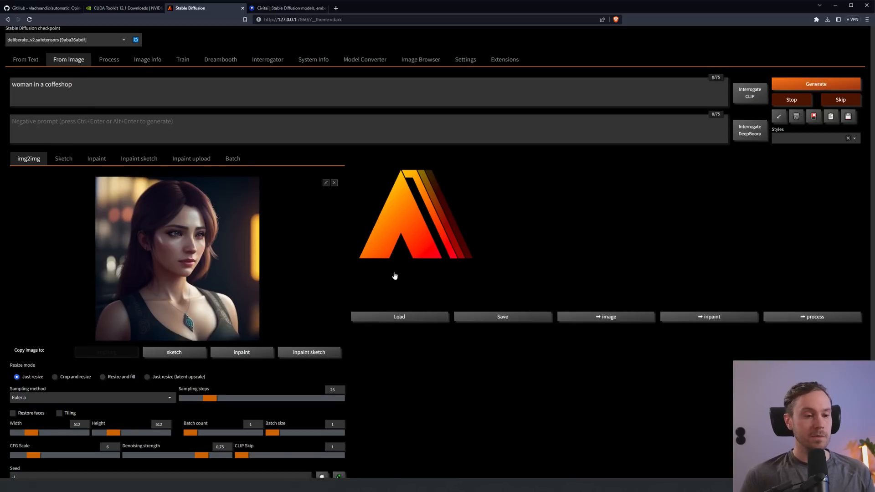
Set img2img denoising strength to about 0.6 for the 1024×1024, batch-size-2 run
{"action": "scroll", "scroll_direction": "down", "scroll_amount": 3}
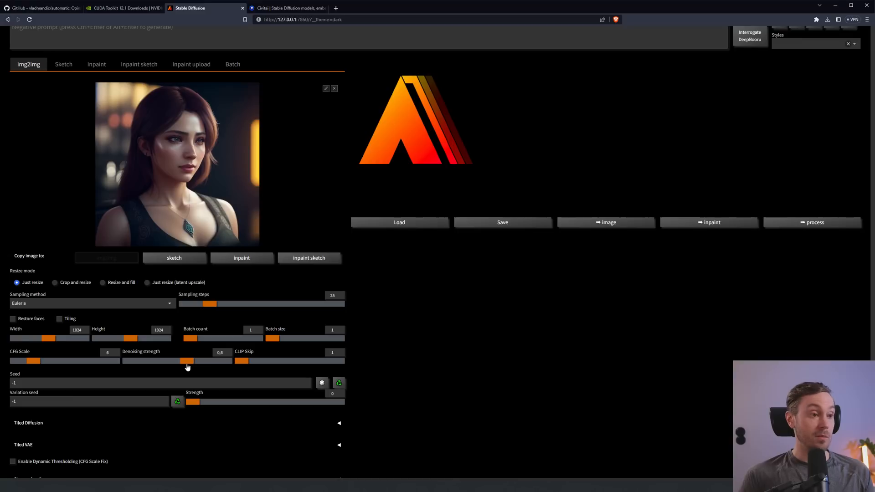
{"action": "left_click_drag", "start_coordinate": [186, 361], "coordinate": [129, 360]}
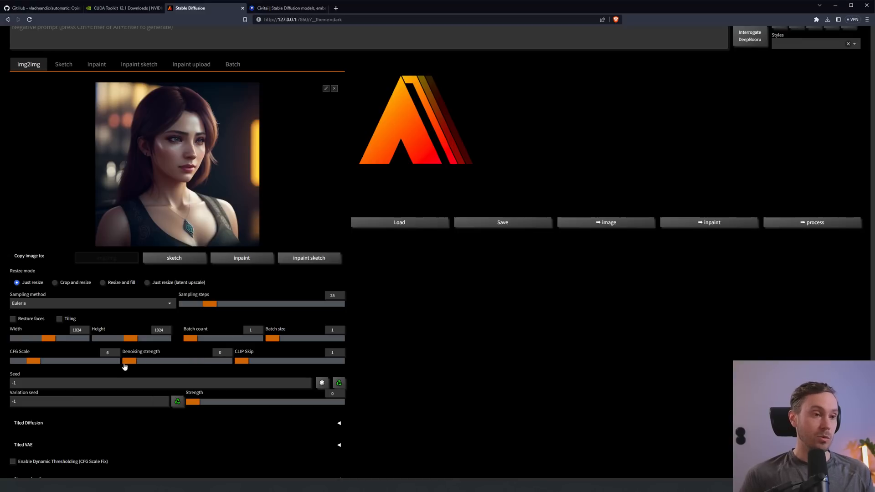
{"action": "left_click_drag", "start_coordinate": [130, 361], "coordinate": [193, 360]}
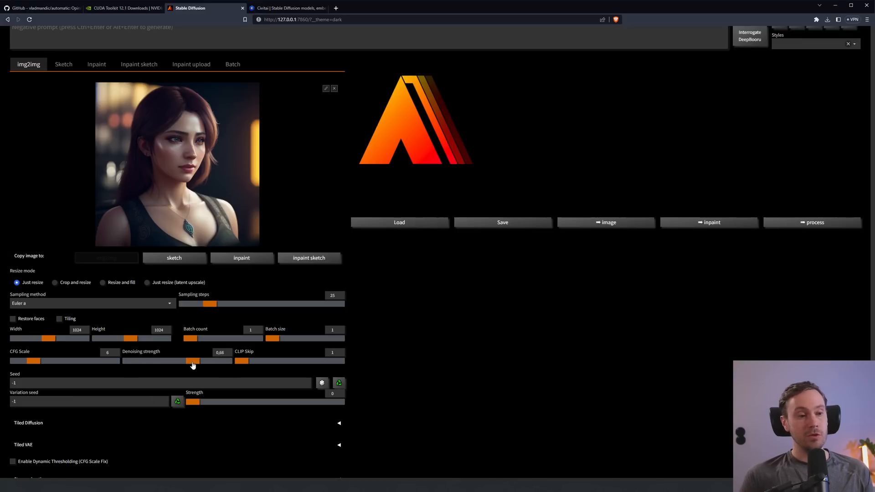
{"action": "left_click_drag", "start_coordinate": [193, 361], "coordinate": [186, 361]}
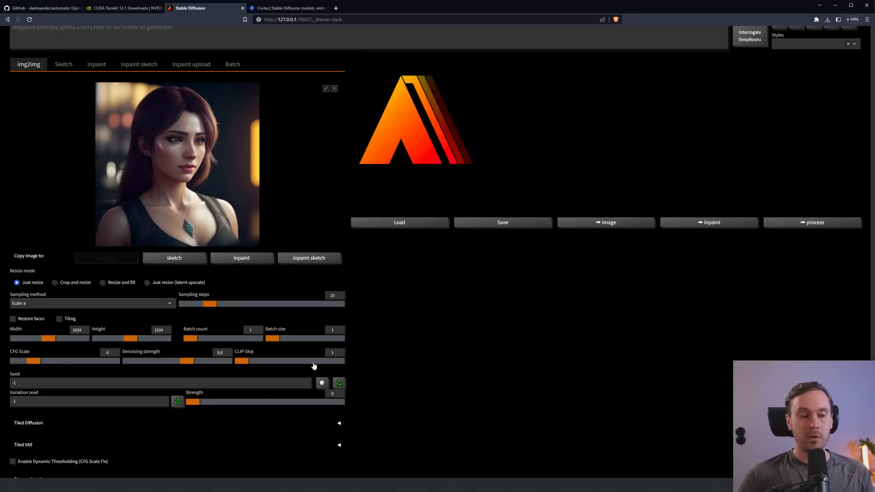
{"action": "mouse_move", "coordinate": [383, 346]}
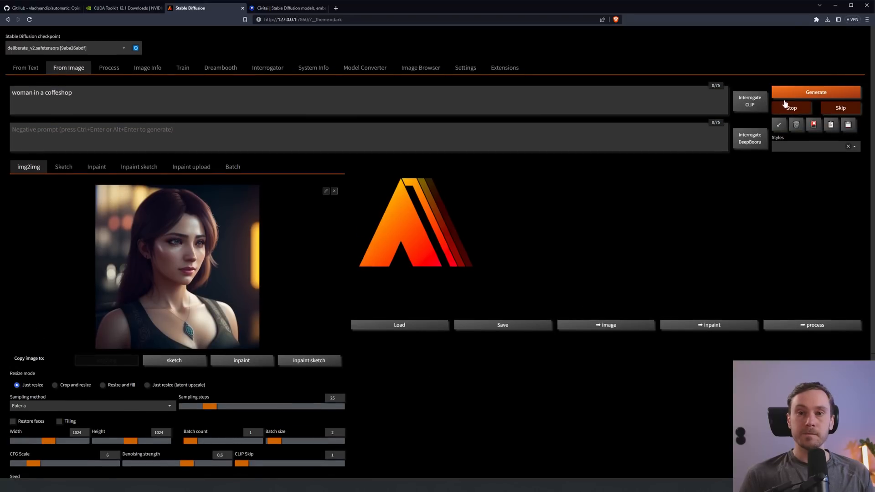
Generate the 1024×1024 img2img variations and close the enlarged comparison view
{"action": "left_click", "coordinate": [815, 92]}
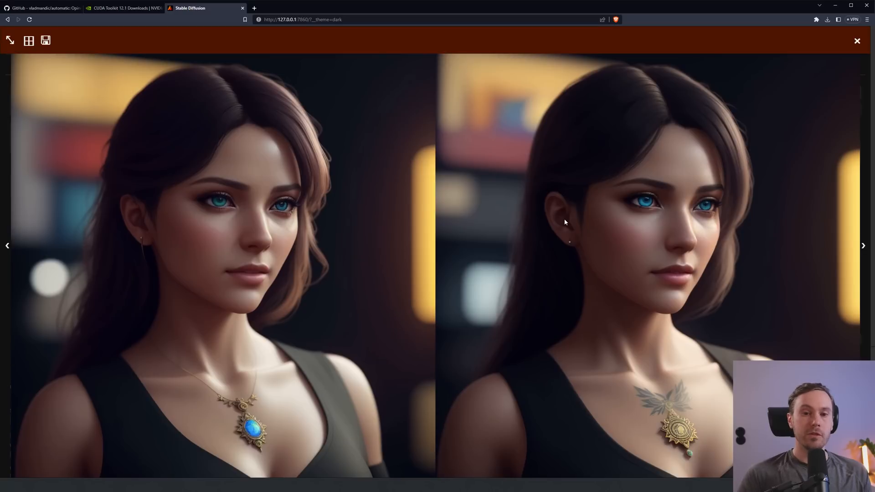
{"action": "mouse_move", "coordinate": [806, 215]}
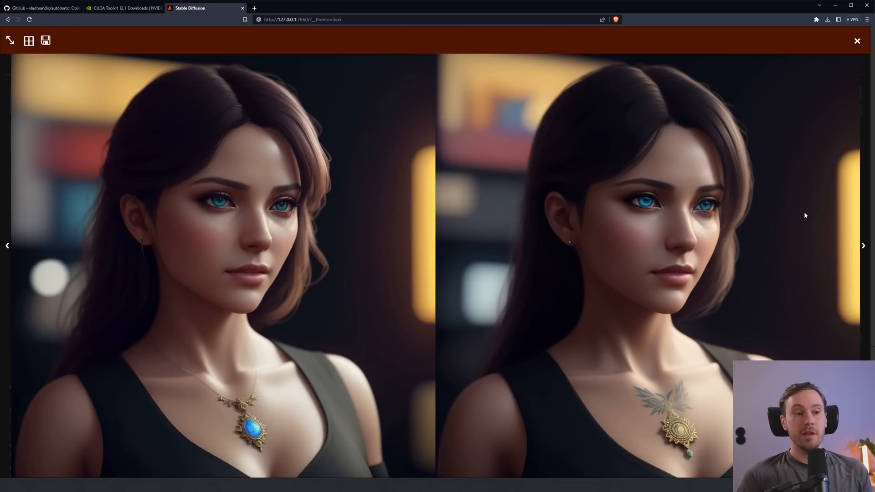
{"action": "mouse_move", "coordinate": [781, 235]}
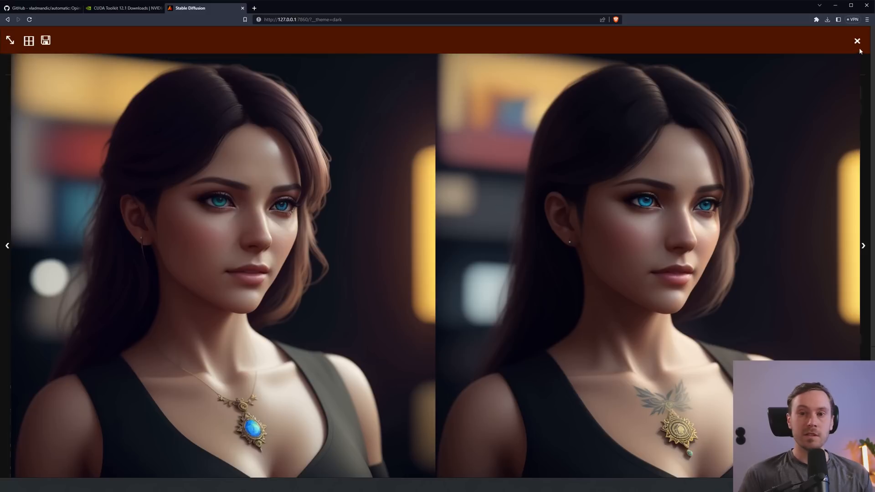
{"action": "left_click", "coordinate": [858, 41]}
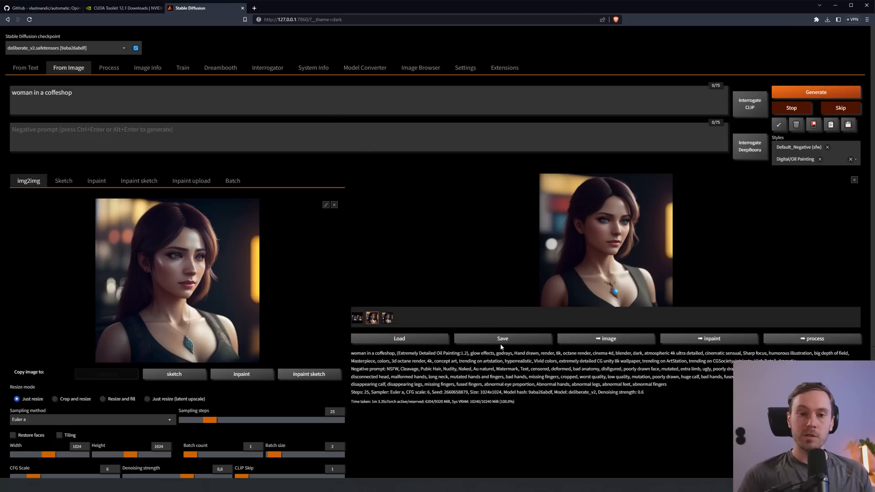
Send the result to inpainting, replace the prompt with 'woman face', and choose Only masked
{"action": "left_click", "coordinate": [709, 338]}
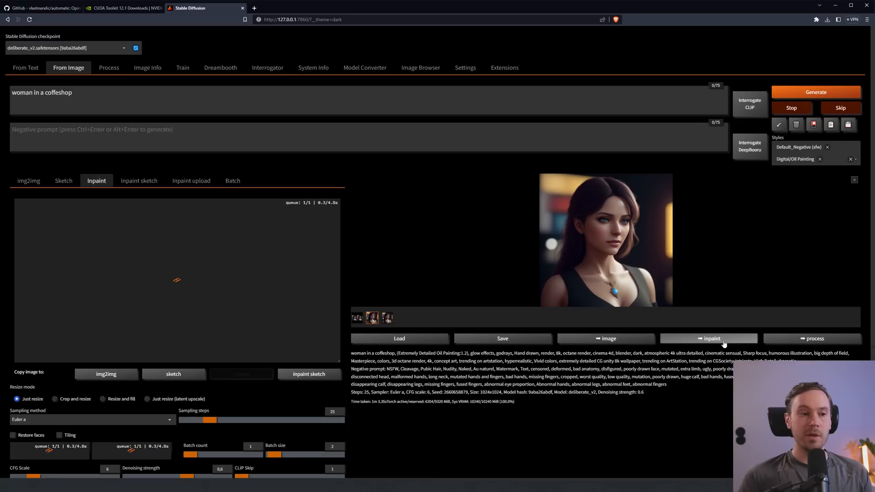
{"action": "left_click", "coordinate": [709, 338]}
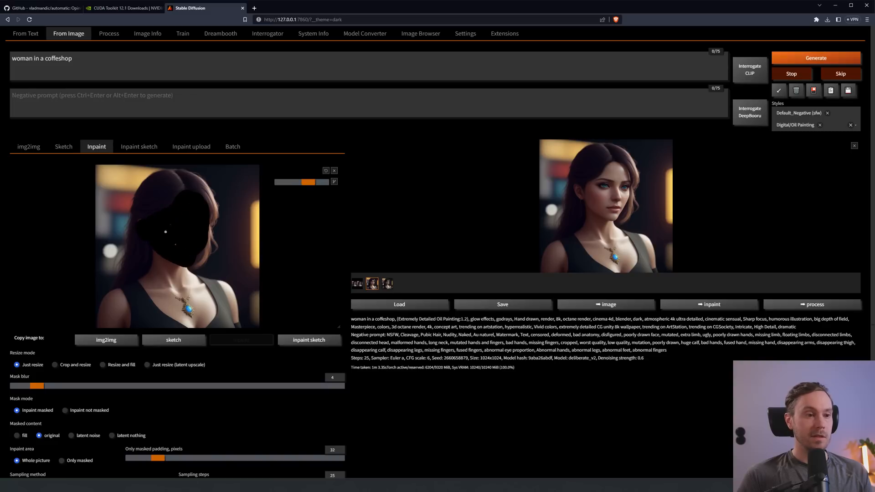
{"action": "triple_click", "coordinate": [42, 58]}
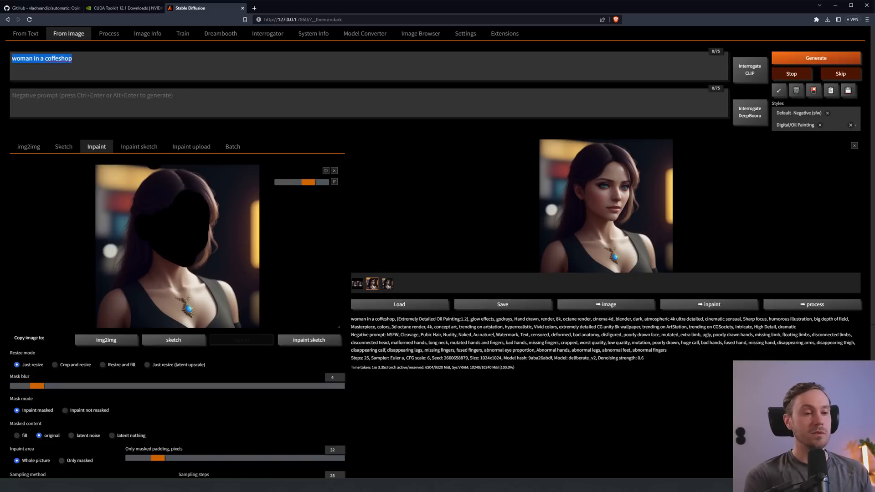
{"action": "scroll", "scroll_direction": "down", "scroll_amount": 3}
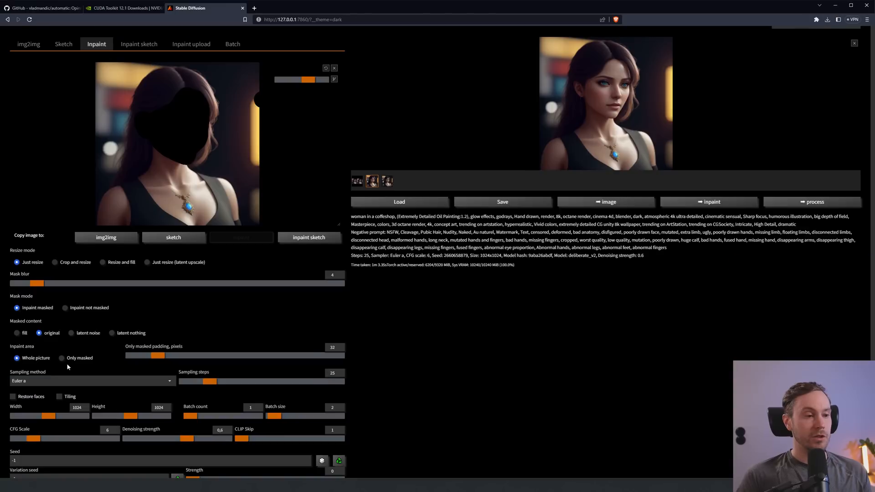
{"action": "left_click", "coordinate": [61, 357]}
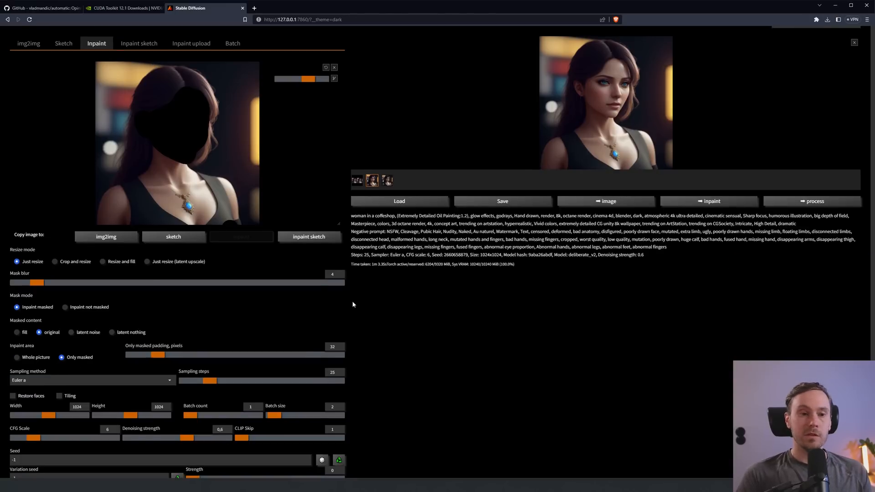
{"action": "scroll", "scroll_direction": "down", "scroll_amount": 3}
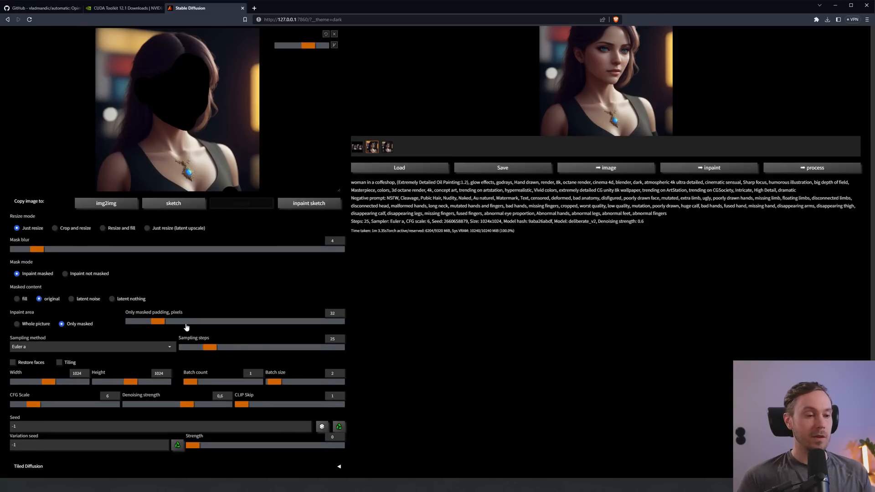
{"action": "mouse_move", "coordinate": [412, 338]}
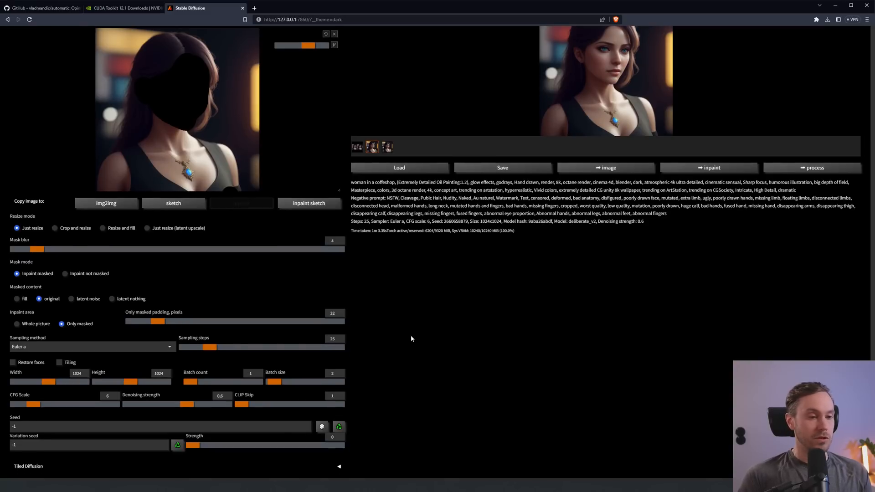
{"action": "scroll", "scroll_direction": "down", "scroll_amount": 3}
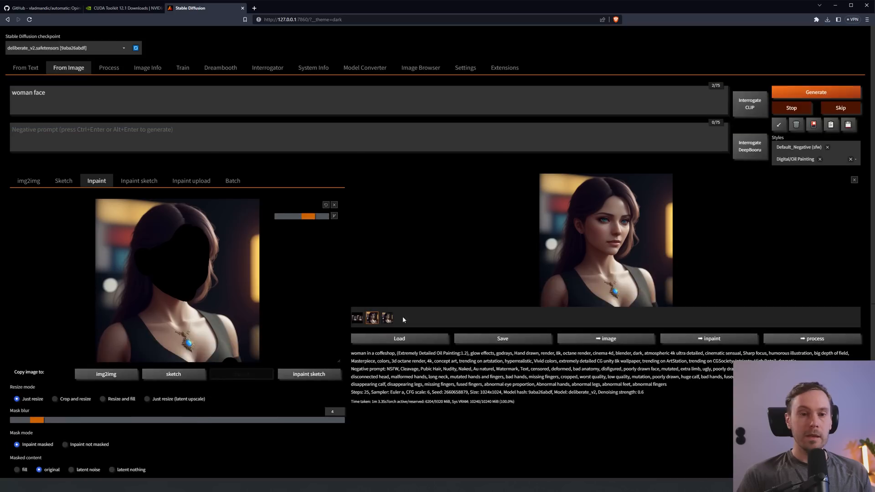
{"action": "scroll", "scroll_direction": "down", "scroll_amount": 3}
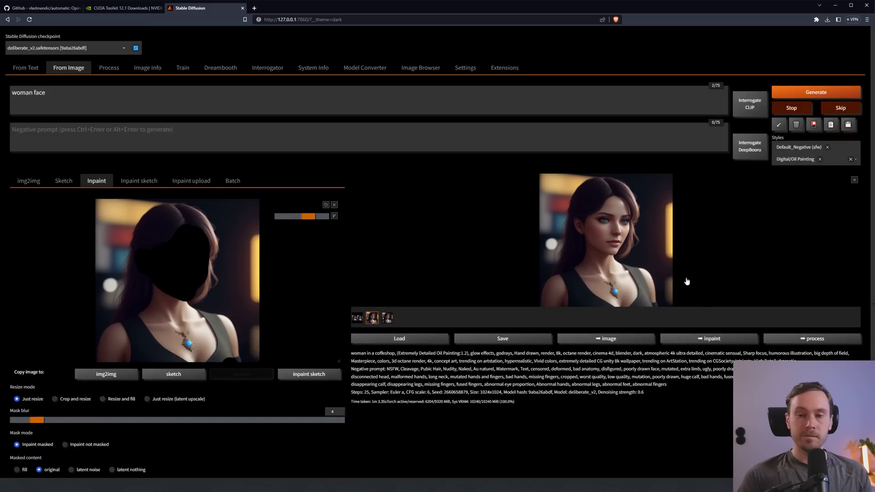
Enlarge the inpainted coffeeshop portrait to inspect the detailed face, then close it
{"action": "left_click", "coordinate": [606, 241]}
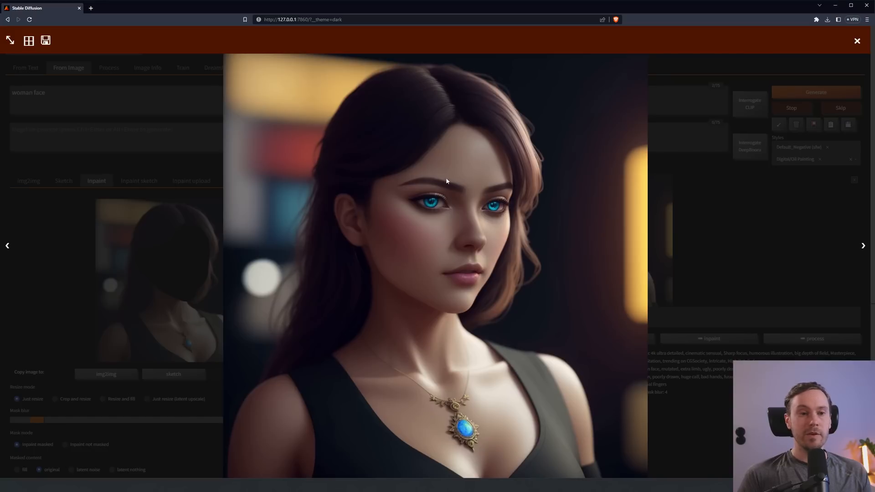
{"action": "mouse_move", "coordinate": [522, 224]}
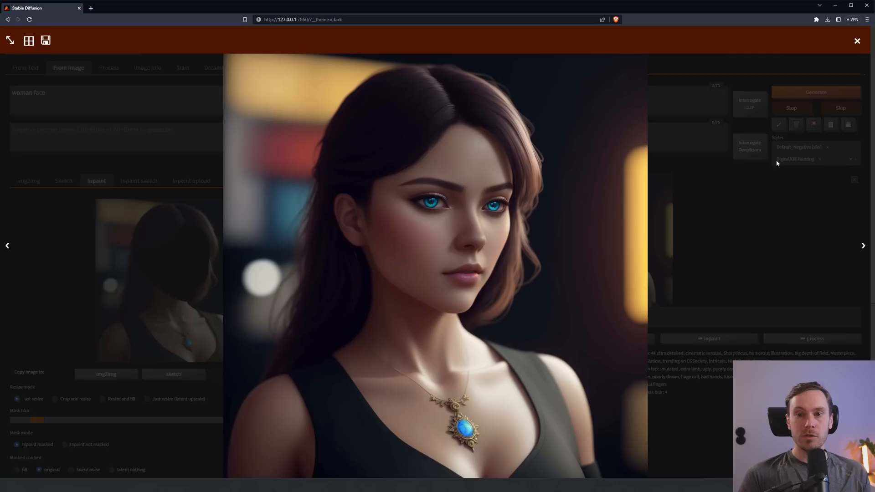
{"action": "mouse_move", "coordinate": [786, 179]}
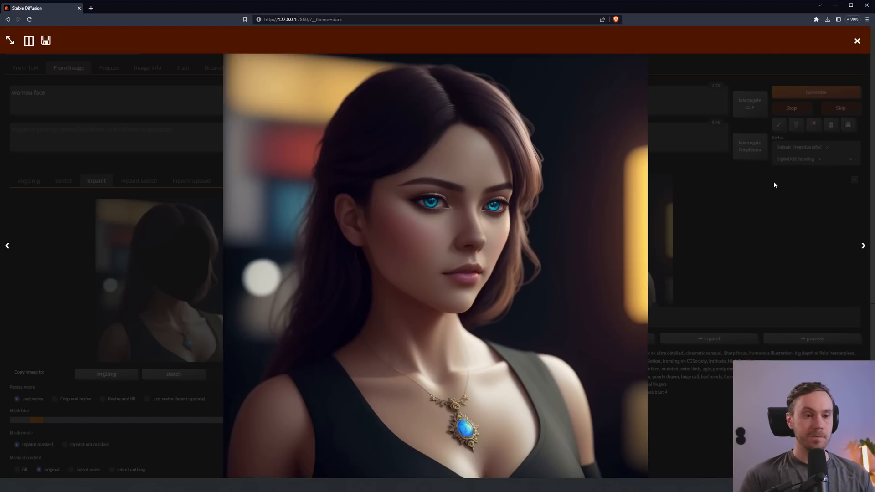
{"action": "left_click", "coordinate": [465, 67]}
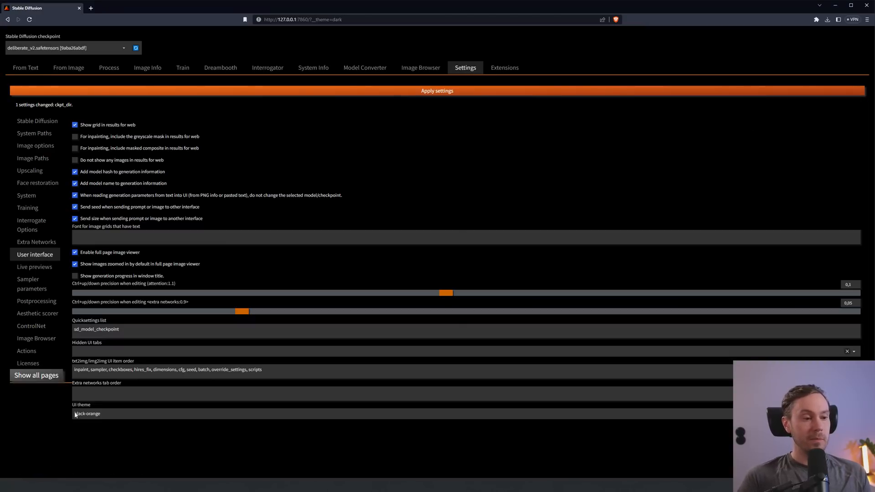
Switch the UI theme from black-orange to gradio/default and return to From Text
{"action": "left_click", "coordinate": [86, 413]}
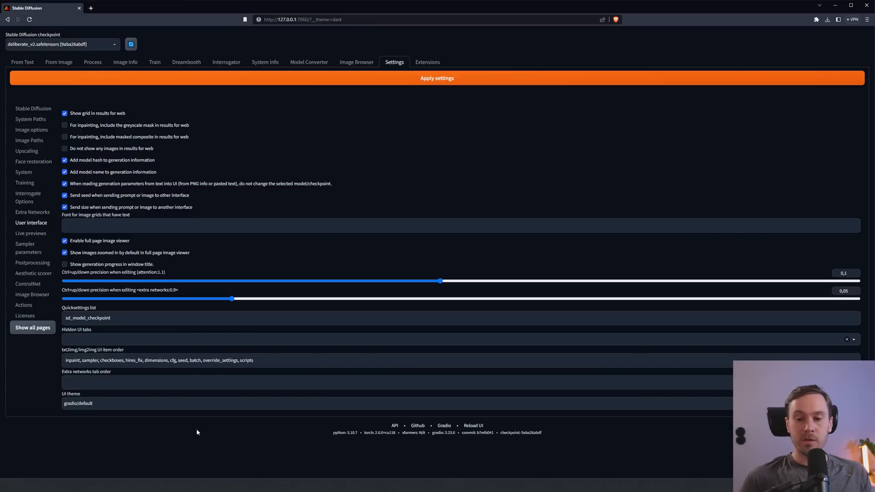
{"action": "mouse_move", "coordinate": [165, 231]}
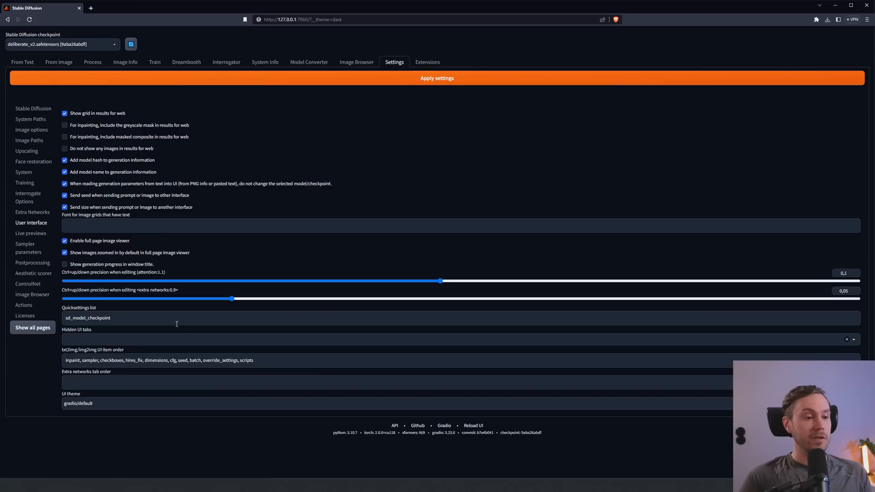
{"action": "left_click", "coordinate": [59, 62]}
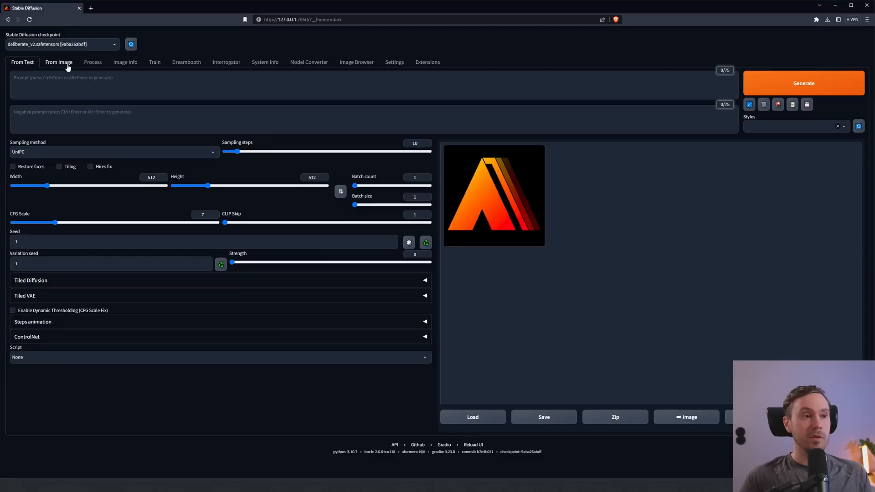
{"action": "left_click", "coordinate": [22, 62]}
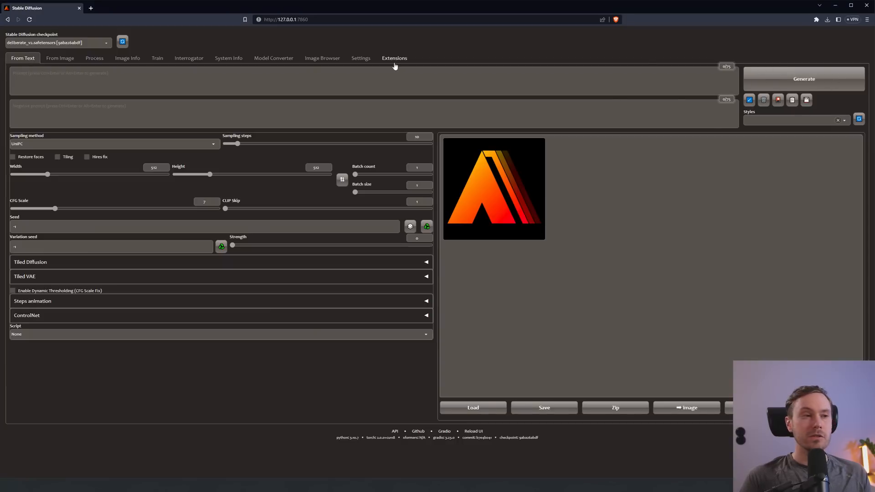
Apply the ysharma/steampunk UI theme and view the restyled page
{"action": "left_click", "coordinate": [361, 58]}
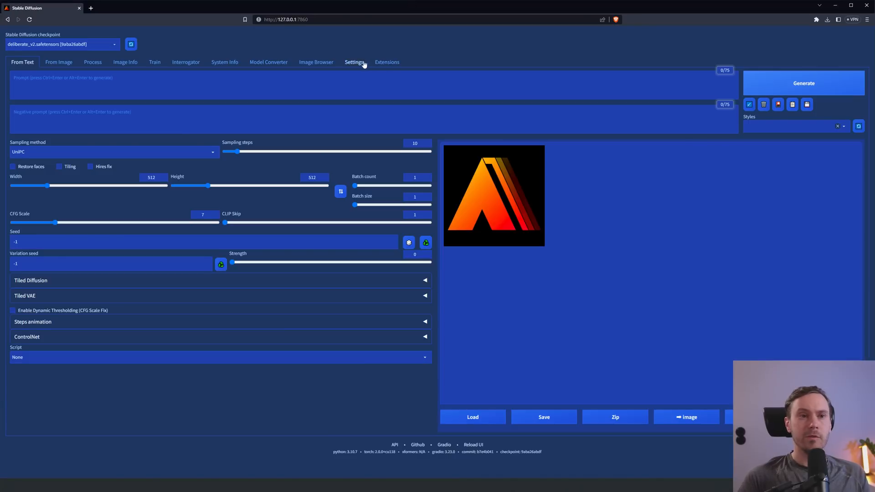
{"action": "left_click", "coordinate": [354, 62]}
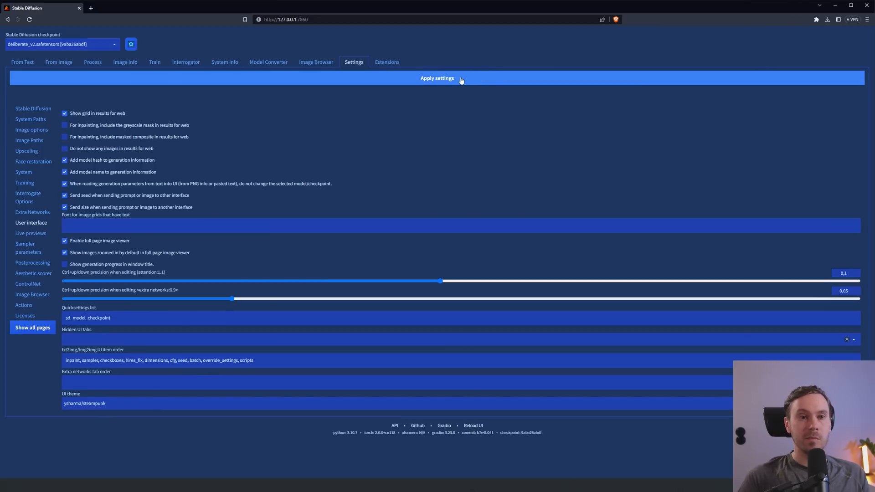
{"action": "left_click", "coordinate": [437, 78]}
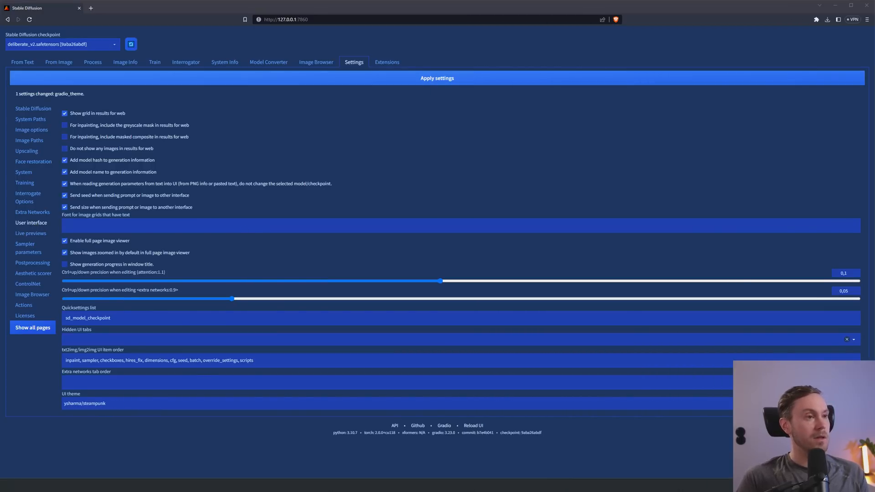
{"action": "left_click", "coordinate": [22, 62]}
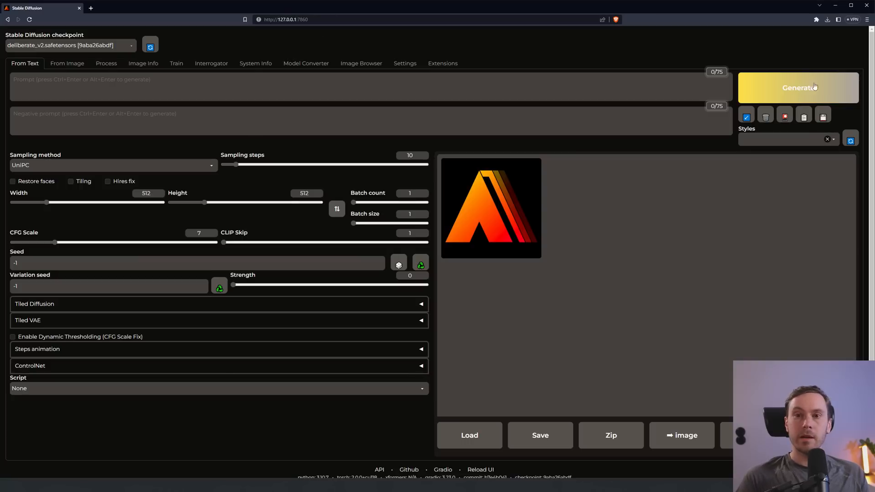
{"action": "mouse_move", "coordinate": [803, 90]}
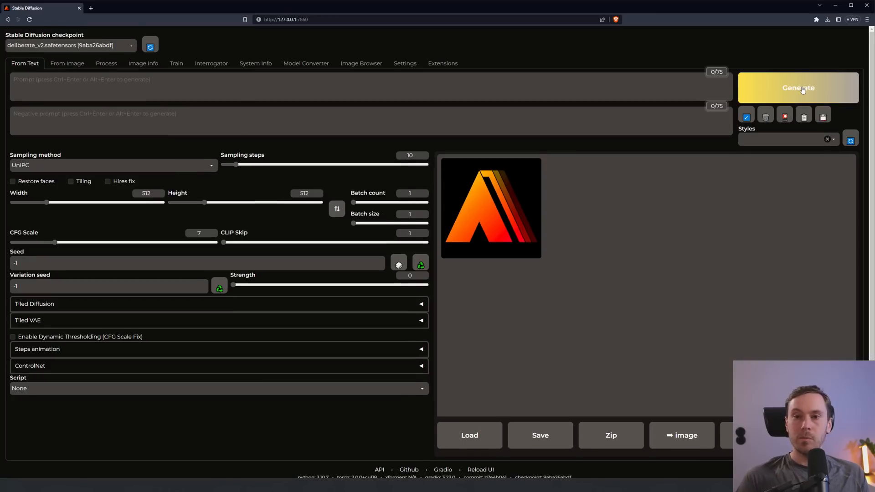
Try further interface themes, ending with gradio/soft selected
{"action": "left_click", "coordinate": [405, 63]}
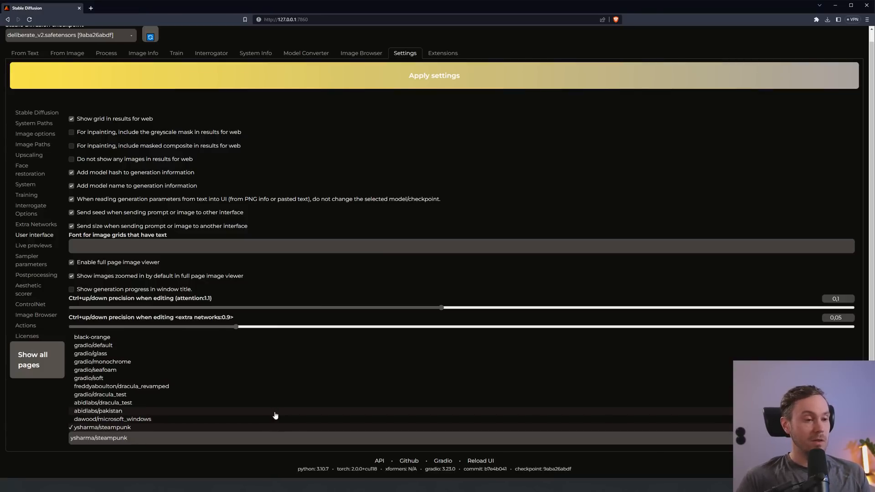
{"action": "left_click", "coordinate": [25, 64]}
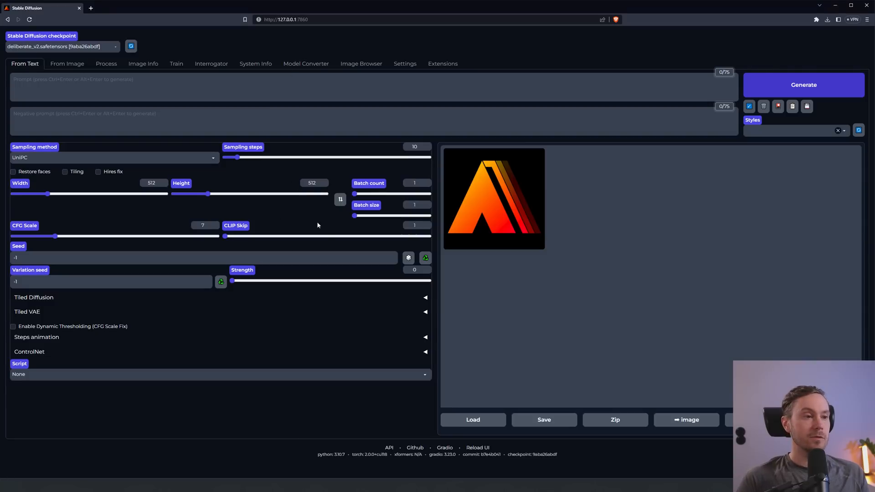
{"action": "left_click", "coordinate": [405, 64]}
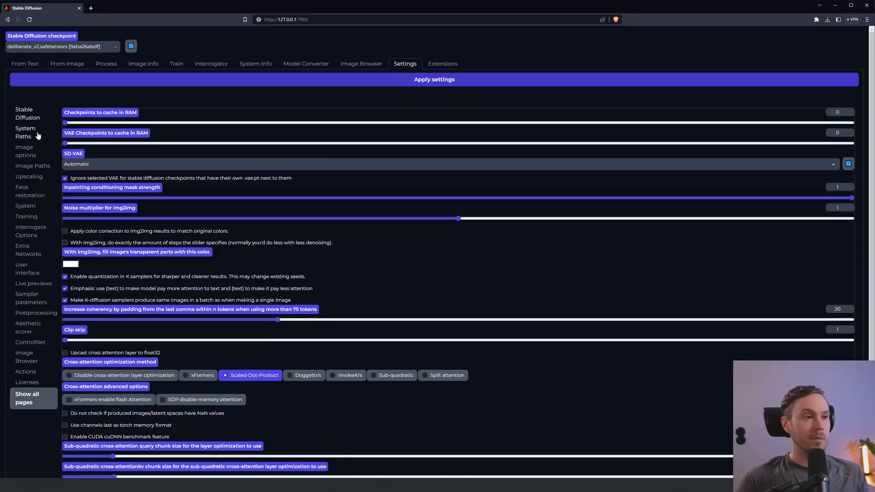
{"action": "left_click", "coordinate": [25, 63]}
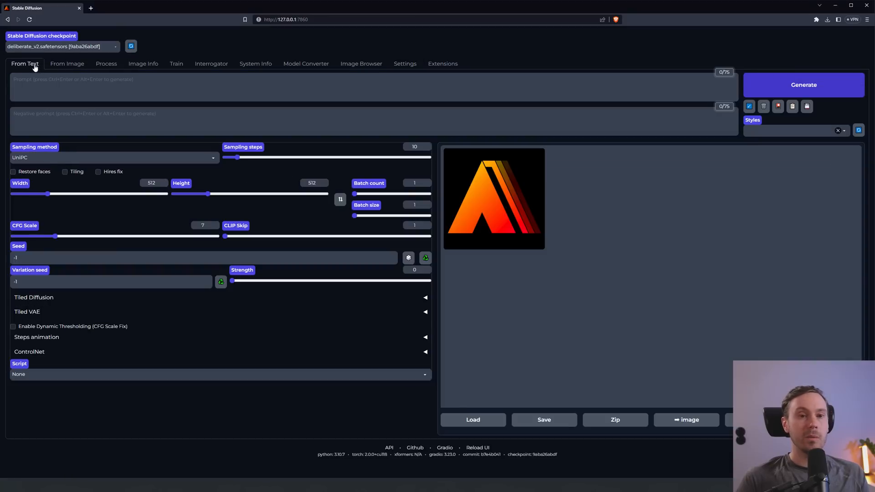
{"action": "left_click", "coordinate": [405, 64]}
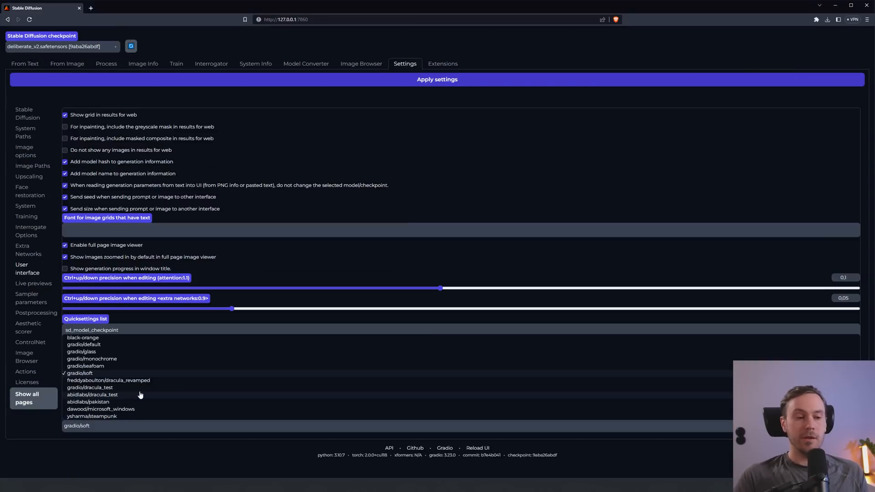